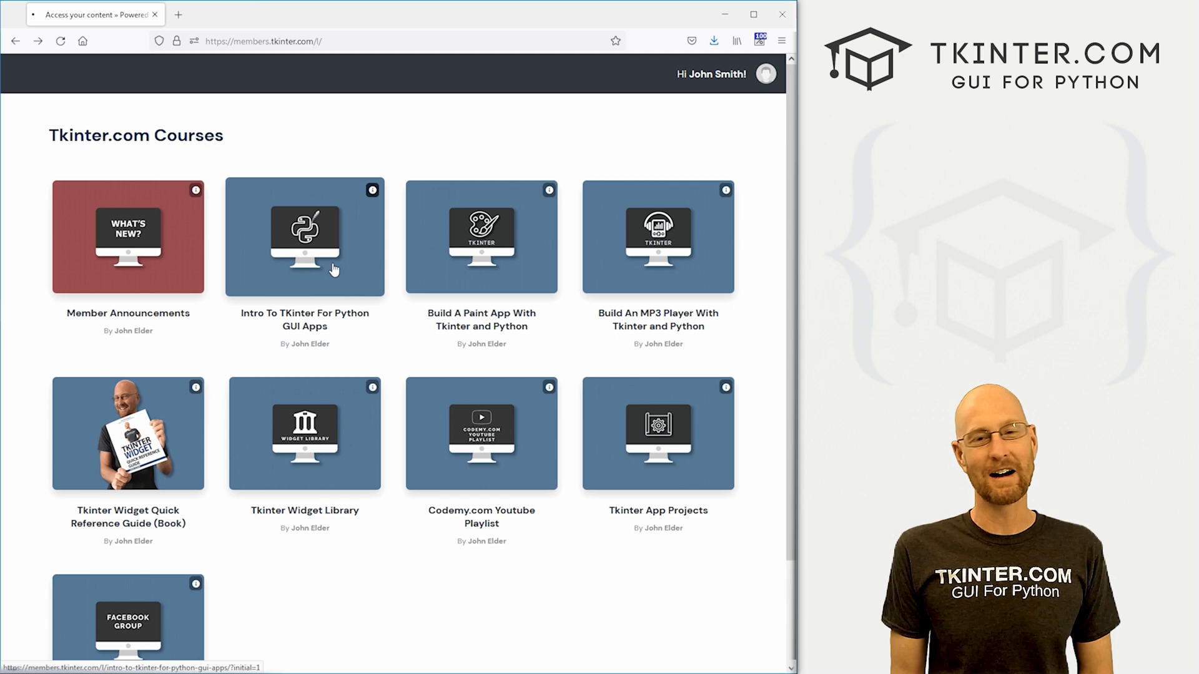
Open the Intro To TKinter For Python GUI Apps course and scroll its Introduction lesson.
{"action": "left_click", "coordinate": [303, 237]}
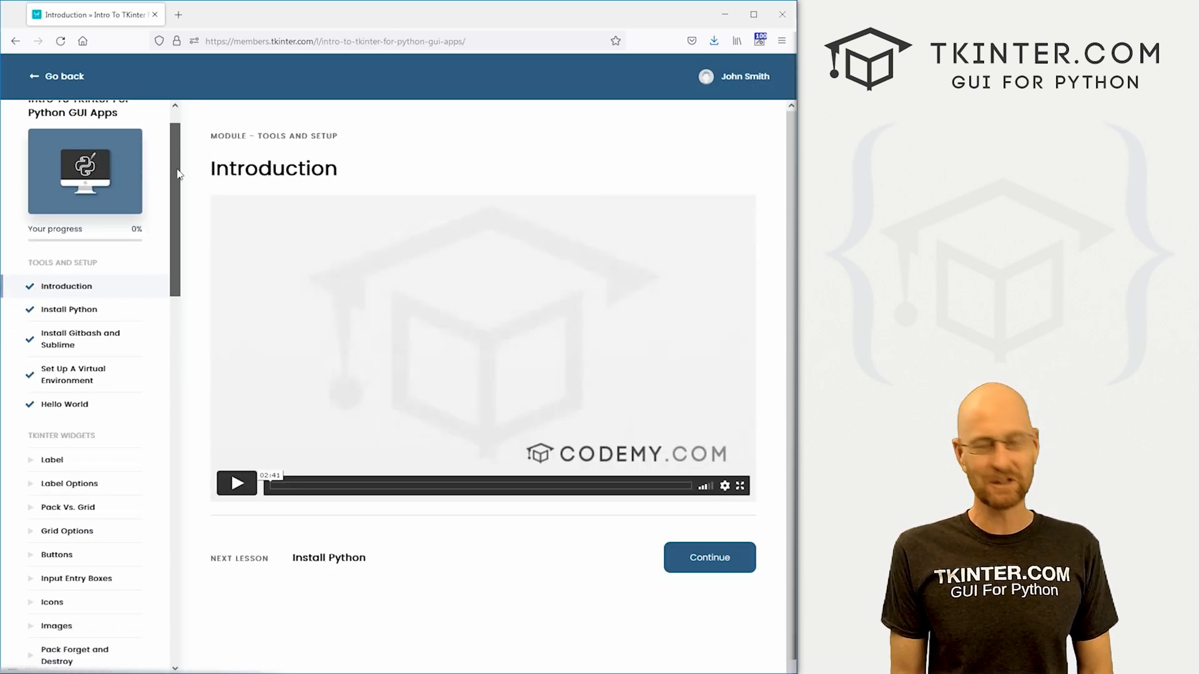
{"action": "scroll", "scroll_direction": "down", "scroll_amount": 3}
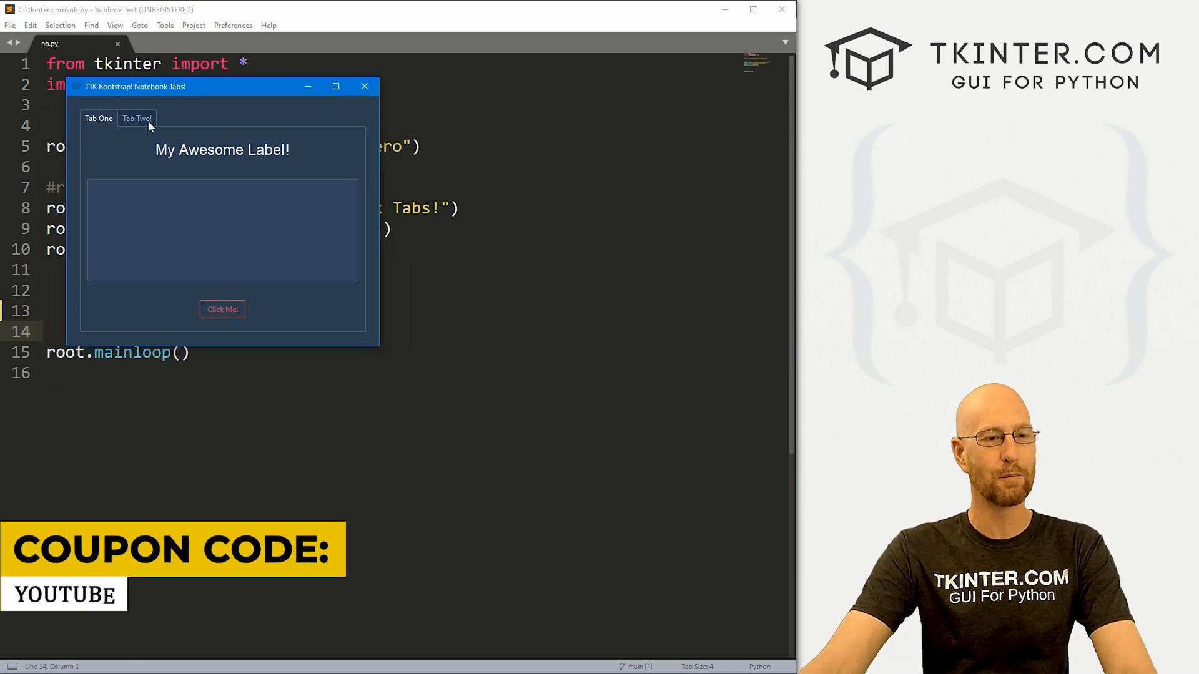
Show the notebook demo's Tab Two and Tab One, then close the demo window.
{"action": "left_click", "coordinate": [136, 118]}
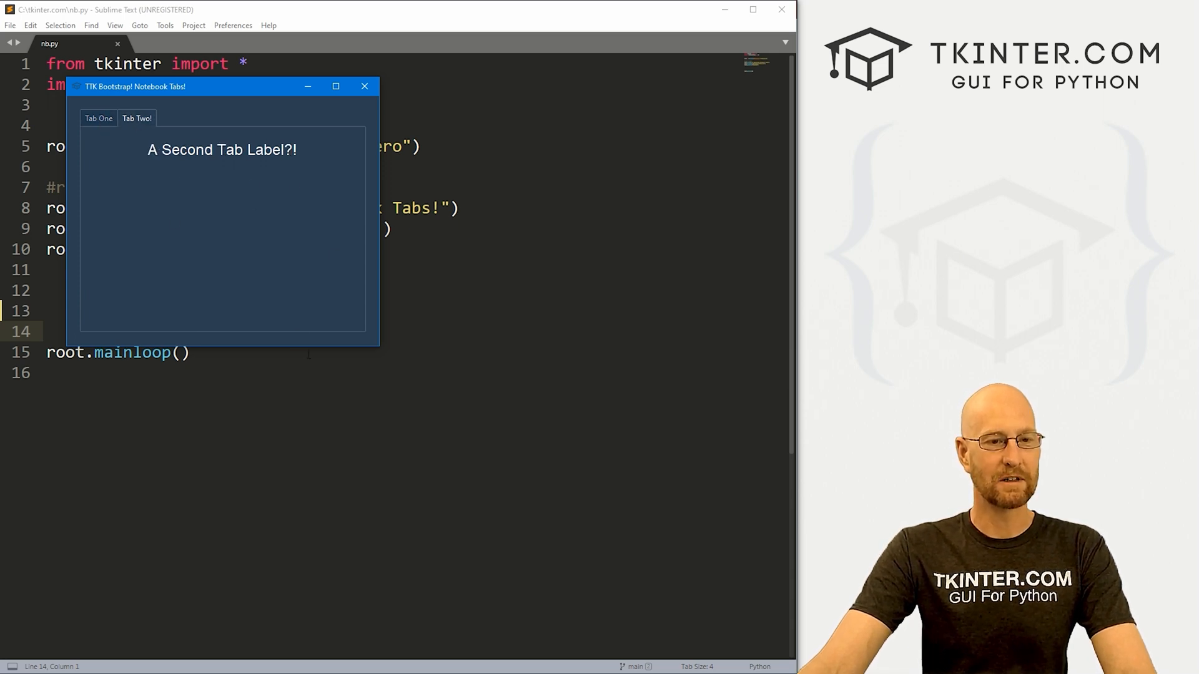
{"action": "left_click", "coordinate": [98, 118]}
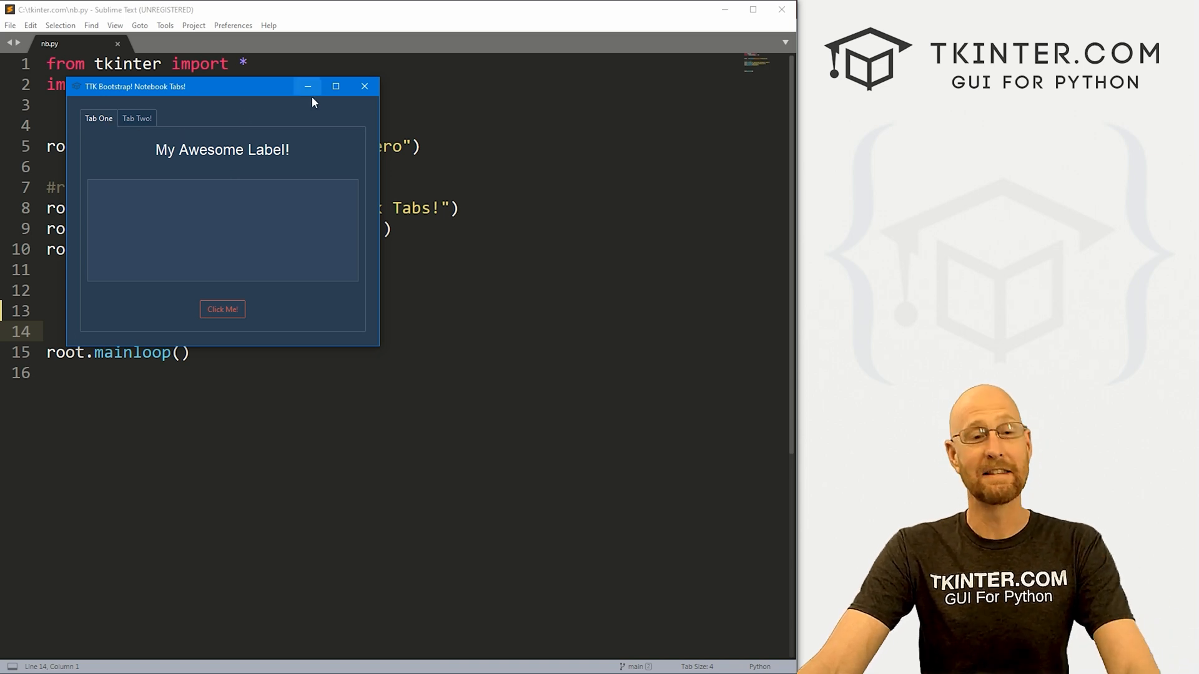
{"action": "left_click", "coordinate": [364, 85]}
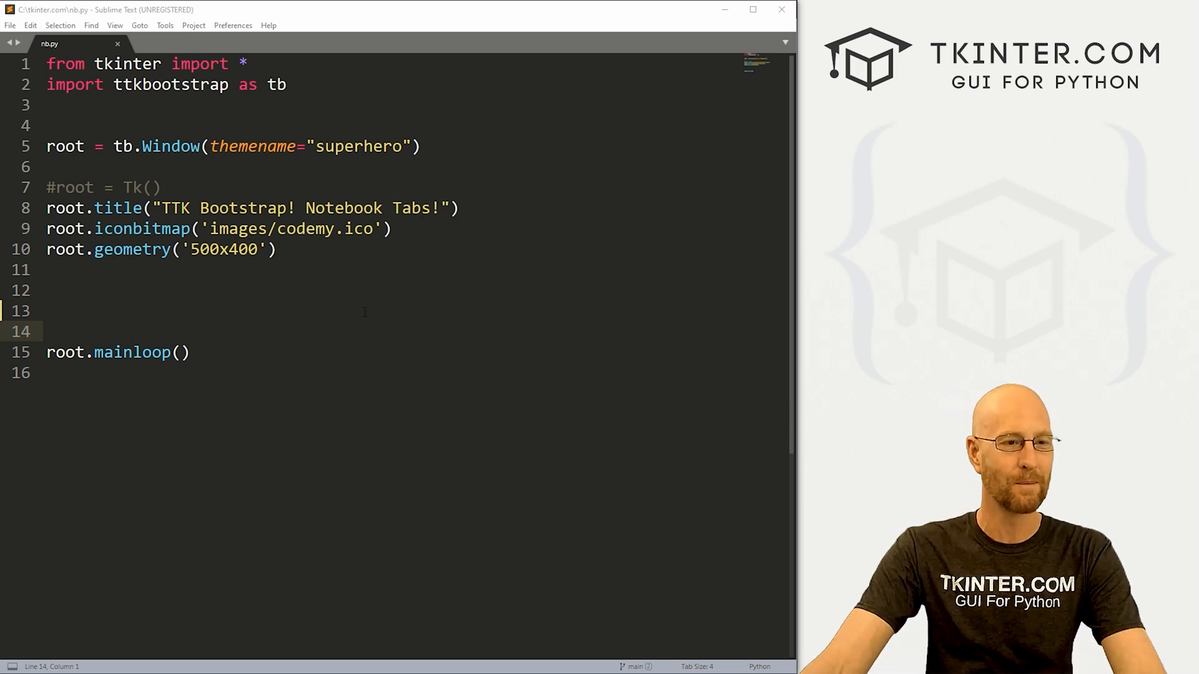
Create my_notebook as a tb.Notebook on root with bootstyle 'dark'.
{"action": "key", "text": "ctrl+a"}
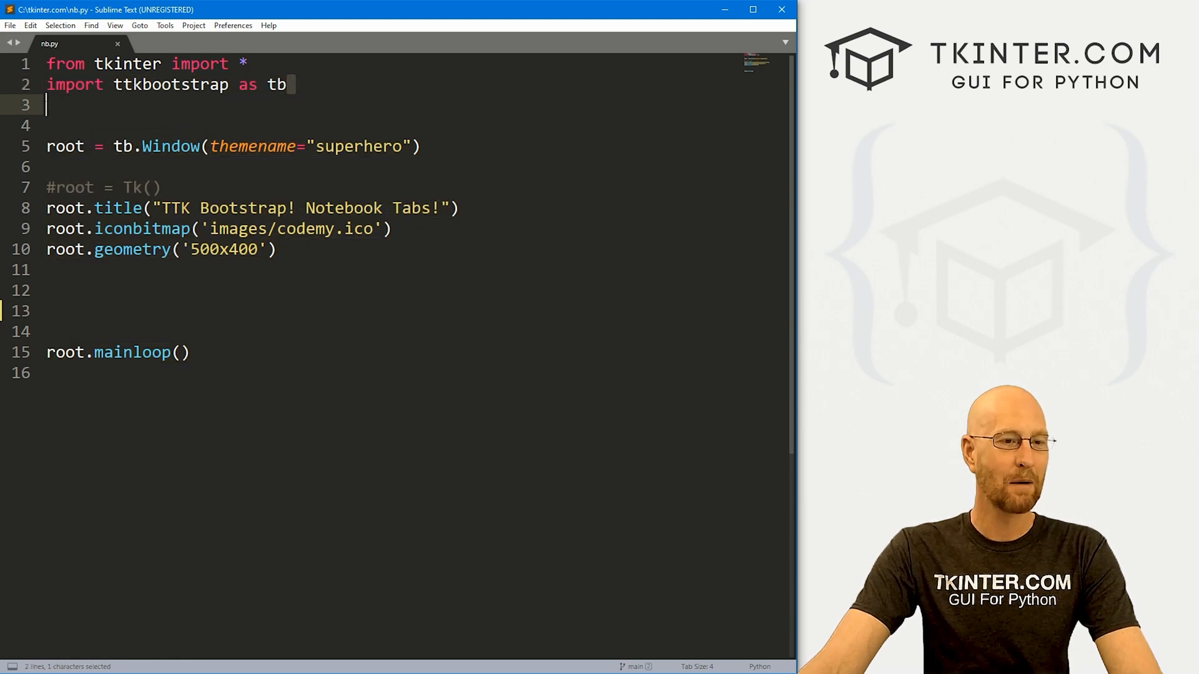
{"action": "triple_click", "coordinate": [153, 85]}
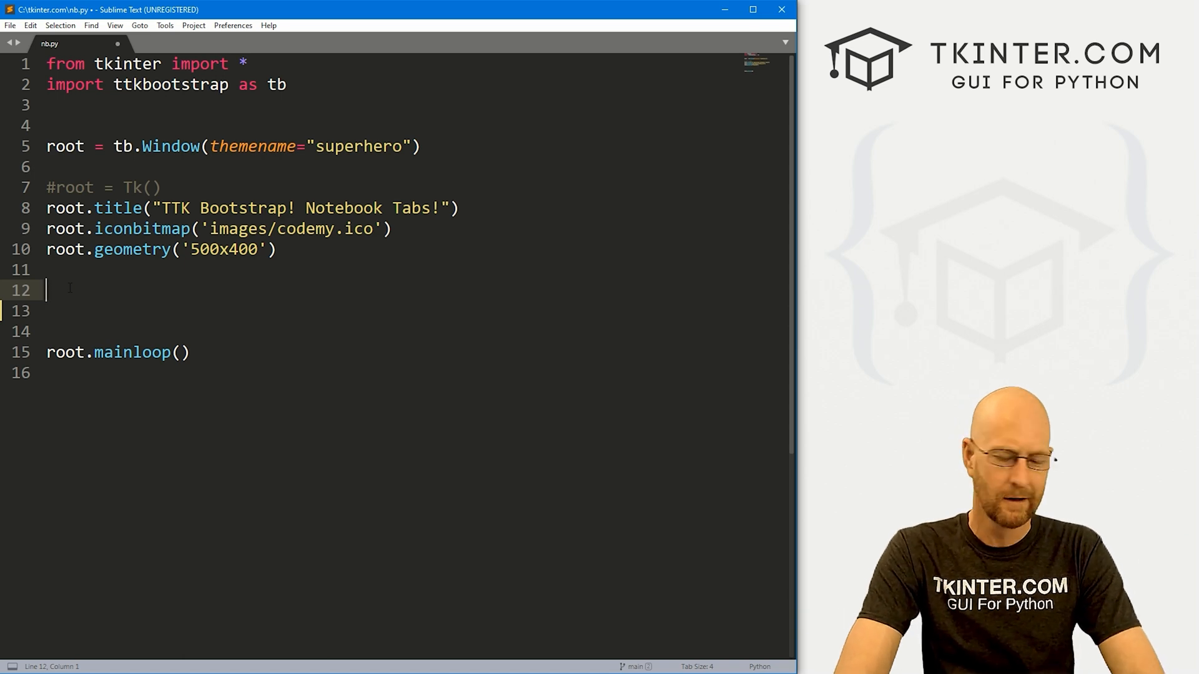
{"action": "type", "text": "my_n"}
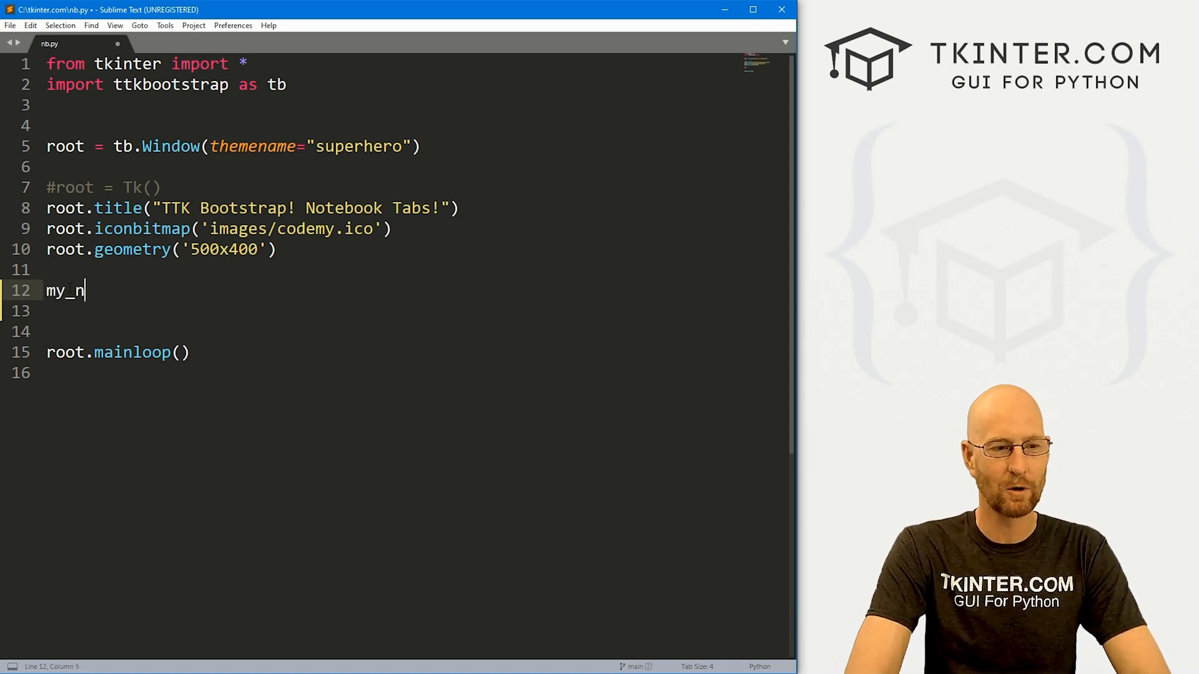
{"action": "type", "text": "otebook ="}
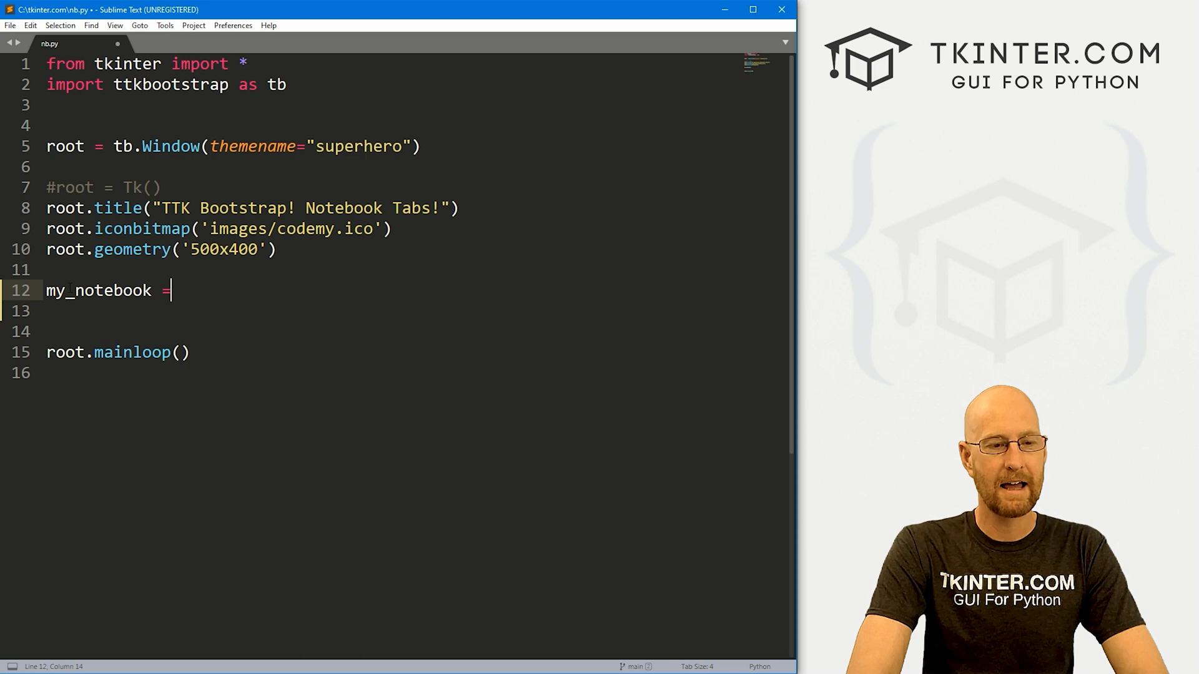
{"action": "type", "text": "tb.Notebook("}
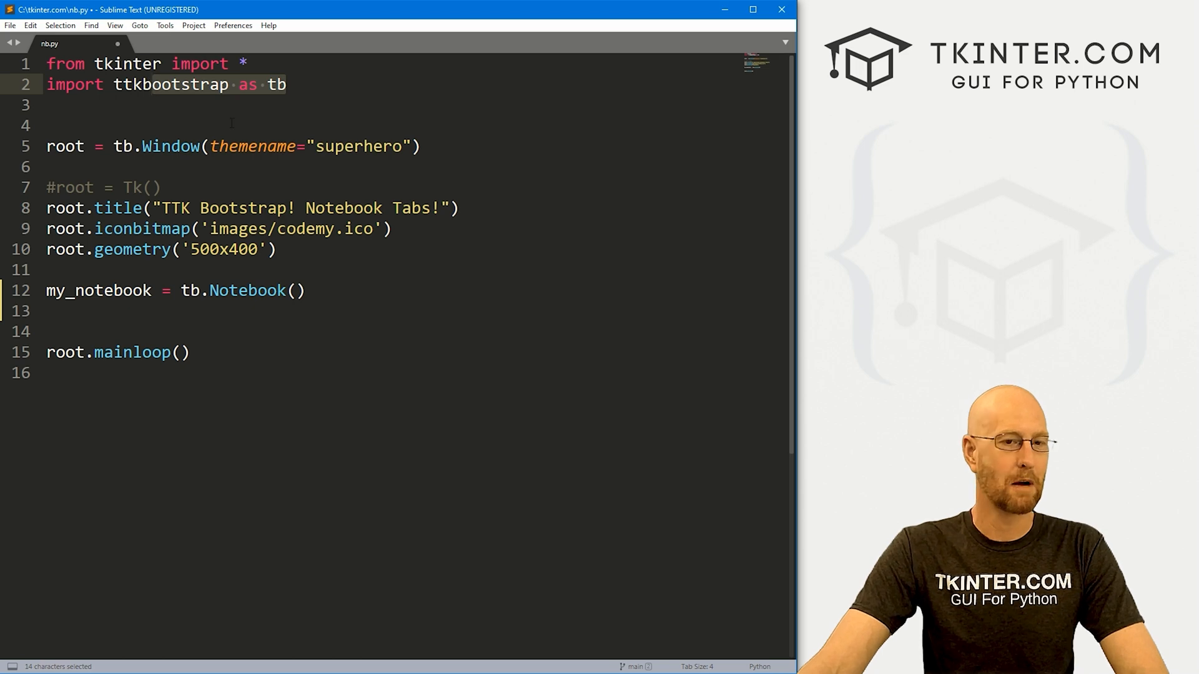
{"action": "type", "text": "root,"}
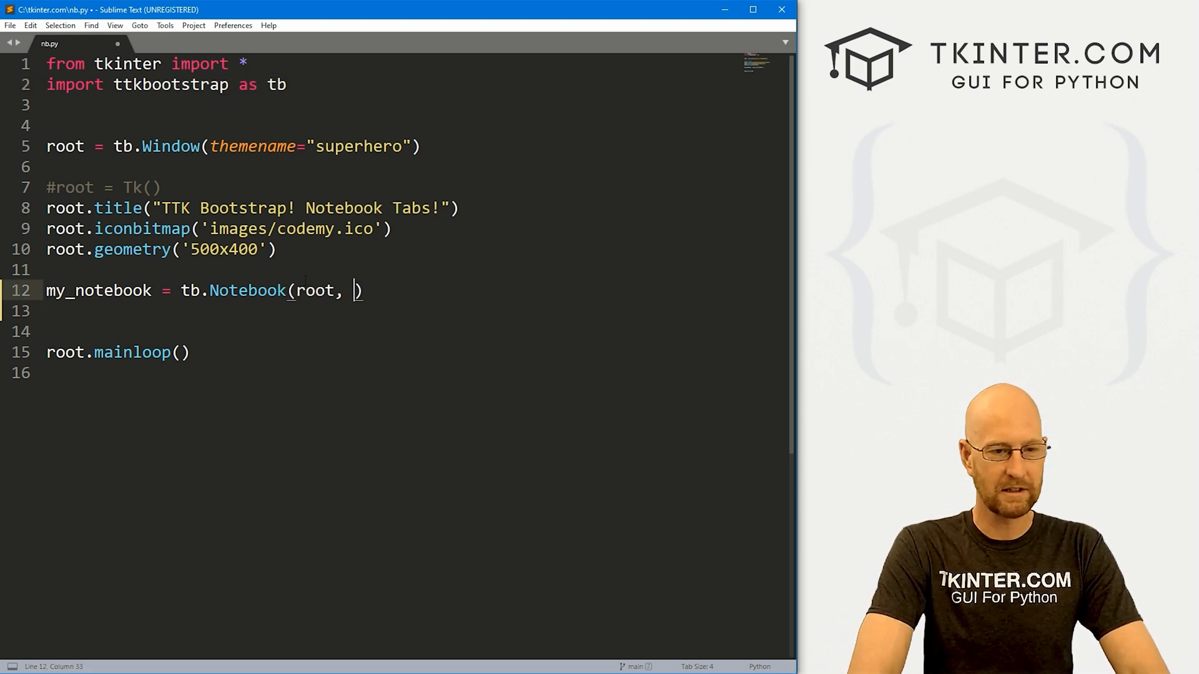
{"action": "type", "text": "bootstyle=\"dark"}
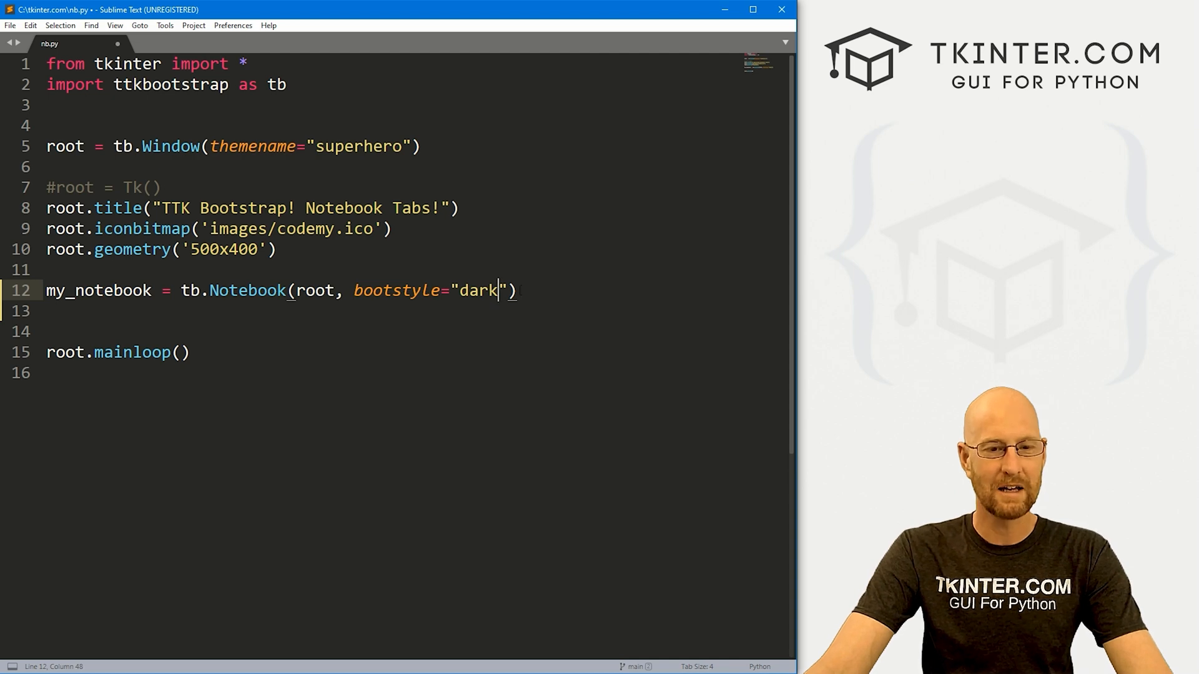
Pack my_notebook with pady=20.
{"action": "type", "text": "my"}
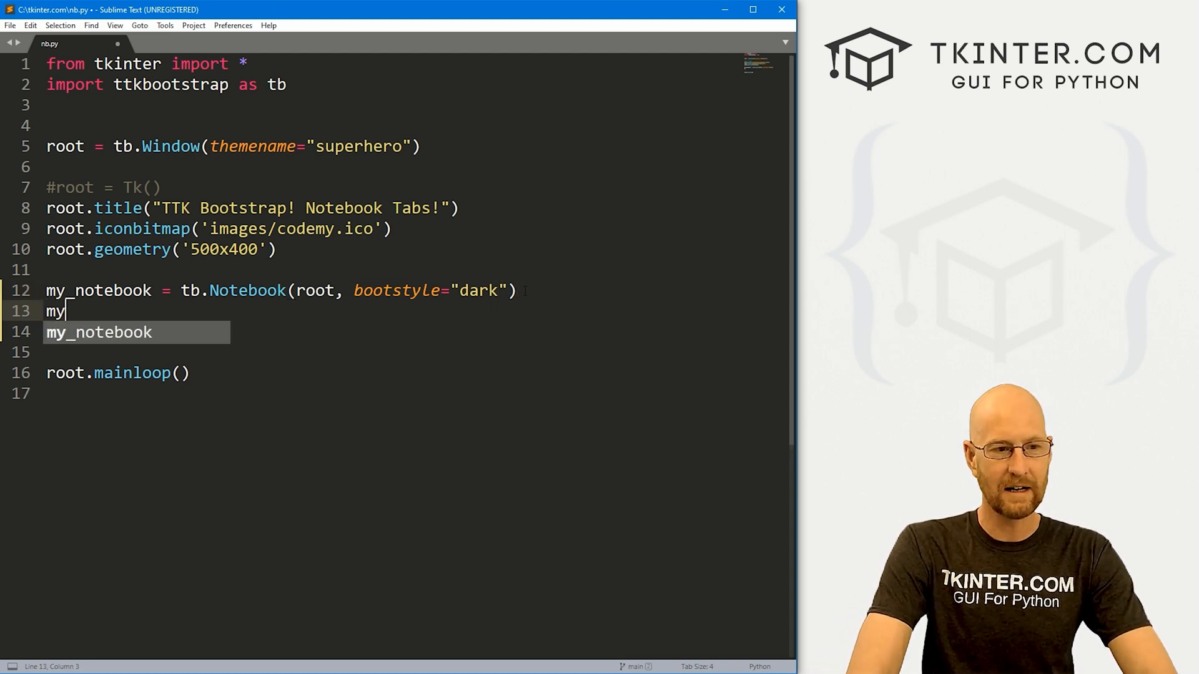
{"action": "type", "text": "_notebook.pack("}
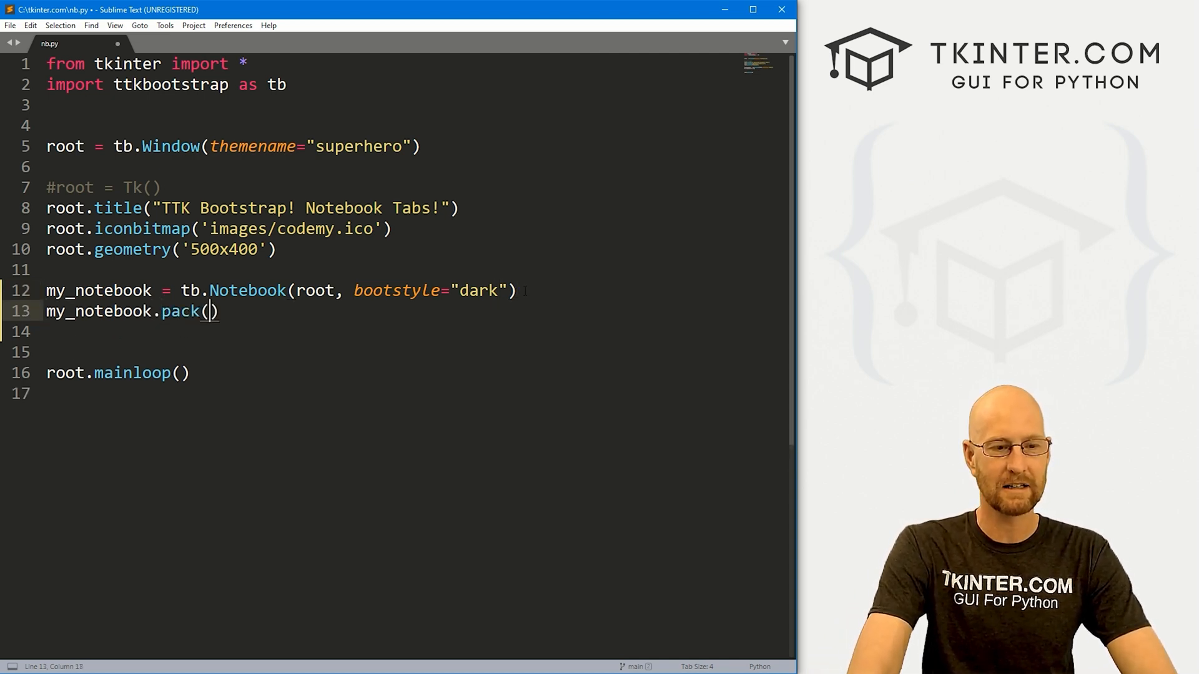
{"action": "type", "text": "pady="}
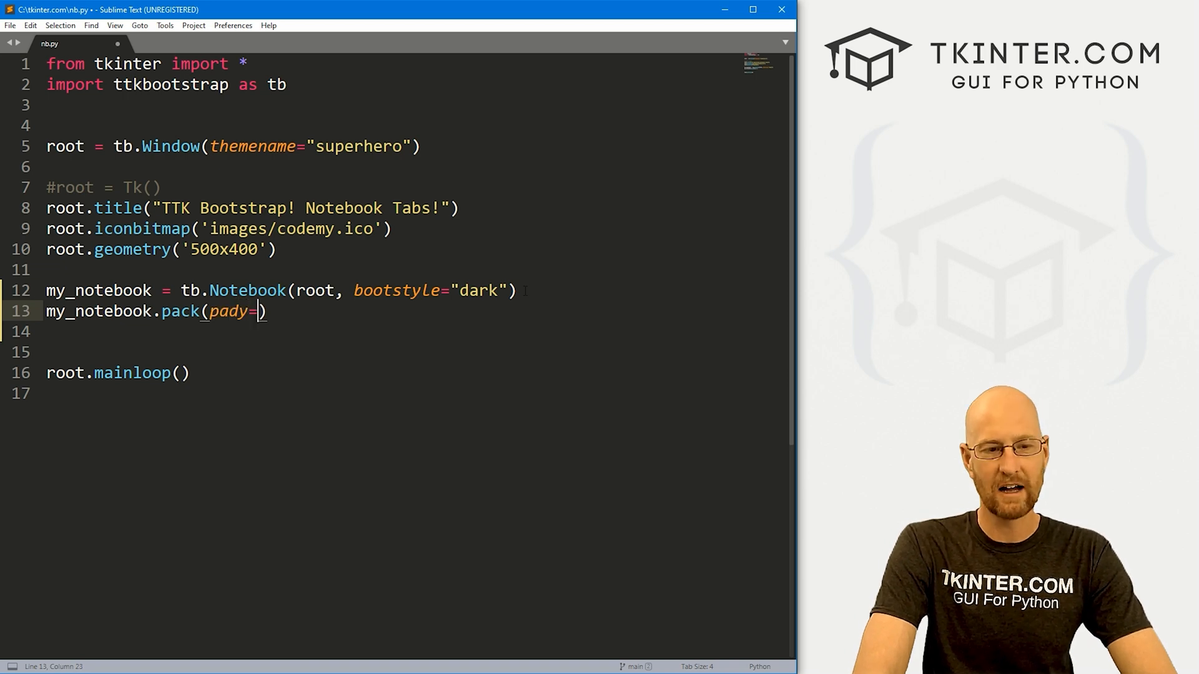
{"action": "type", "text": "20"}
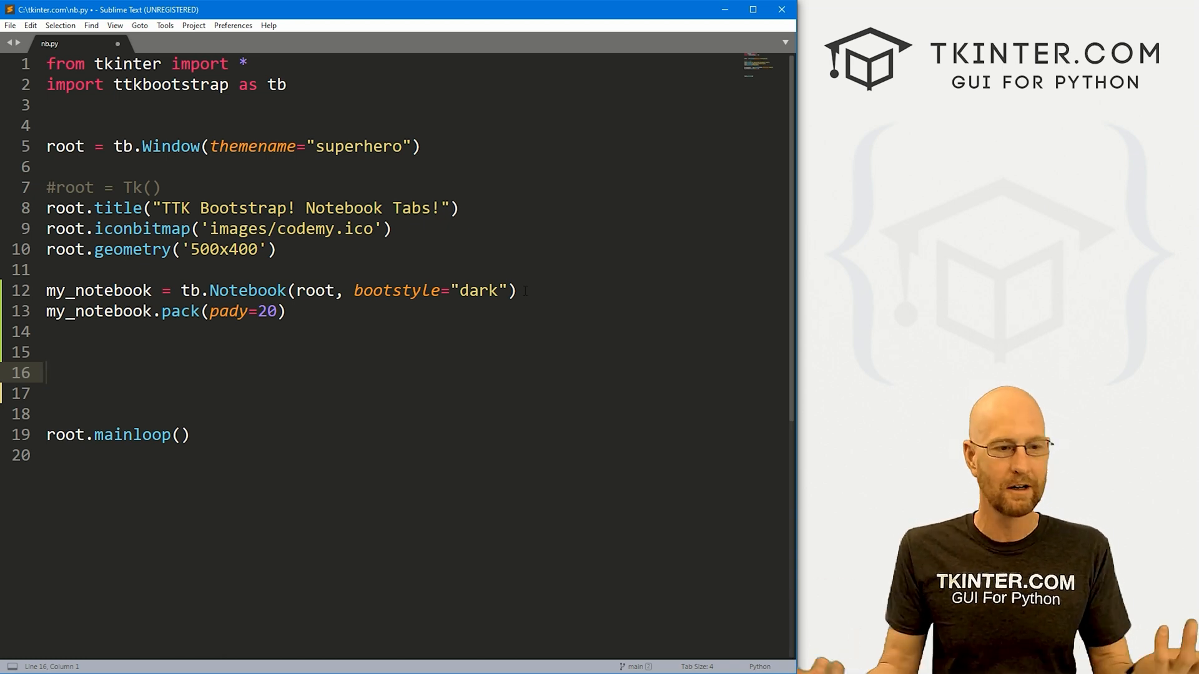
Add frames tab1 and tab2 as tb.Frame(my_notebook), with blank lines below them.
{"action": "type", "text": "t"}
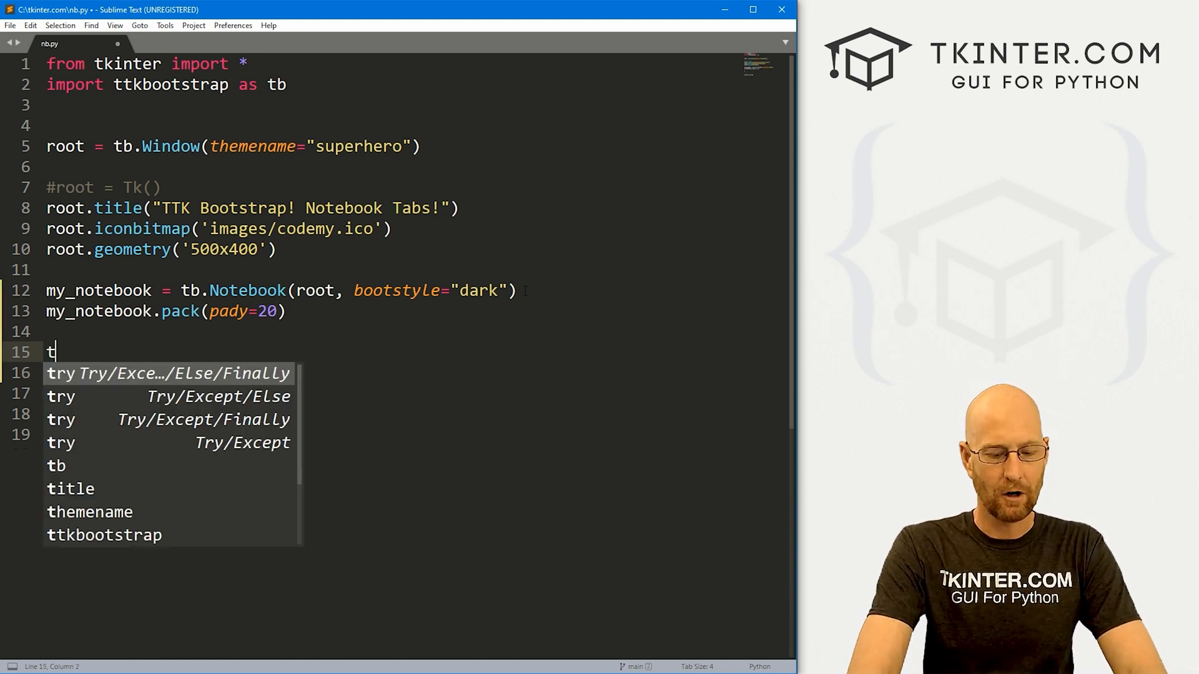
{"action": "type", "text": "ab1 ="}
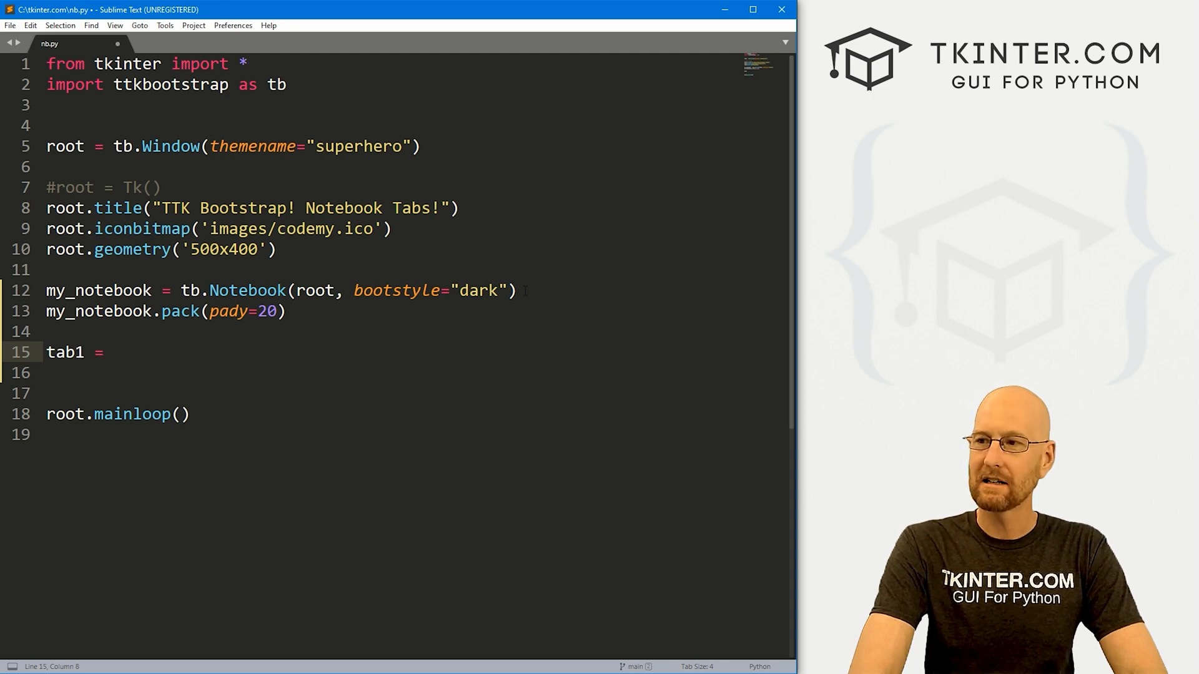
{"action": "type", "text": "tb."}
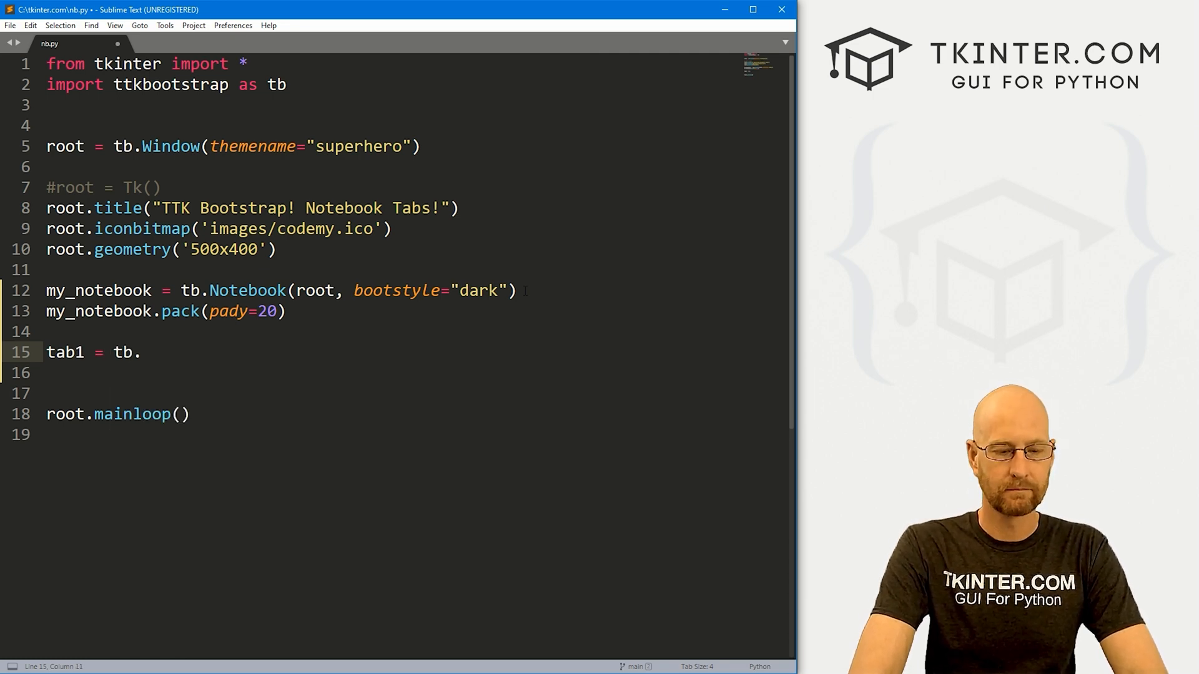
{"action": "type", "text": "Frame()"}
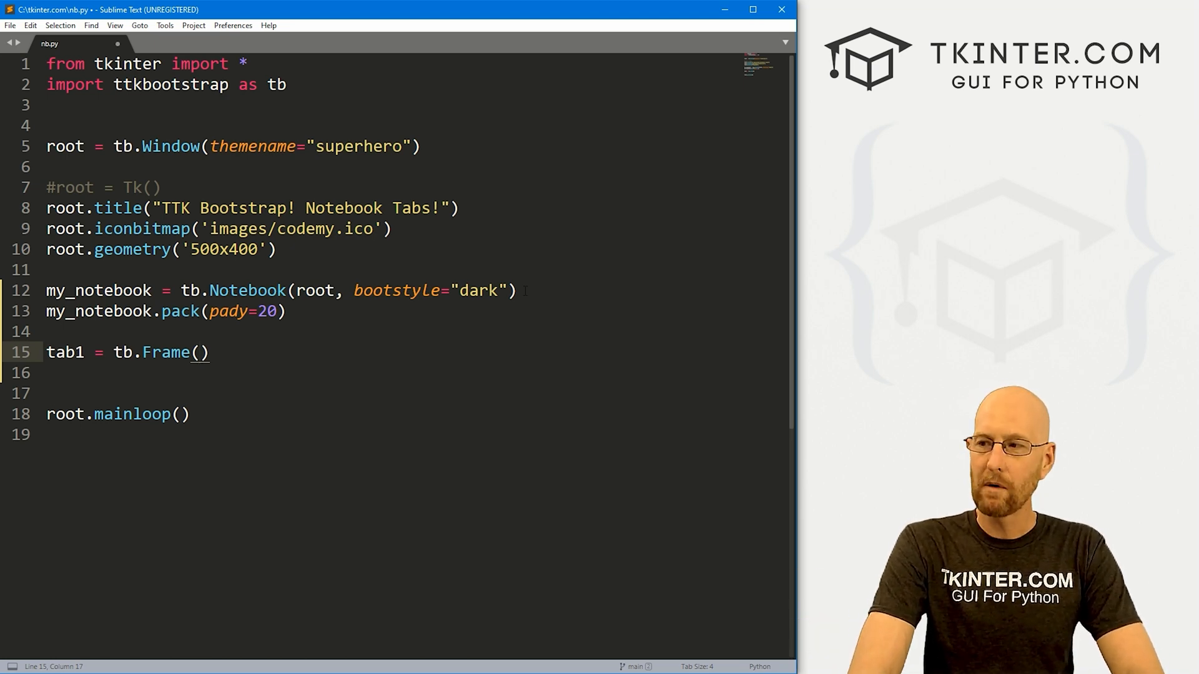
{"action": "type", "text": "my_notebook"}
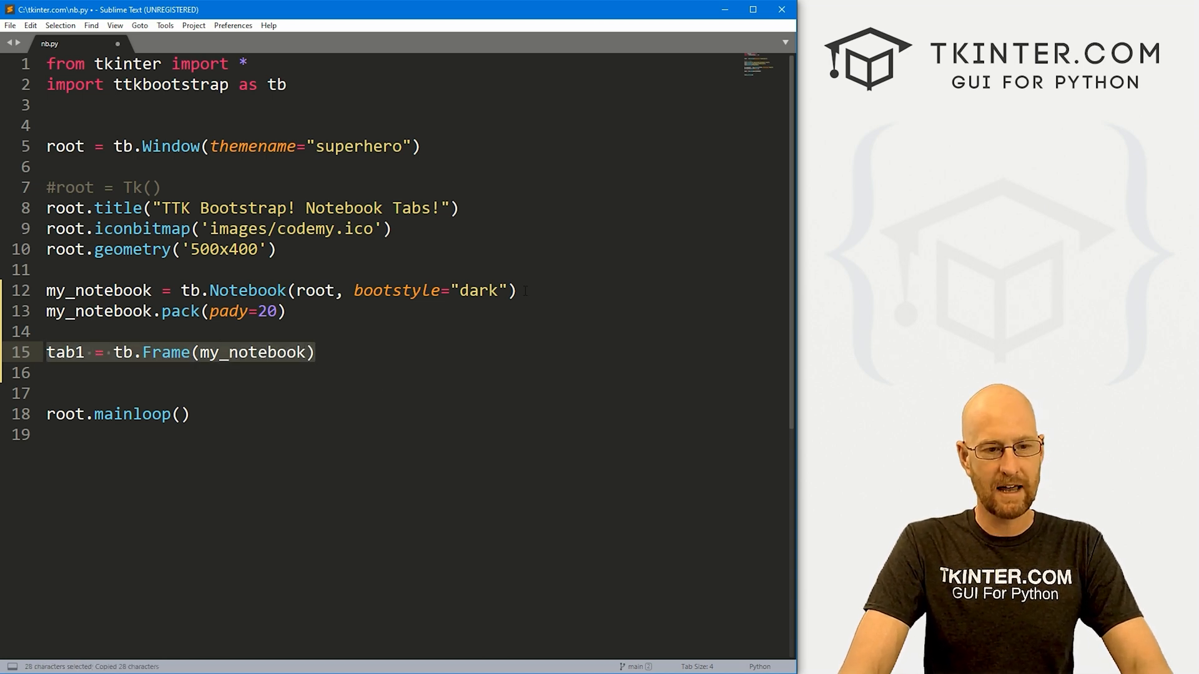
{"action": "type", "text": "tab2 = tb.Frame(my_notebook)"}
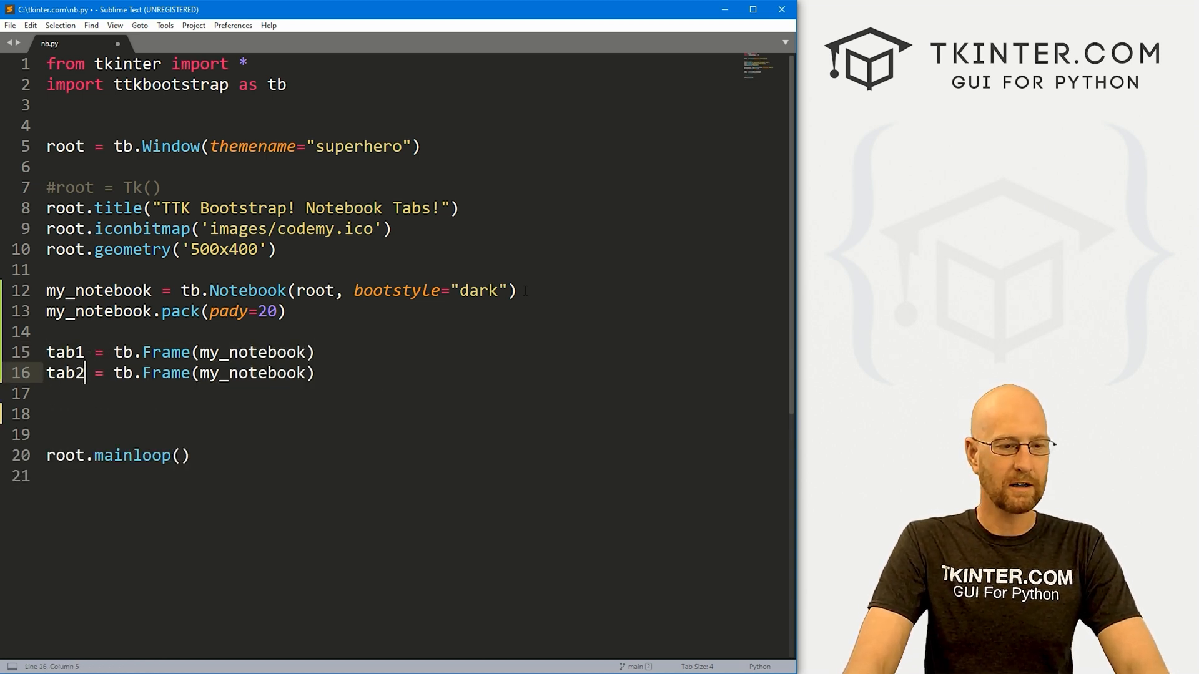
{"action": "key", "text": "enter"}
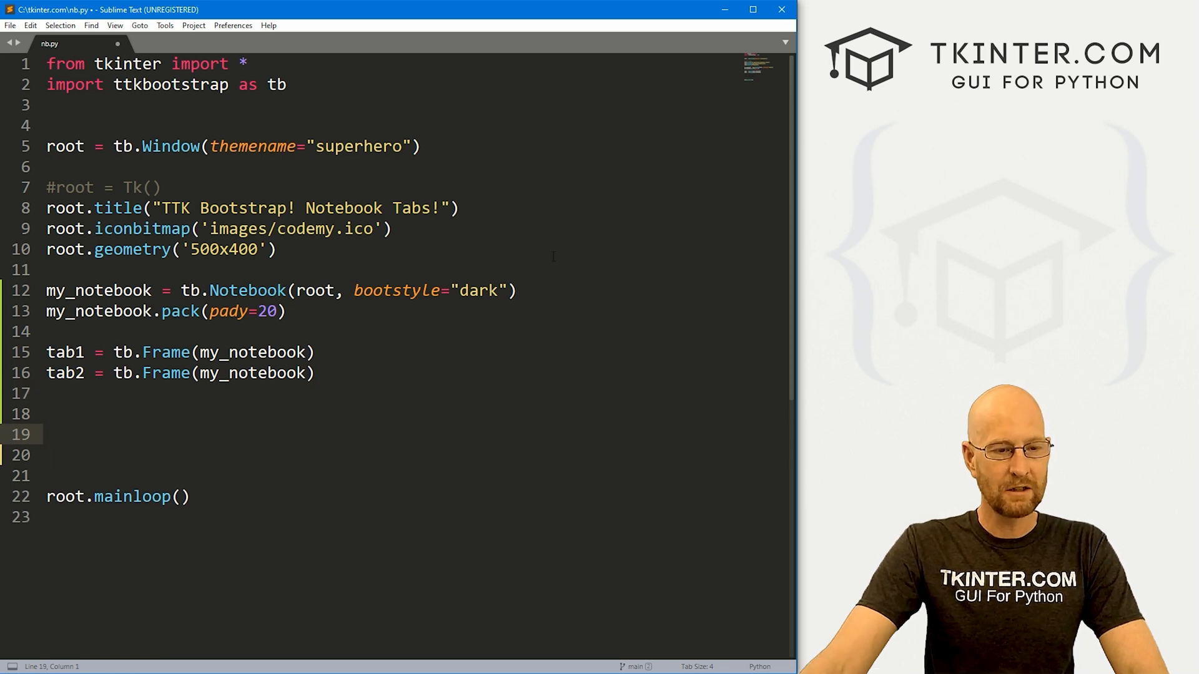
{"action": "left_click", "coordinate": [50, 393]}
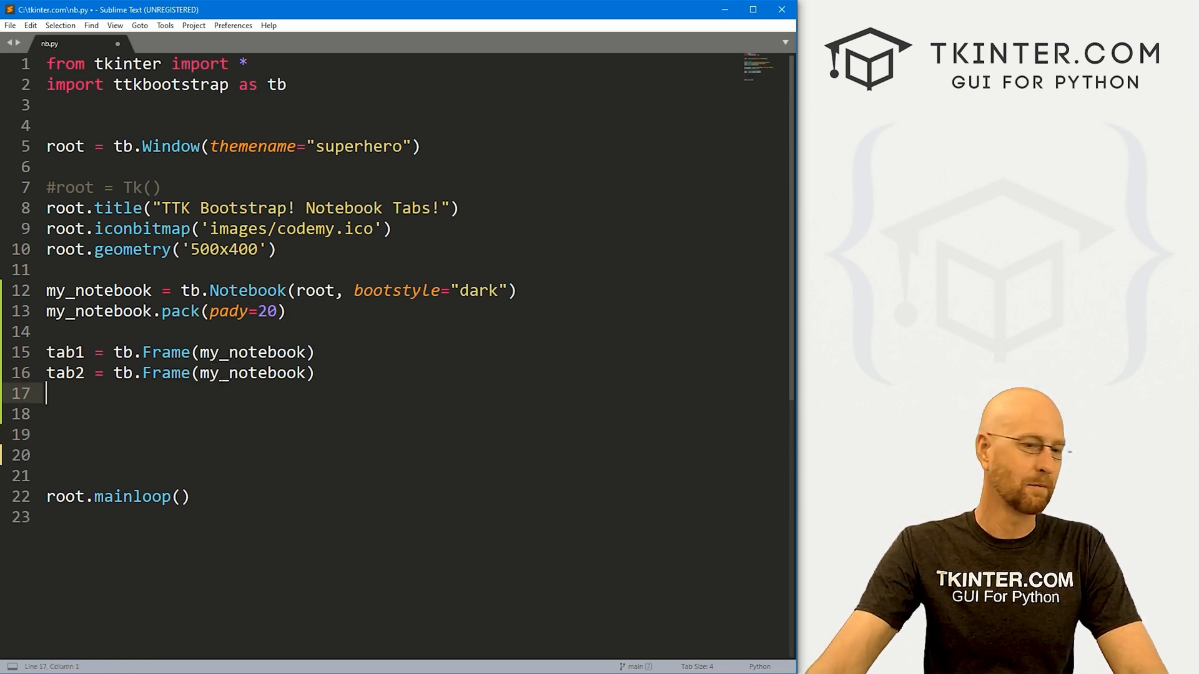
Create my_label in tab1 reading 'My Awesome Label!' in Helvetica 18.
{"action": "type", "text": "my_"}
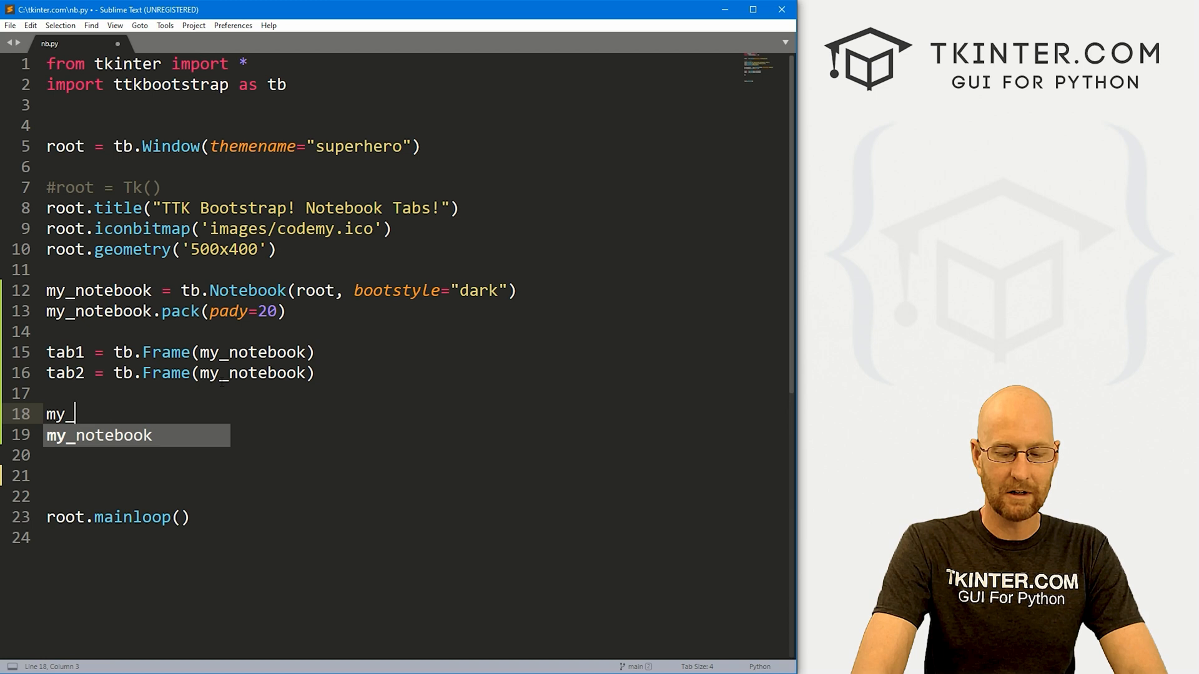
{"action": "type", "text": "label = Label"}
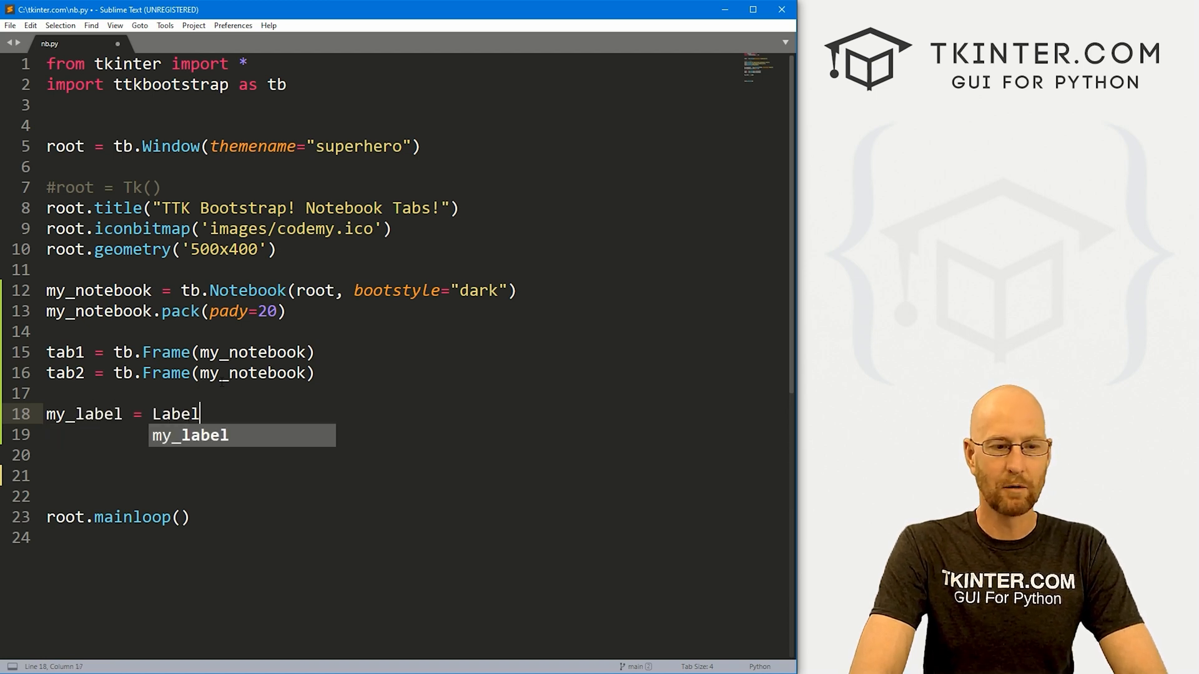
{"action": "type", "text": "(tab1)"}
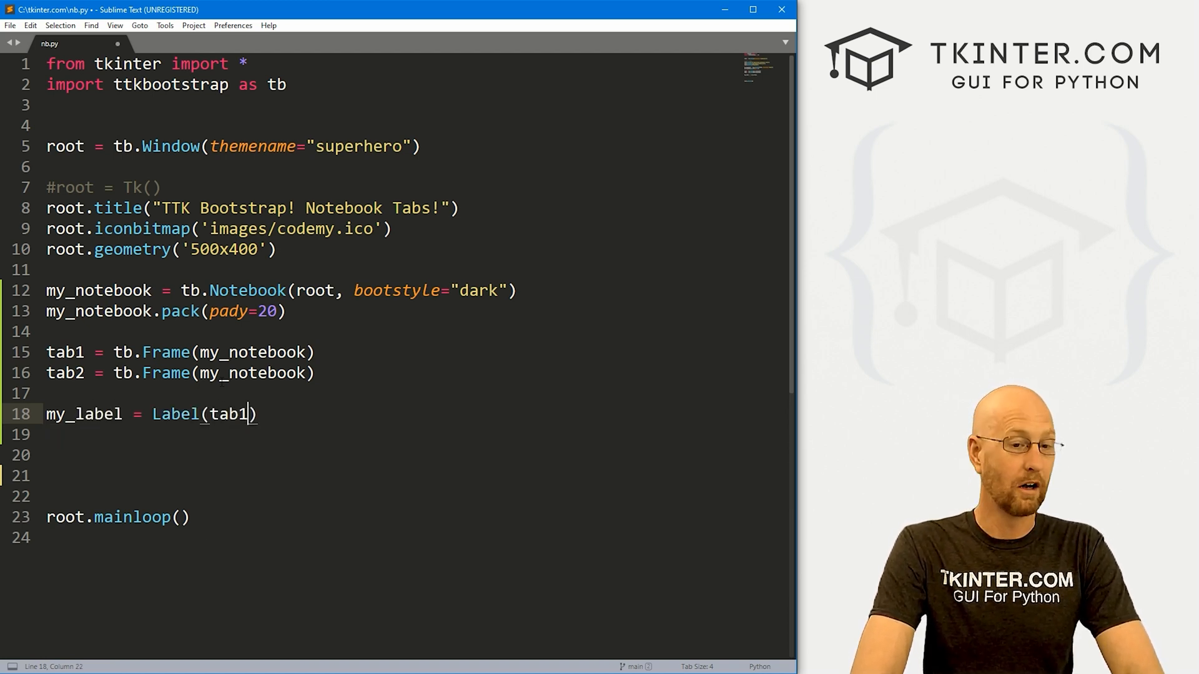
{"action": "type", "text": ", text=\"M"}
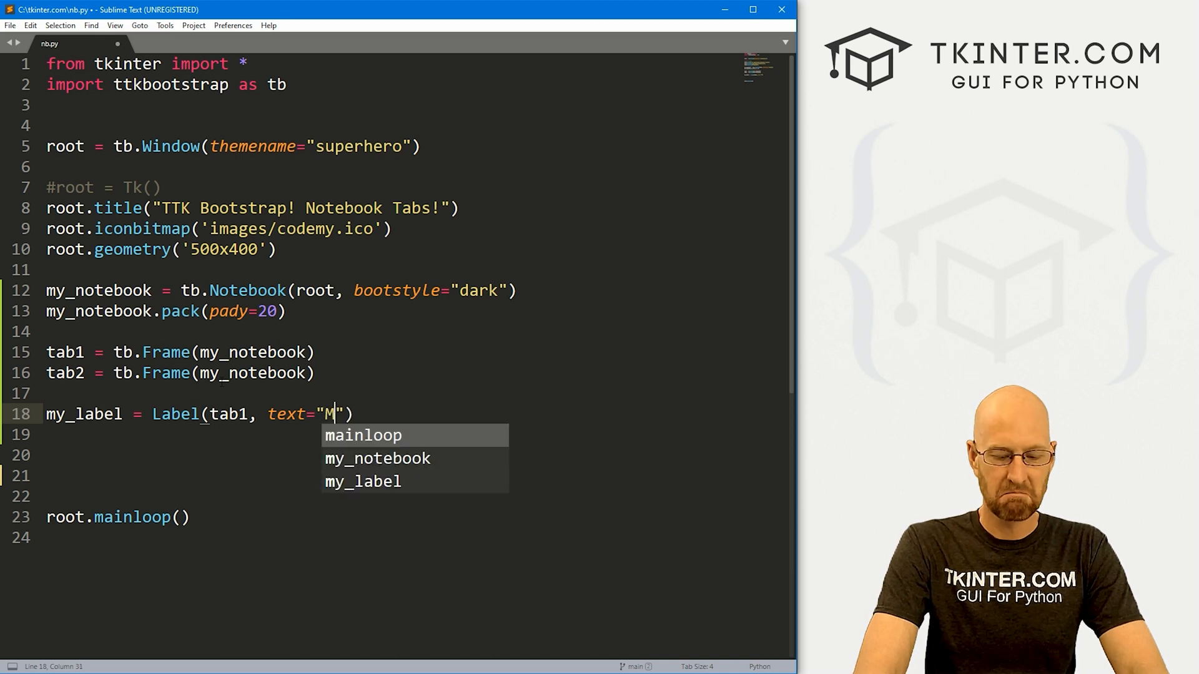
{"action": "type", "text": "y Awesome"}
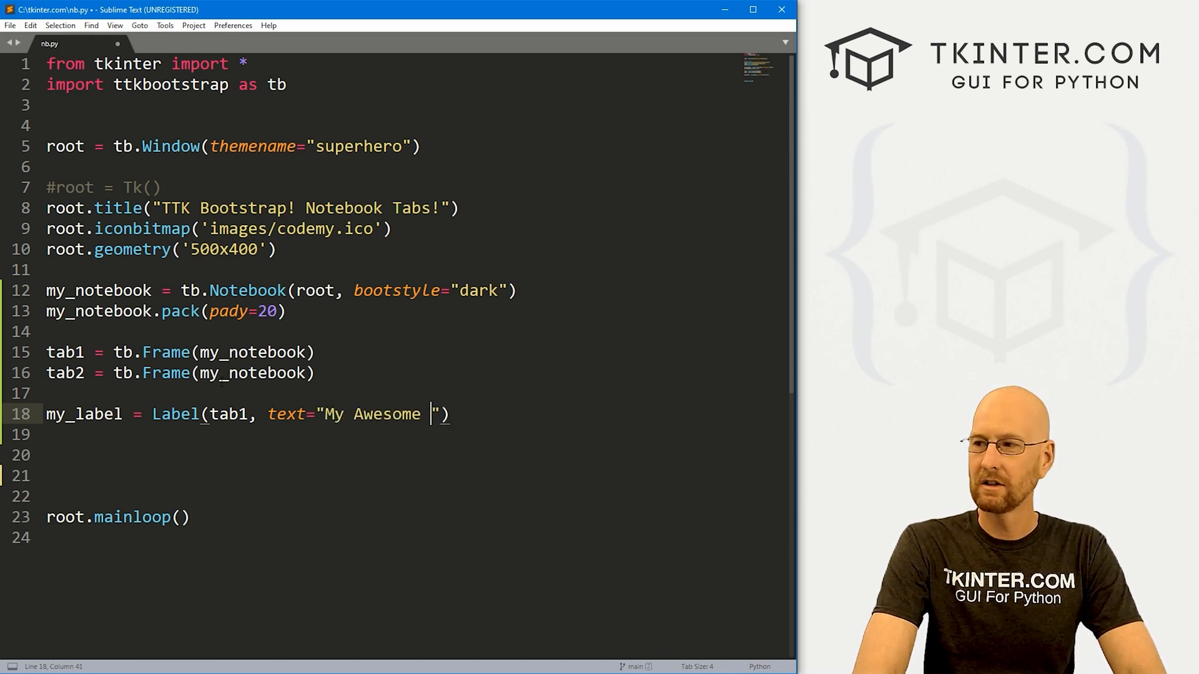
{"action": "type", "text": "Label!"}
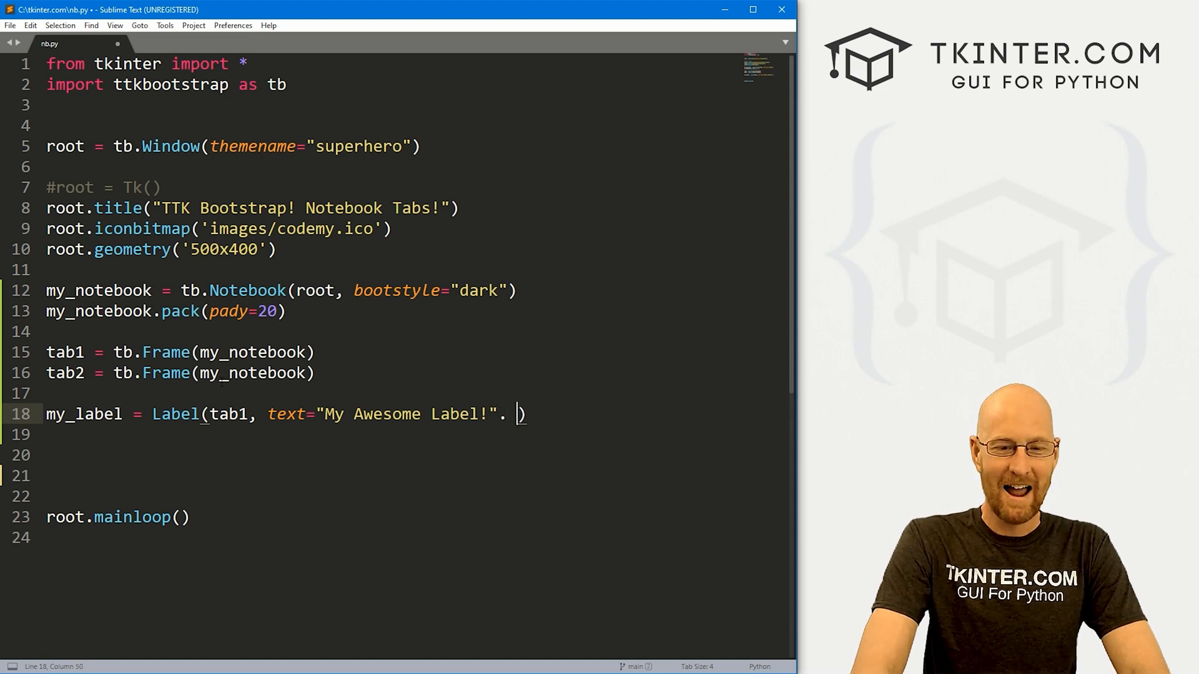
{"action": "type", "text": ", font="}
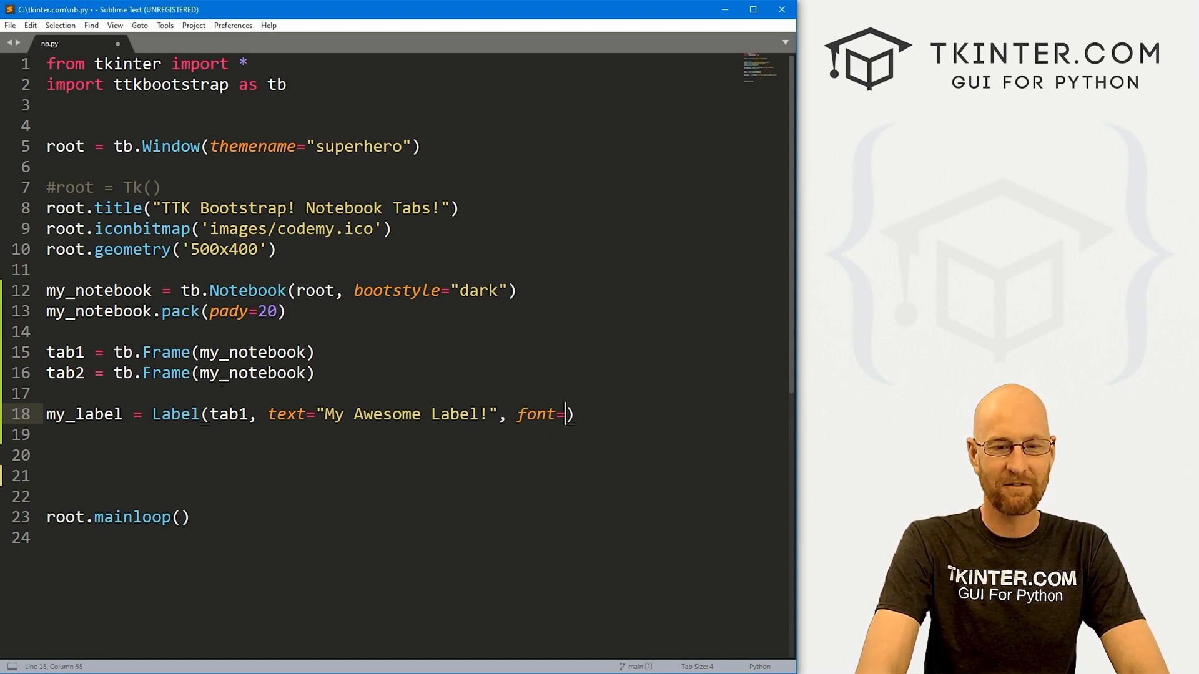
{"action": "type", "text": "(\"H\""}
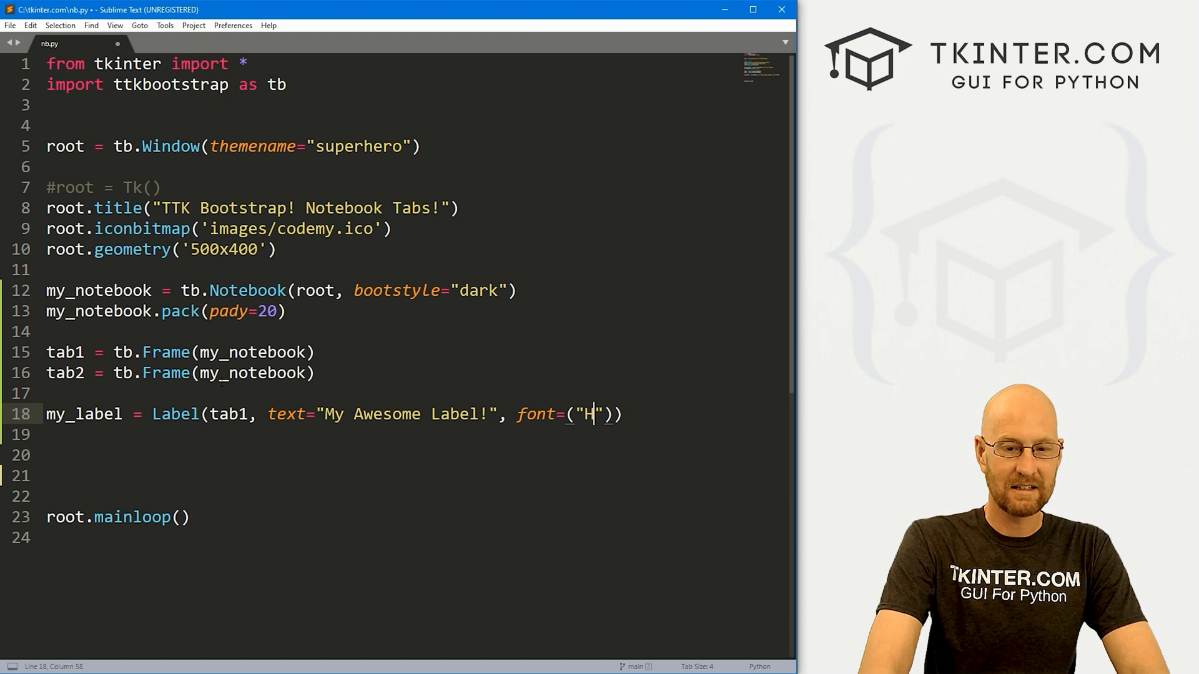
{"action": "type", "text": "elvetica"}
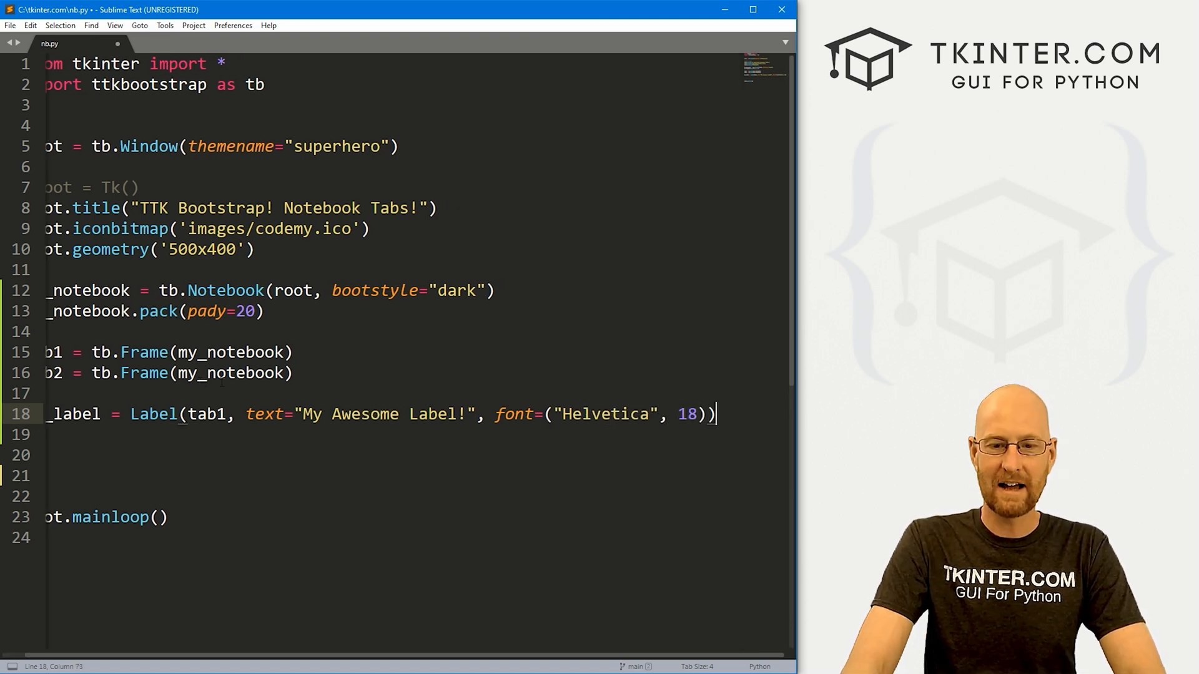
Pack my_label with pady=20 and begin the my_text line.
{"action": "type", "text": "my"}
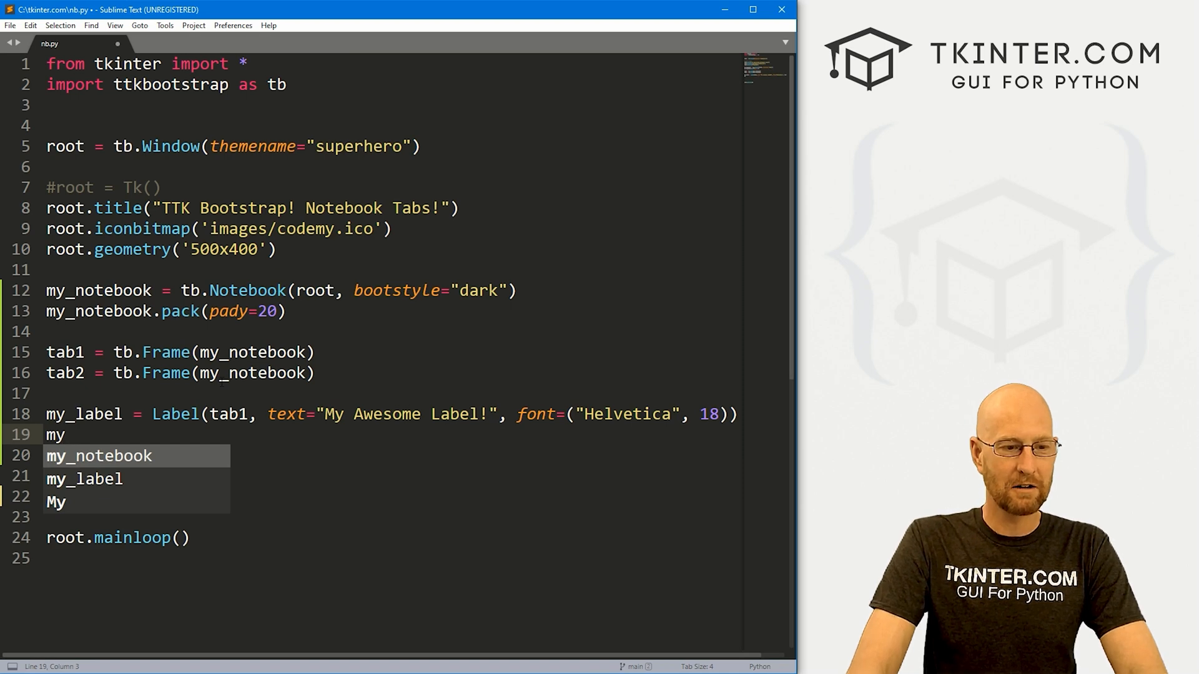
{"action": "type", "text": "_label.pack"}
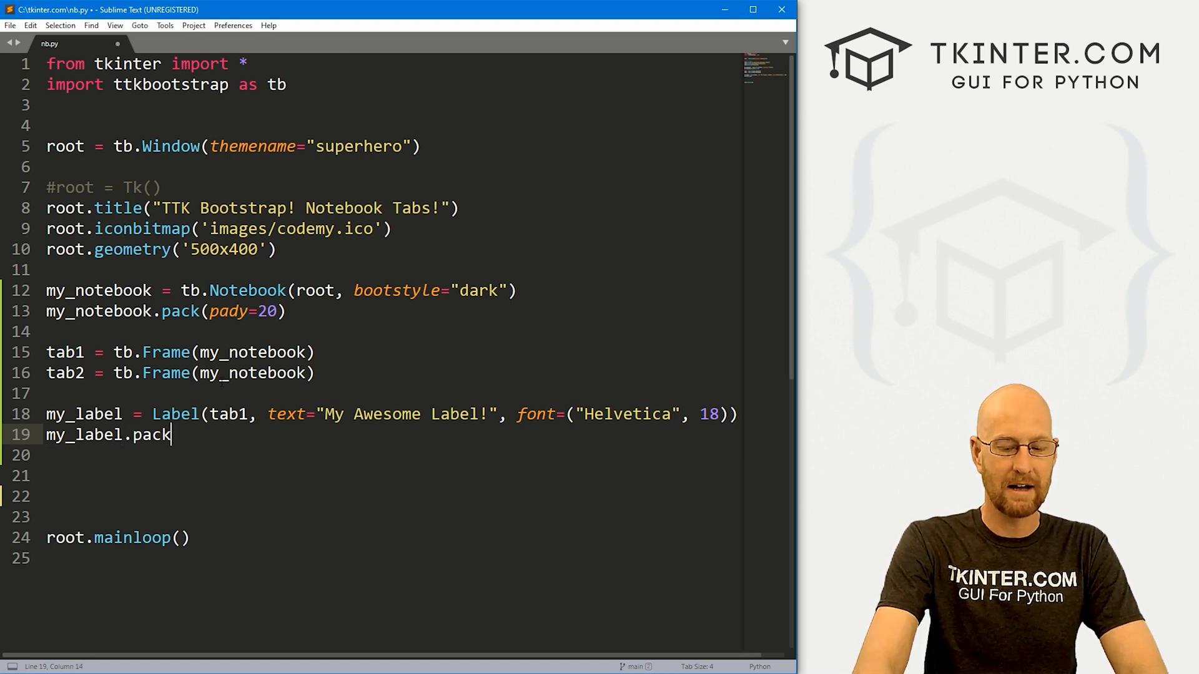
{"action": "type", "text": "(pady=20"}
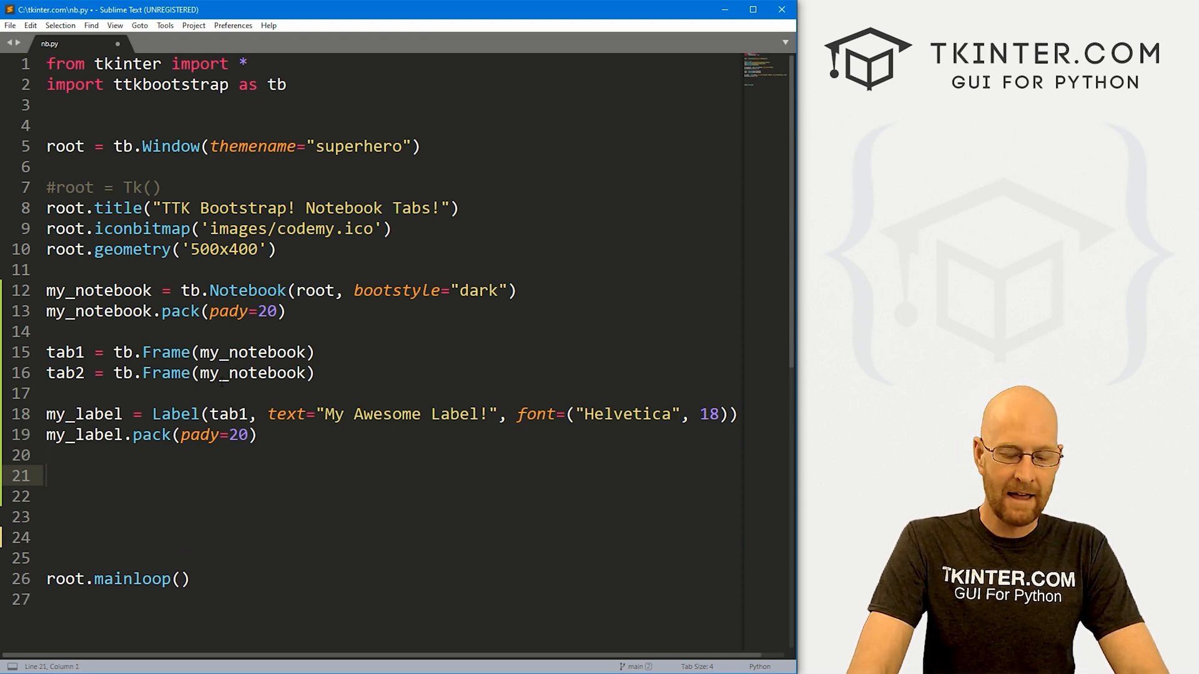
{"action": "type", "text": "my_text"}
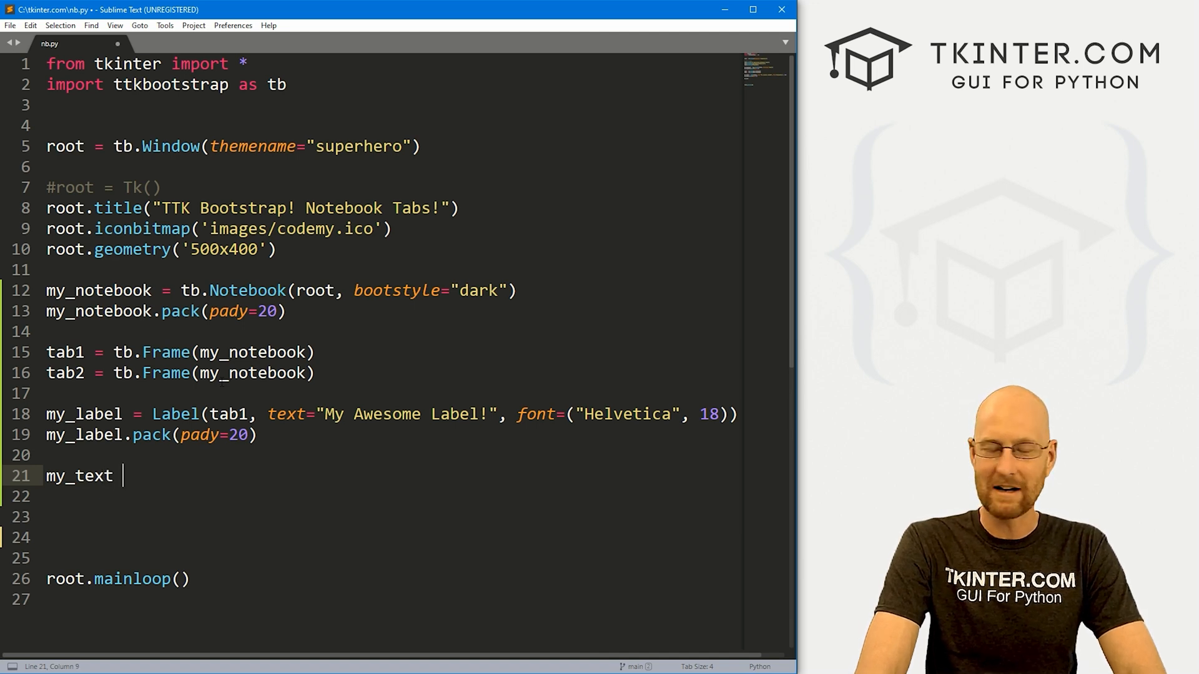
Create my_text = Text(tab1, width=70, height=10) and pack it with pady=10, padx=10.
{"action": "type", "text": "= Text("}
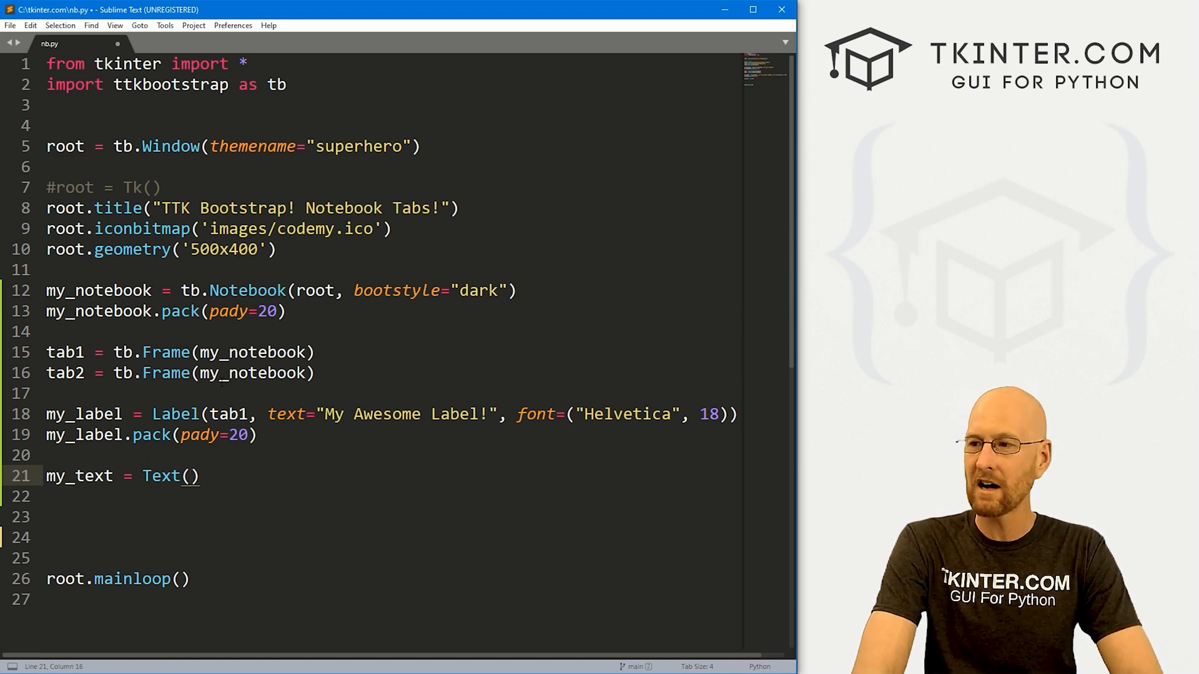
{"action": "type", "text": "tab"}
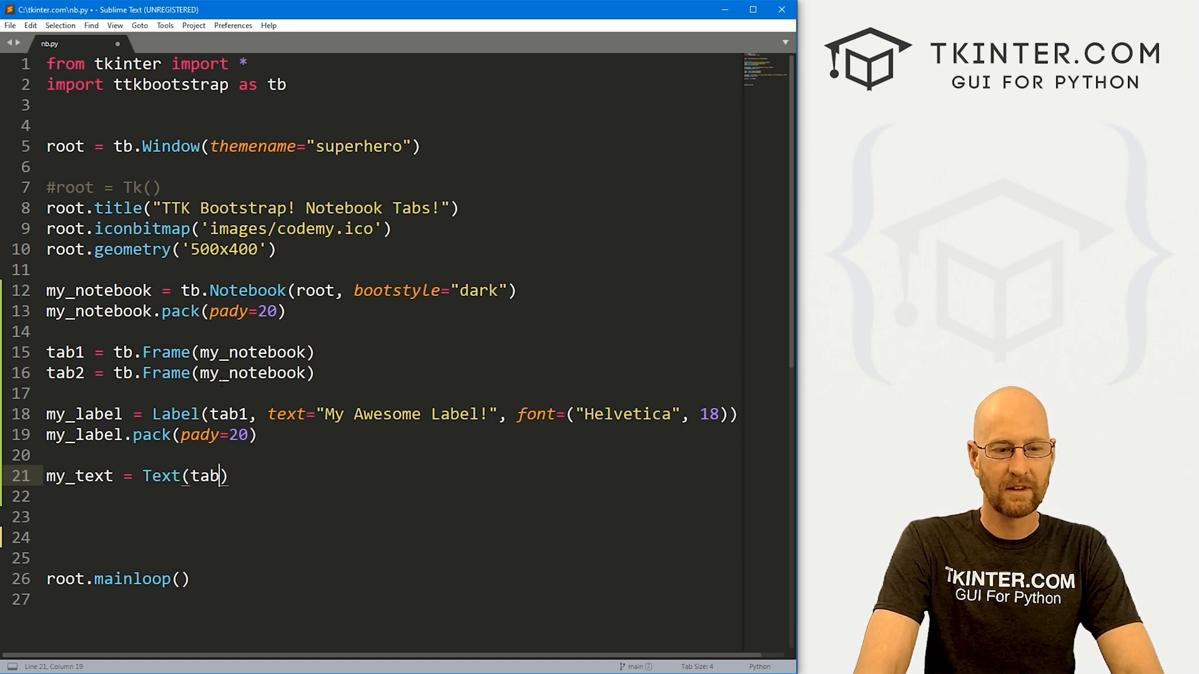
{"action": "type", "text": "1,"}
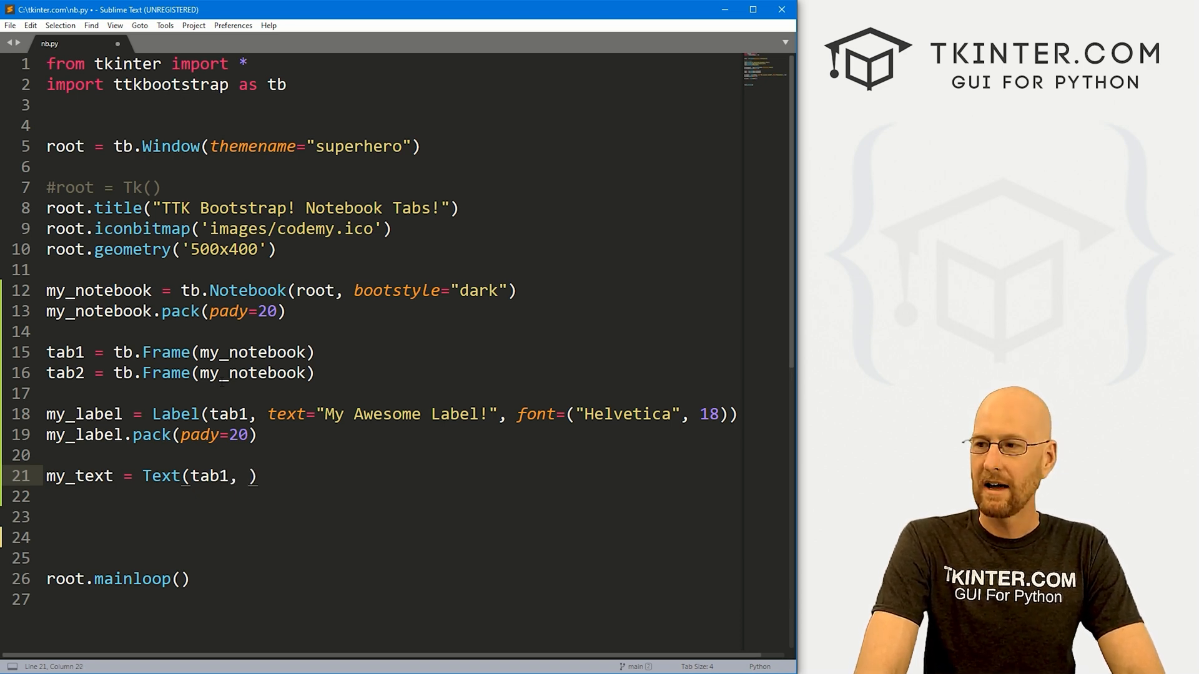
{"action": "type", "text": "width="}
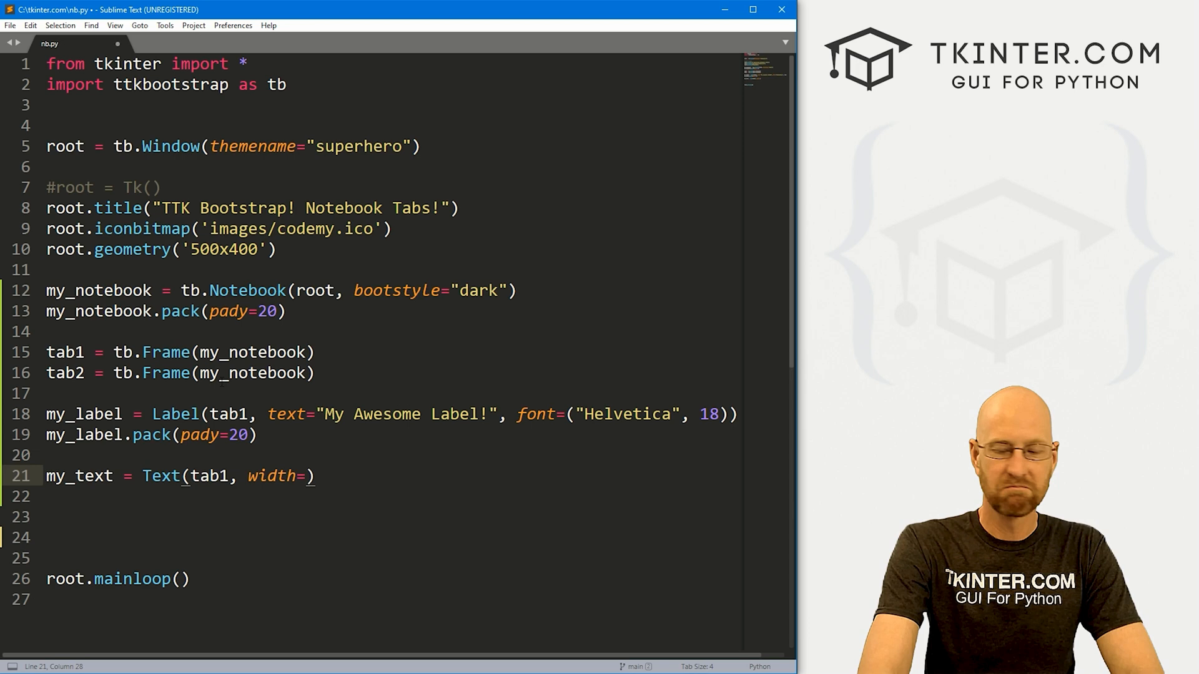
{"action": "type", "text": "70, heg"}
{"action": "left_click", "coordinate": [393, 497]}
{"action": "type", "text": "my_text.pack(pady"}
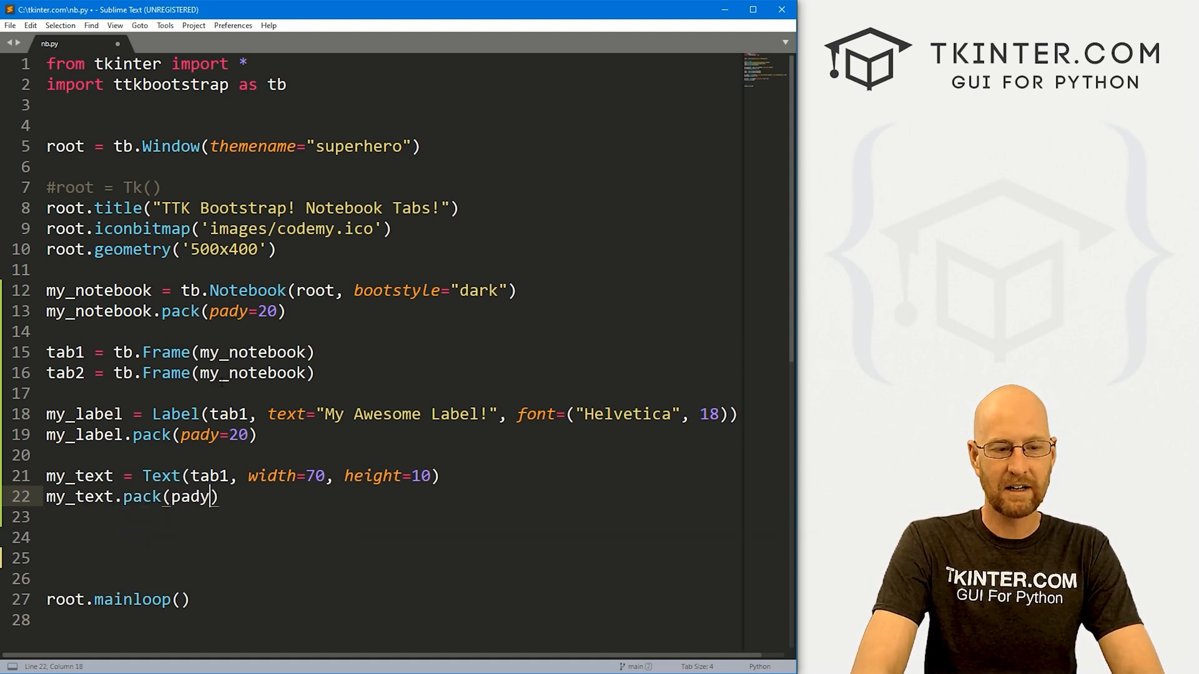
{"action": "type", "text": "=10, pad"}
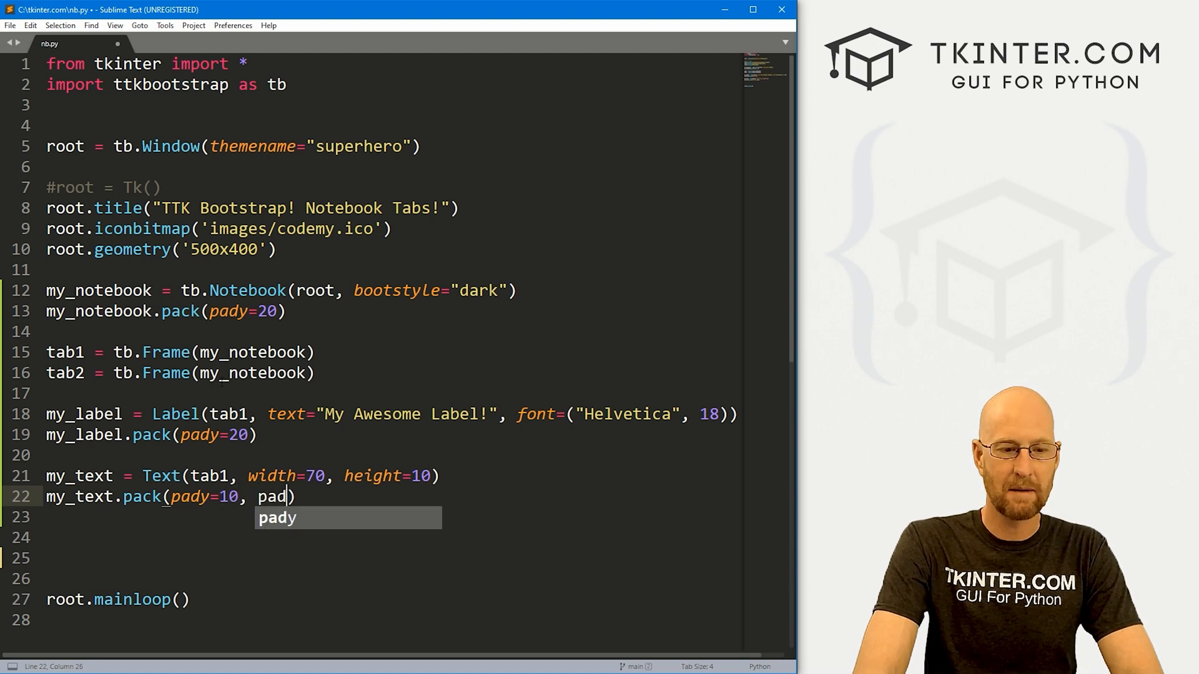
{"action": "type", "text": "x=10"}
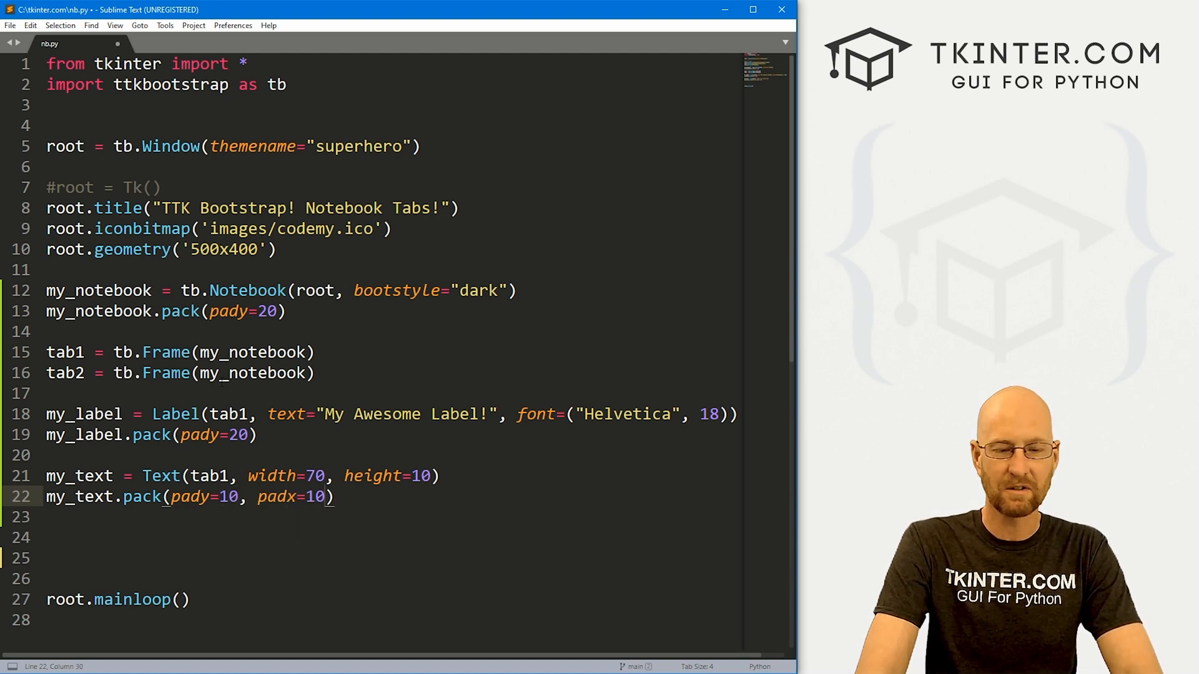
{"action": "type", "text": "my"}
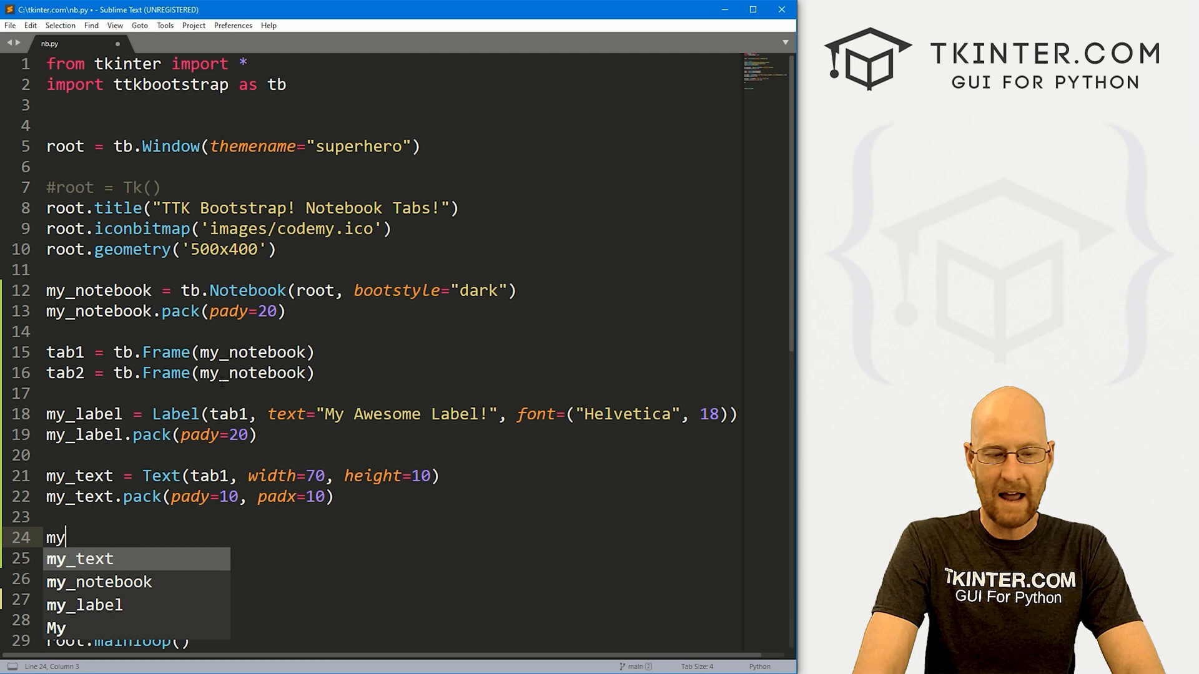
Add my_button in tab1 reading 'Click Me!' with 'danger outline' style, packed pady=20.
{"action": "type", "text": "nb"}
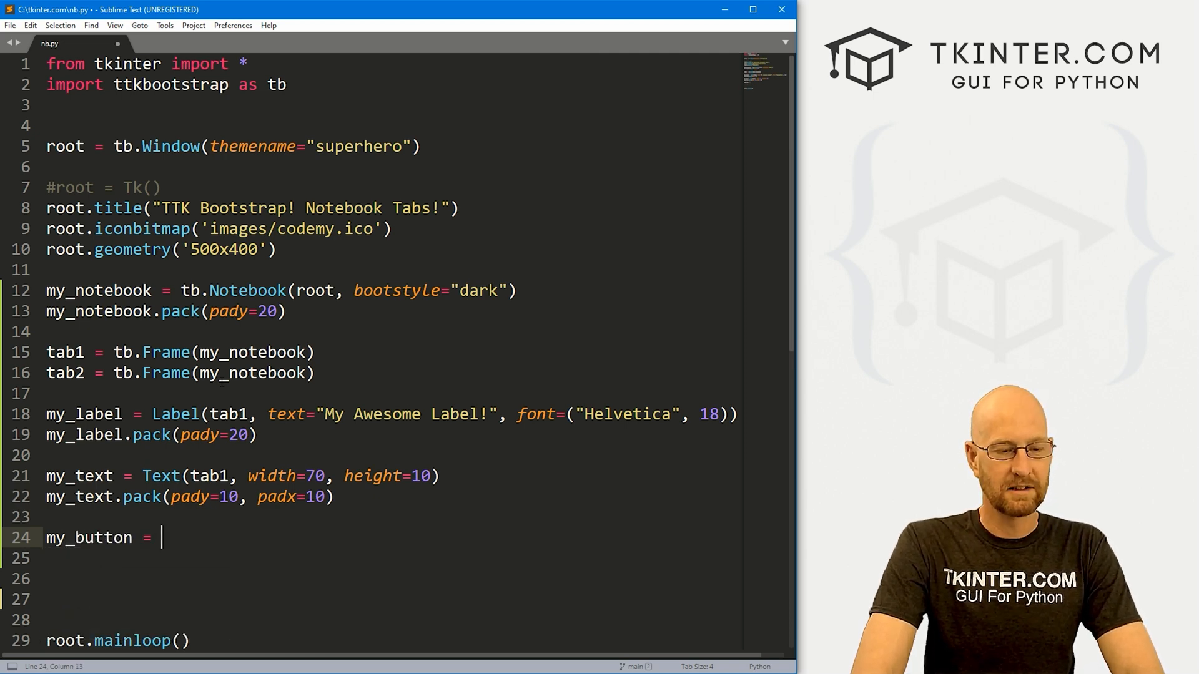
{"action": "type", "text": "tb."}
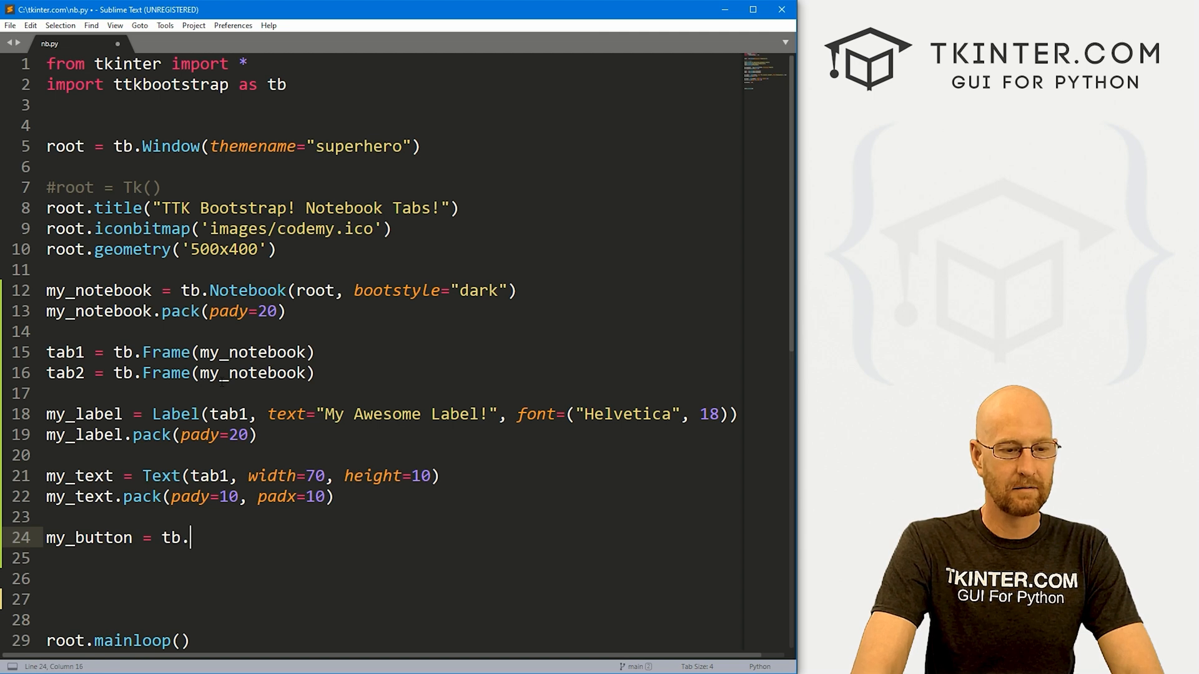
{"action": "type", "text": "Button(ro"}
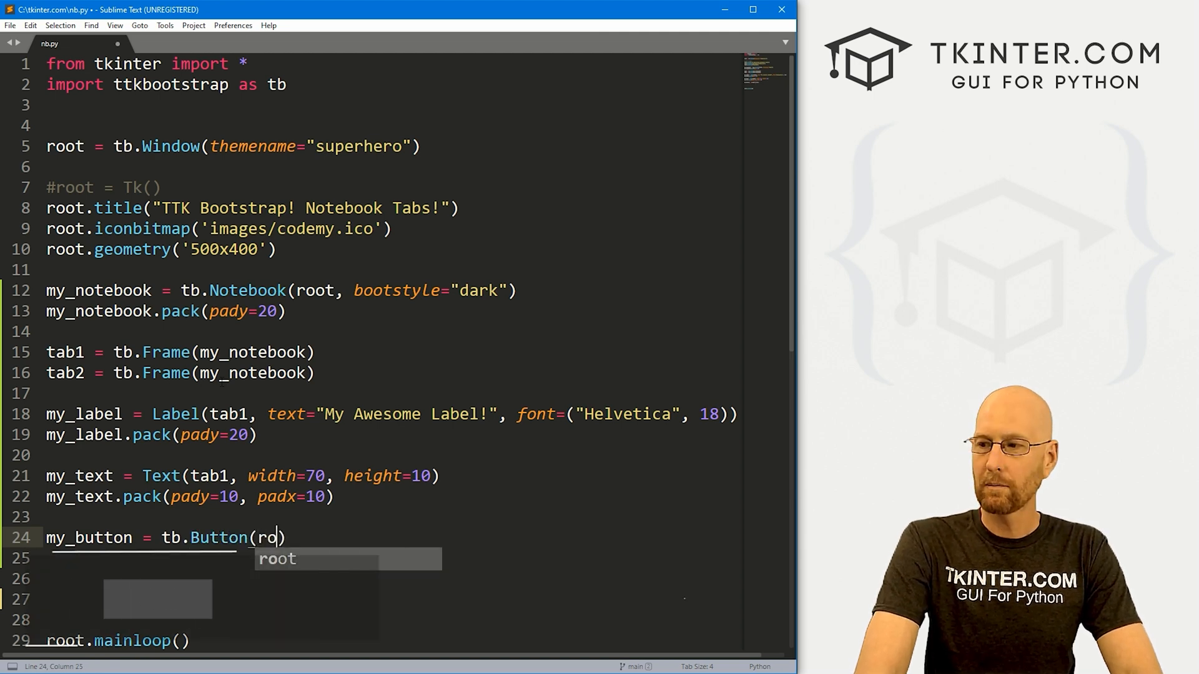
{"action": "type", "text": "tab1,"}
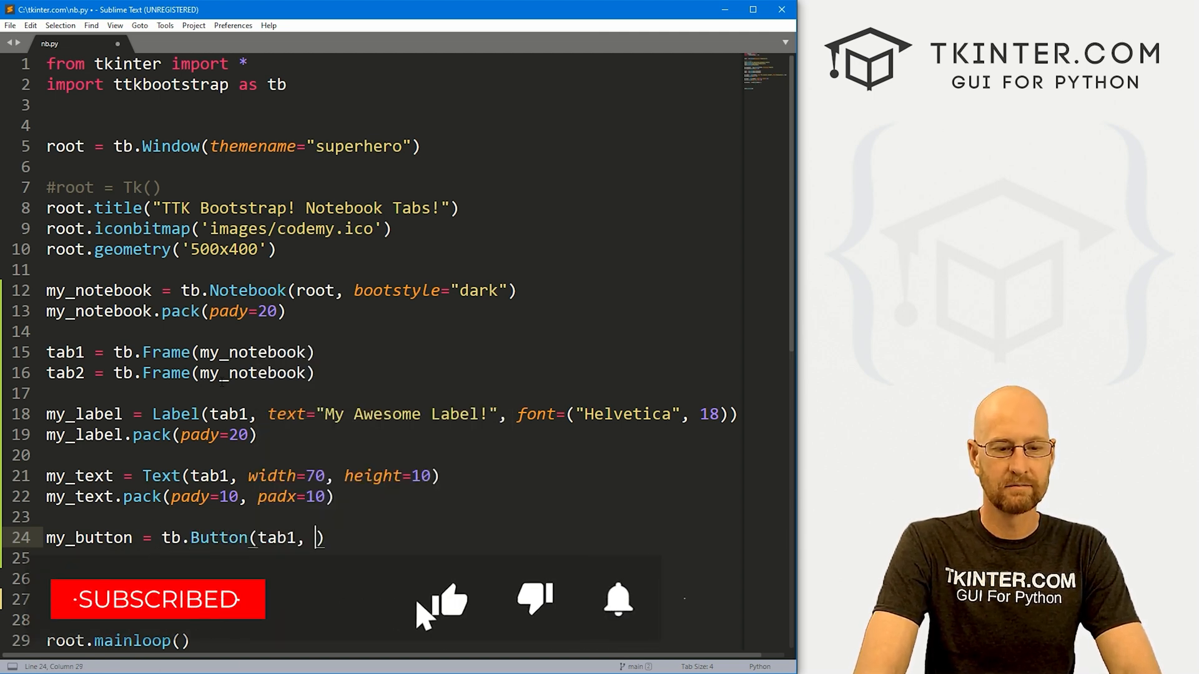
{"action": "type", "text": "text=\"Cl\""}
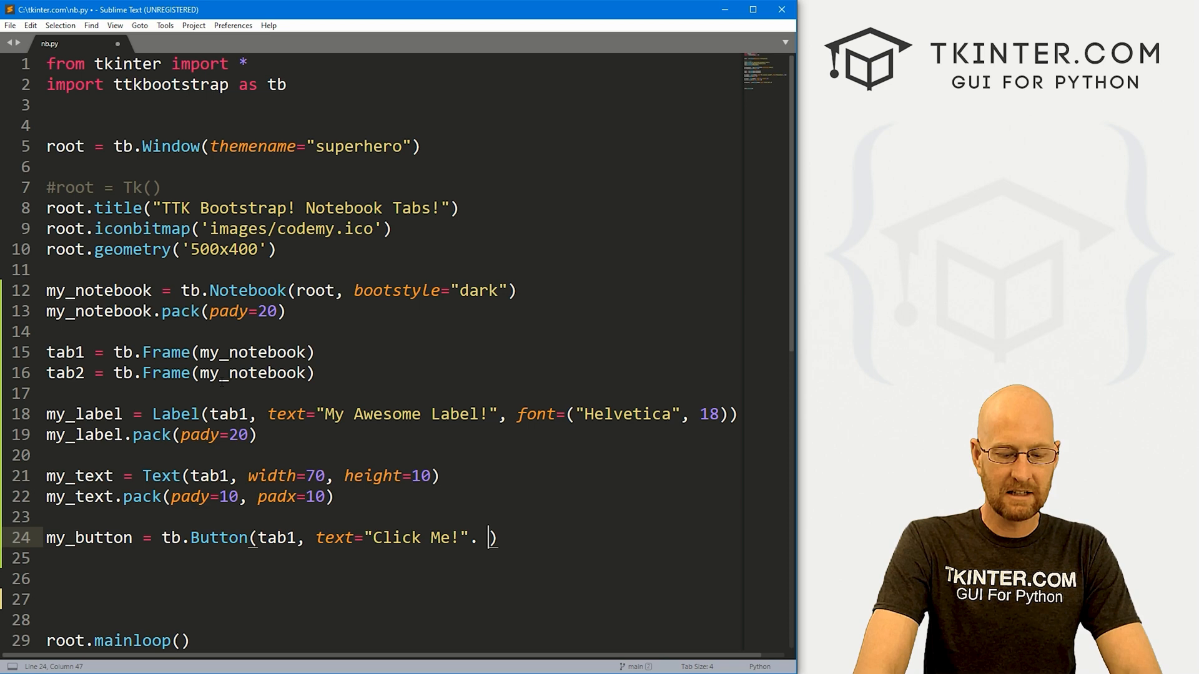
{"action": "type", "text": "bootstyle=\"danger \""}
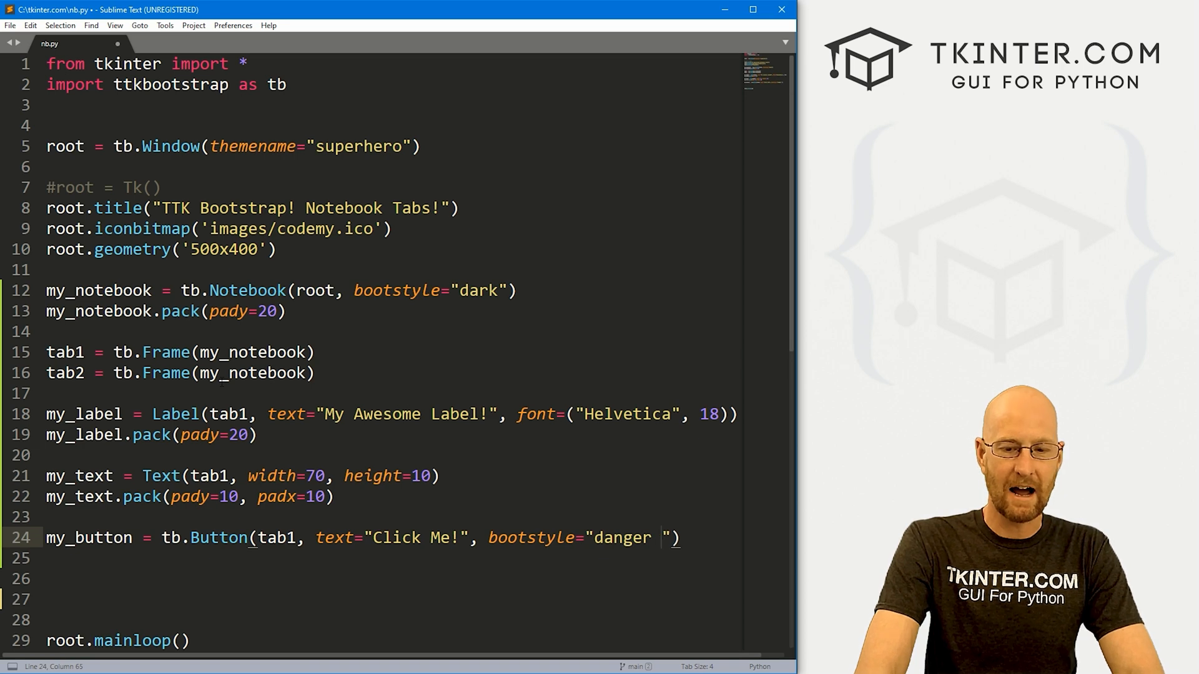
{"action": "type", "text": "outline"}
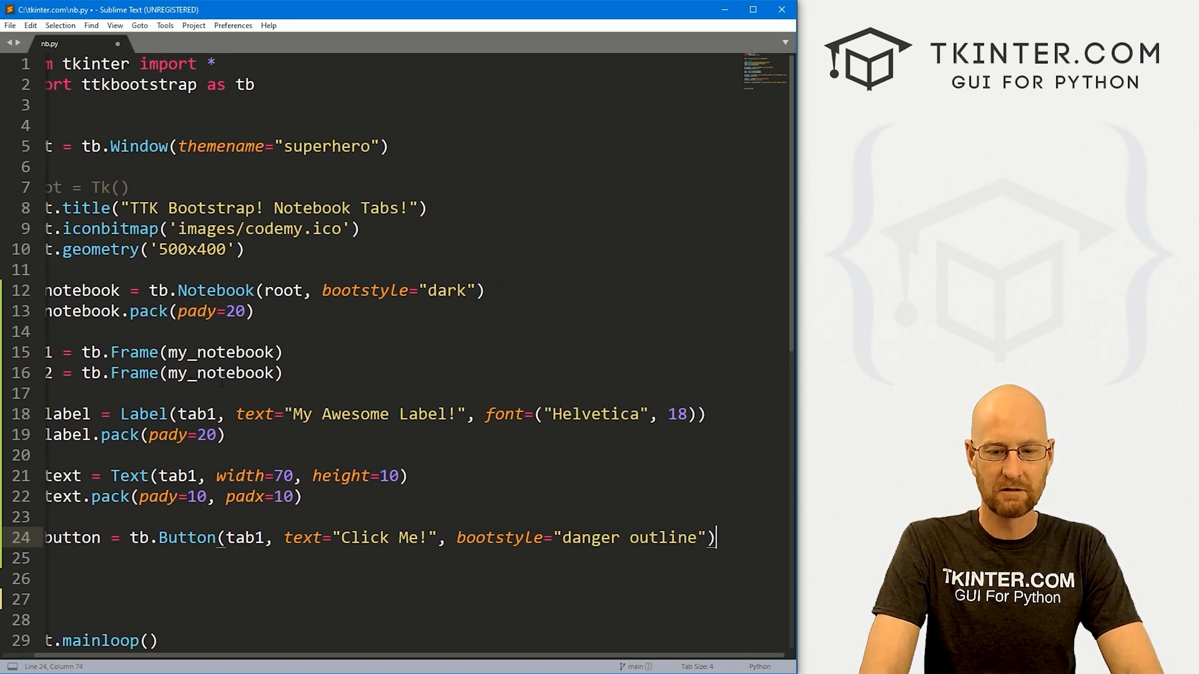
{"action": "type", "text": "my_button.pack"}
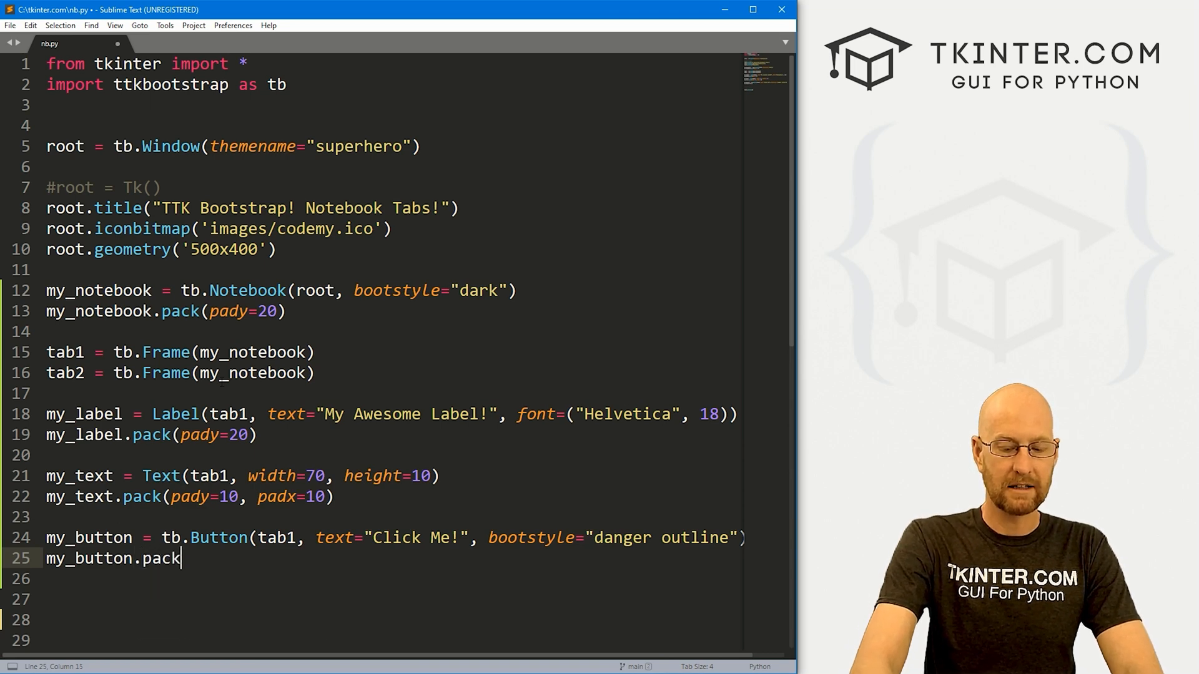
{"action": "type", "text": "(pady)"}
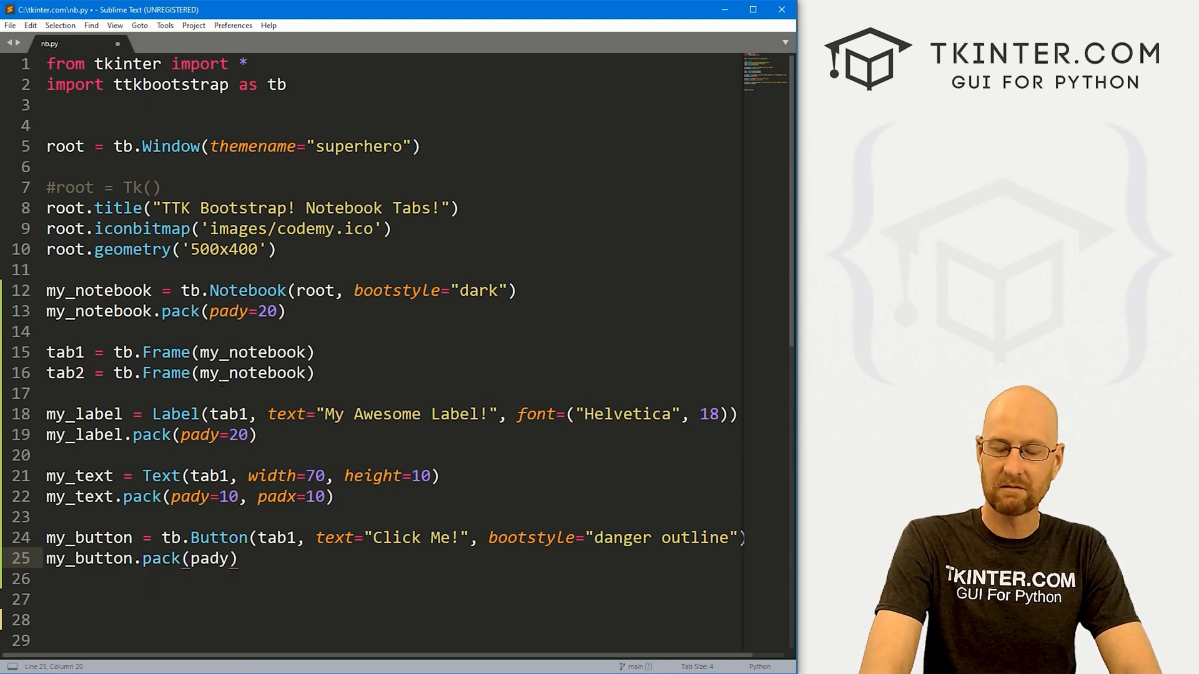
{"action": "type", "text": "=20"}
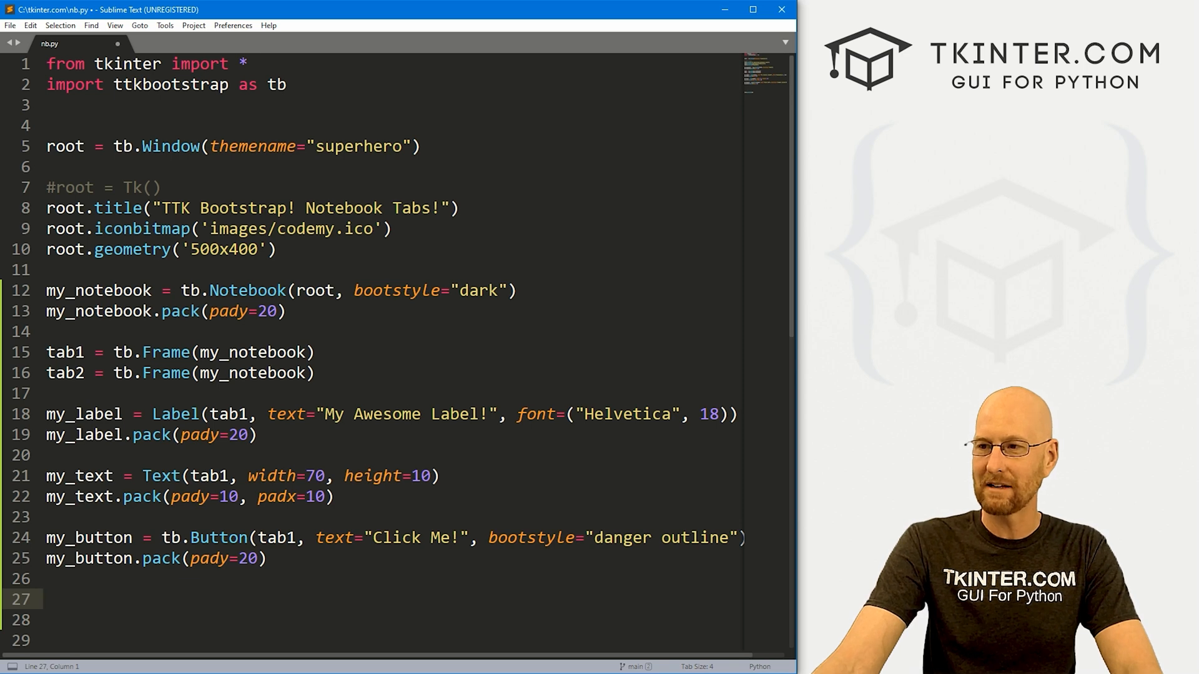
Paste the label lines as my_label2 in tab2 reading 'This Is Tab Two!', then start a comment.
{"action": "type", "text": "my"}
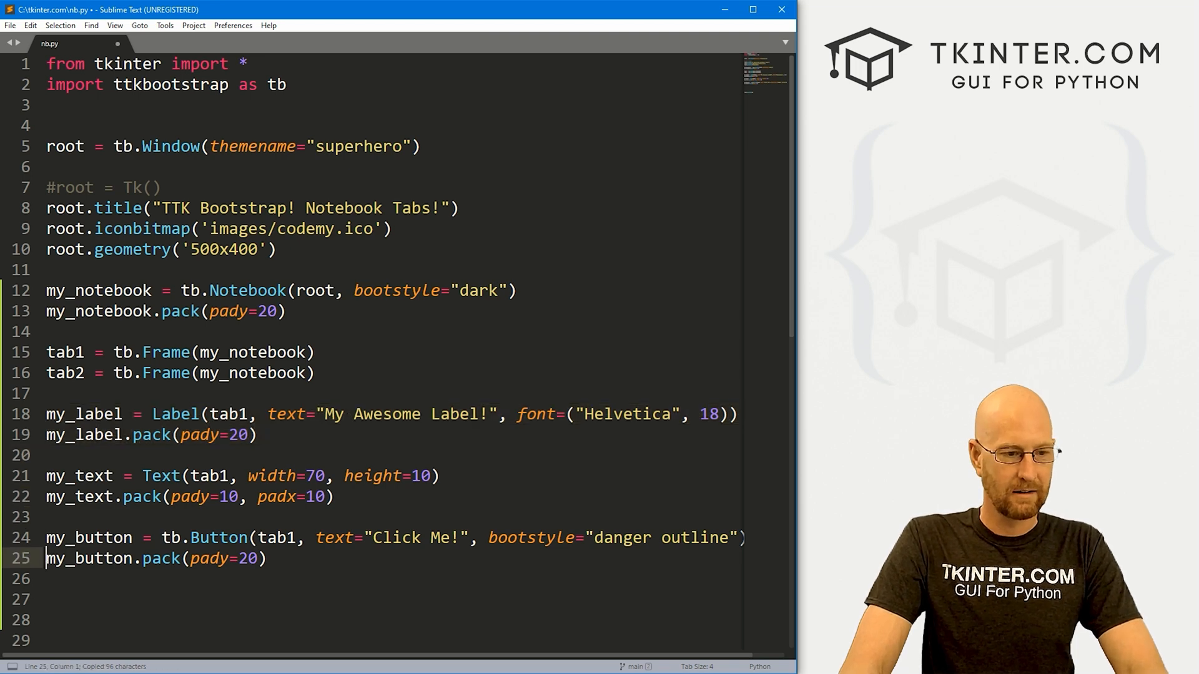
{"action": "key", "text": "ctrl+v"}
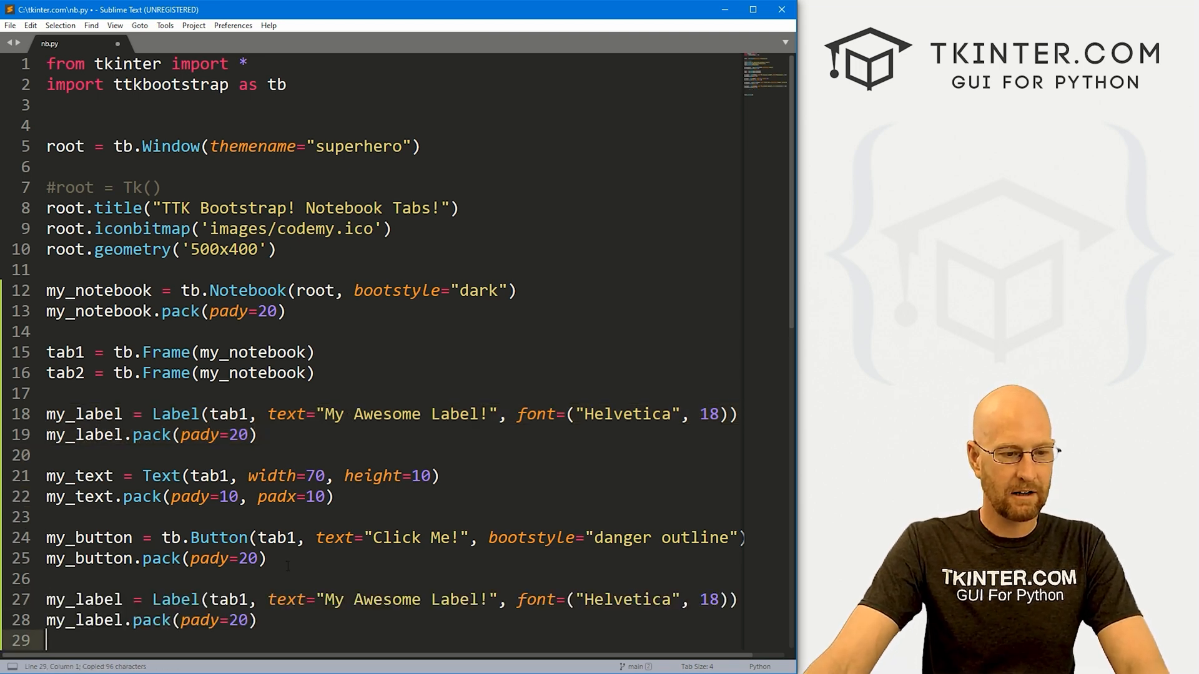
{"action": "type", "text": "1"}
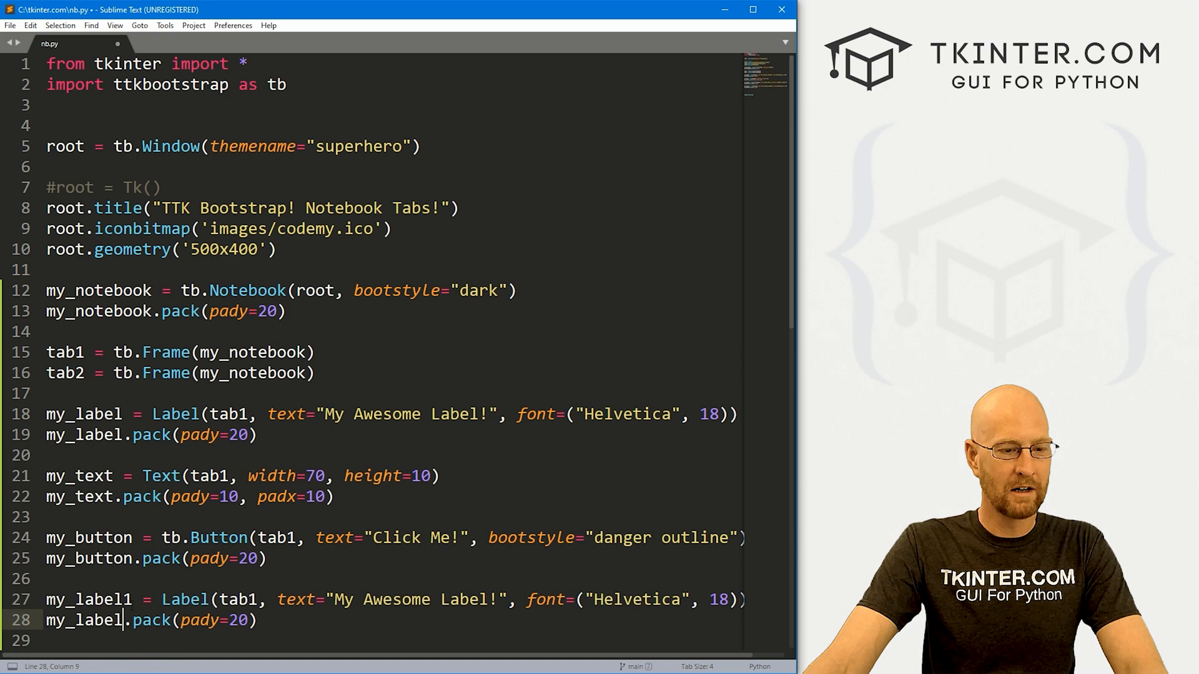
{"action": "type", "text": "2"}
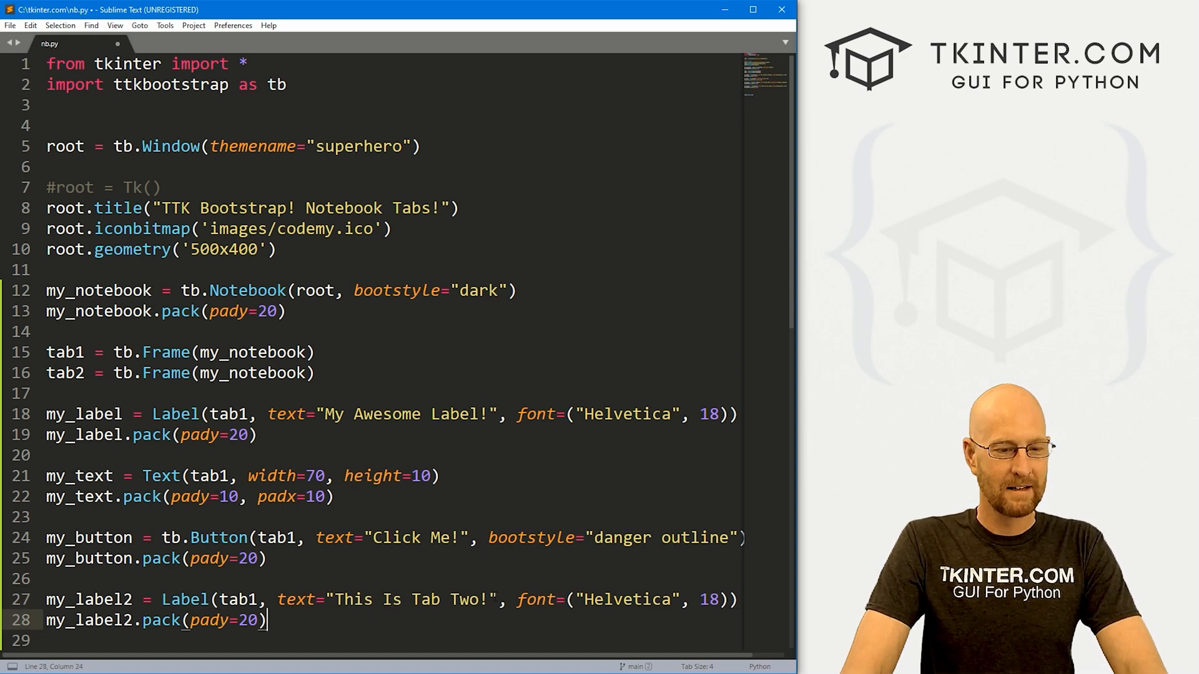
{"action": "left_click", "coordinate": [283, 599]}
{"action": "type", "text": "2"}
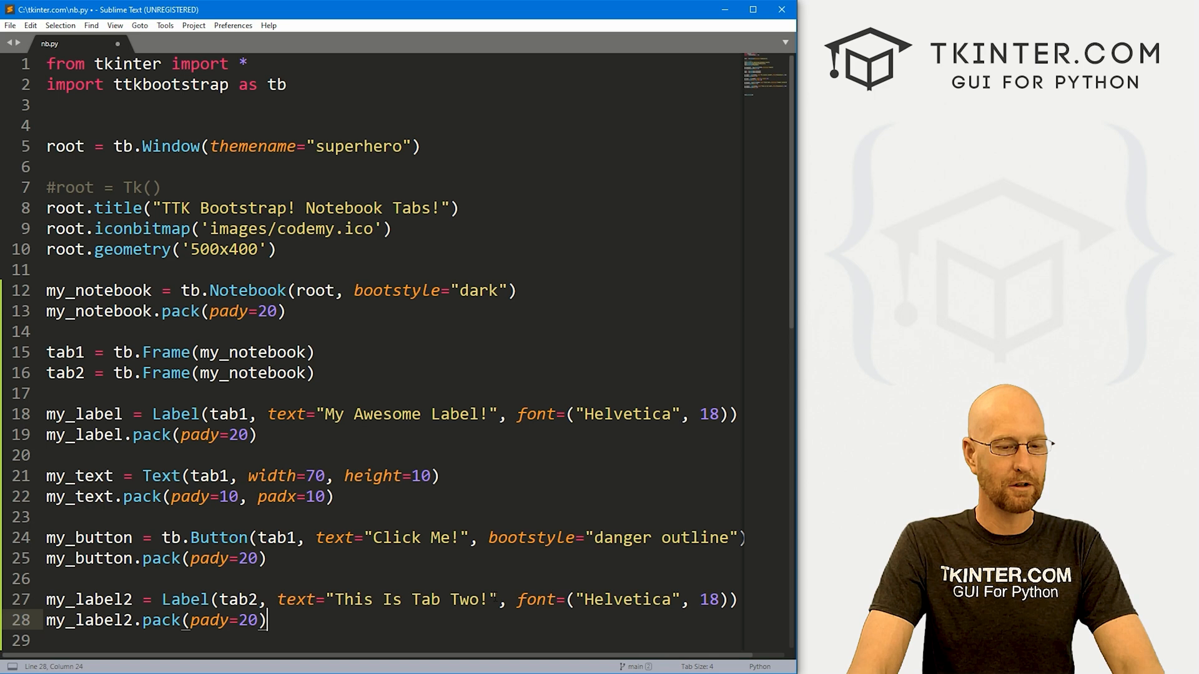
{"action": "type", "text": "#"}
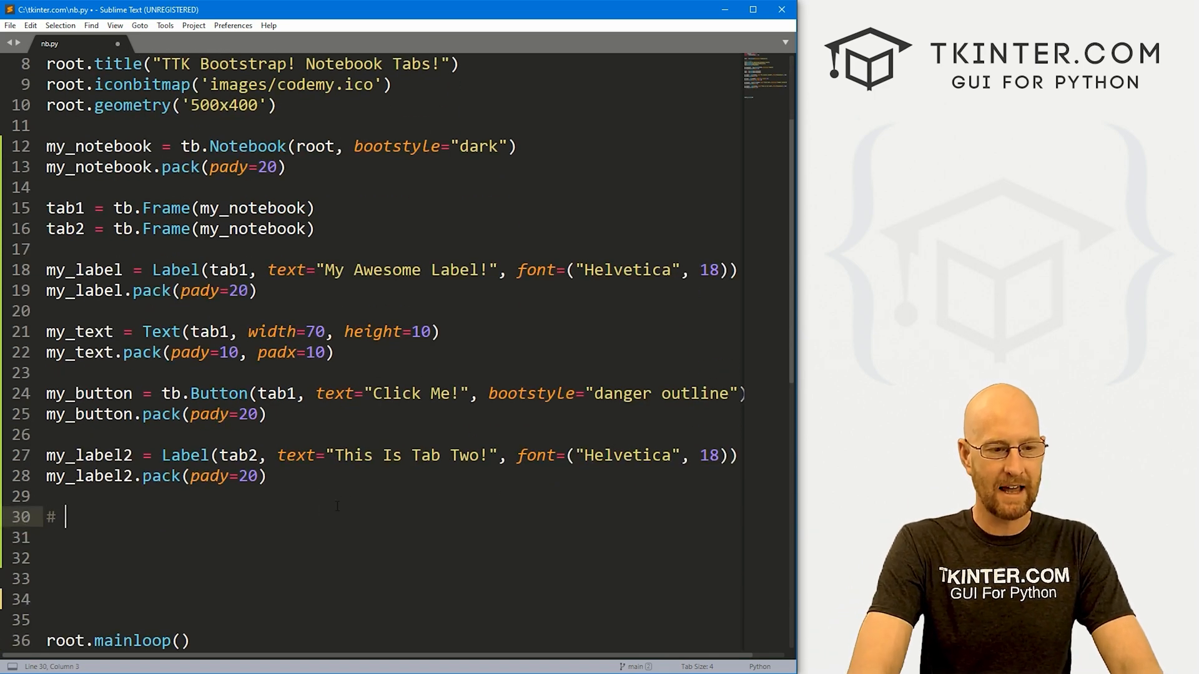
Add tab1 and tab2 to my_notebook as 'Tab One' and 'Tab Two', and save nb.py.
{"action": "type", "text": "Add our grames to the notebook"}
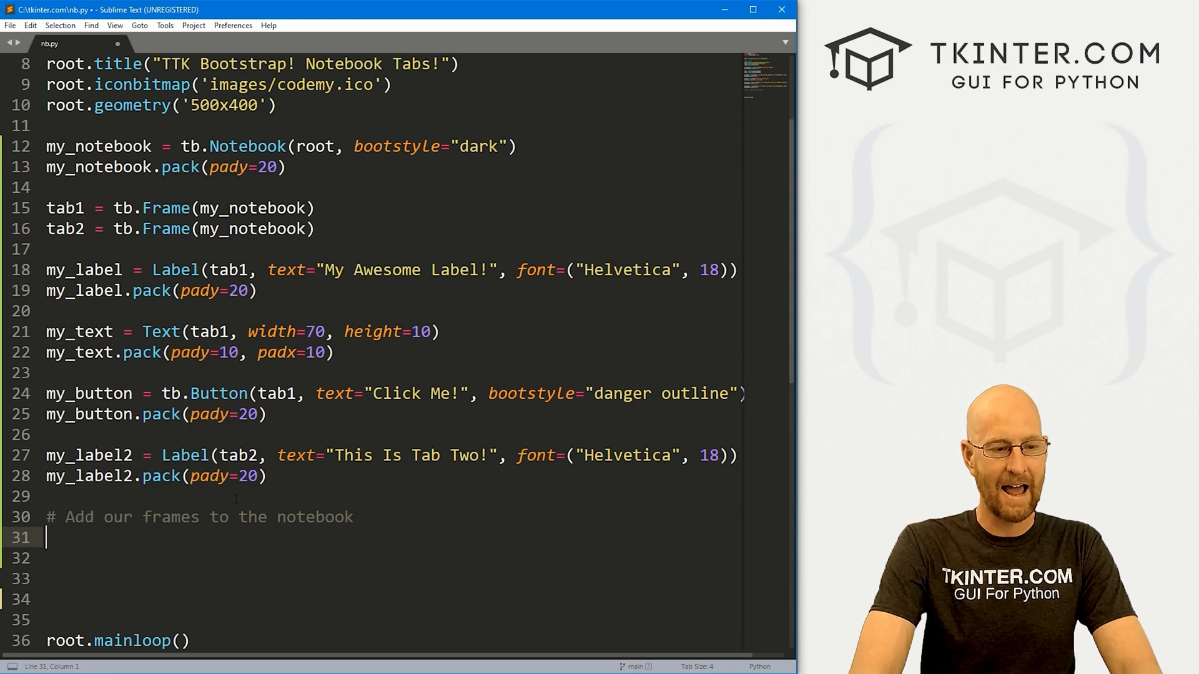
{"action": "type", "text": "my_notebook.add("}
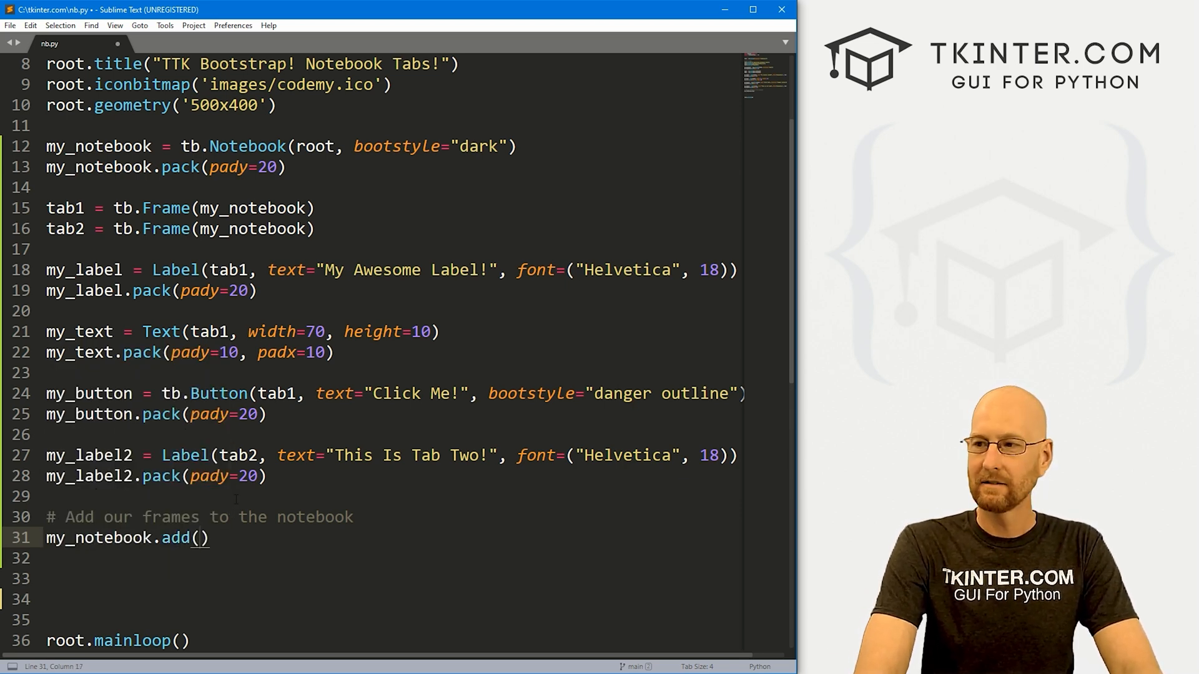
{"action": "type", "text": "tab1, text=\"Tab One"}
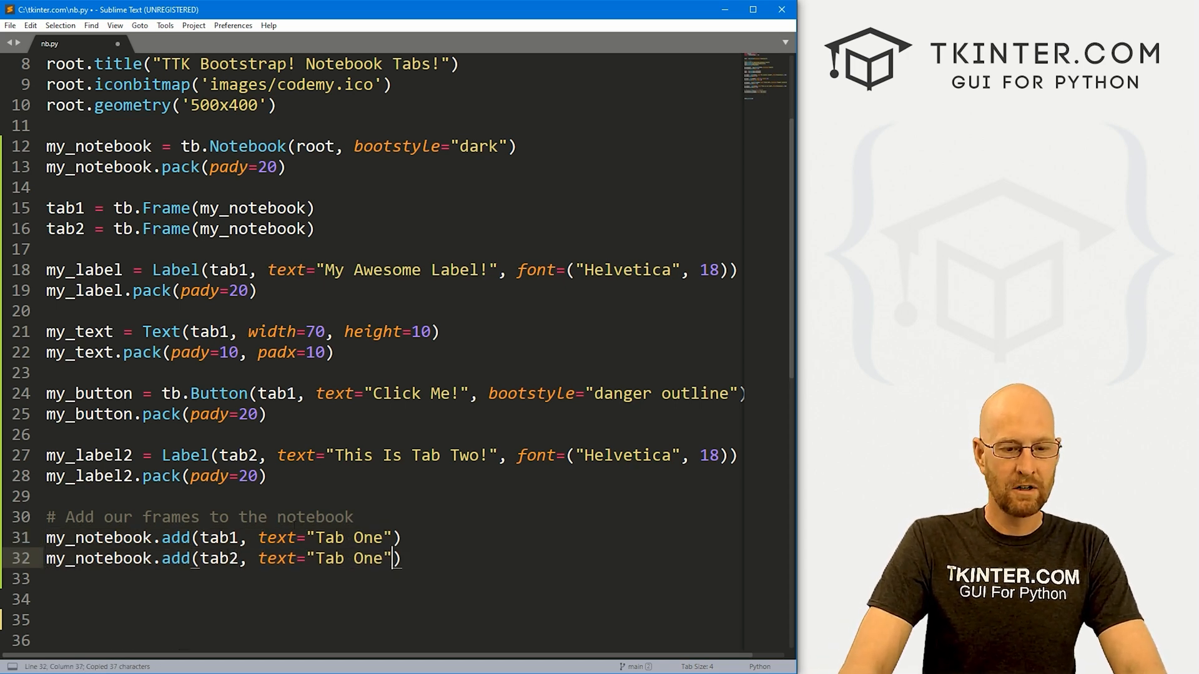
{"action": "type", "text": "Two"}
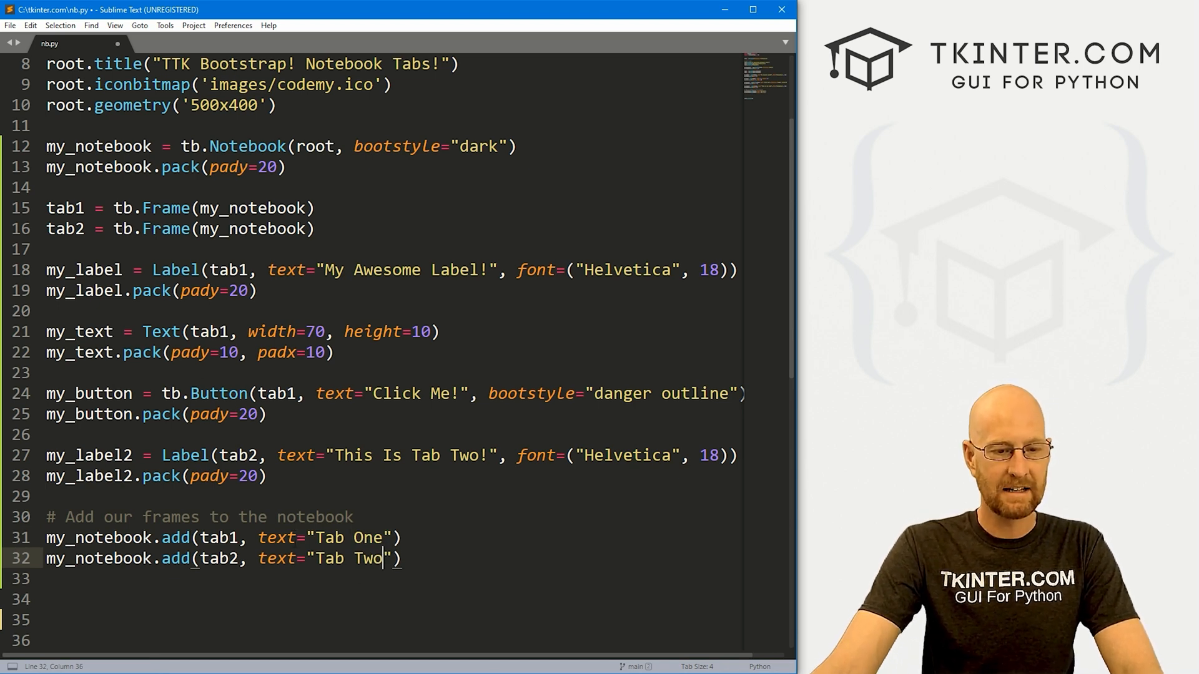
{"action": "double_click", "coordinate": [347, 537]}
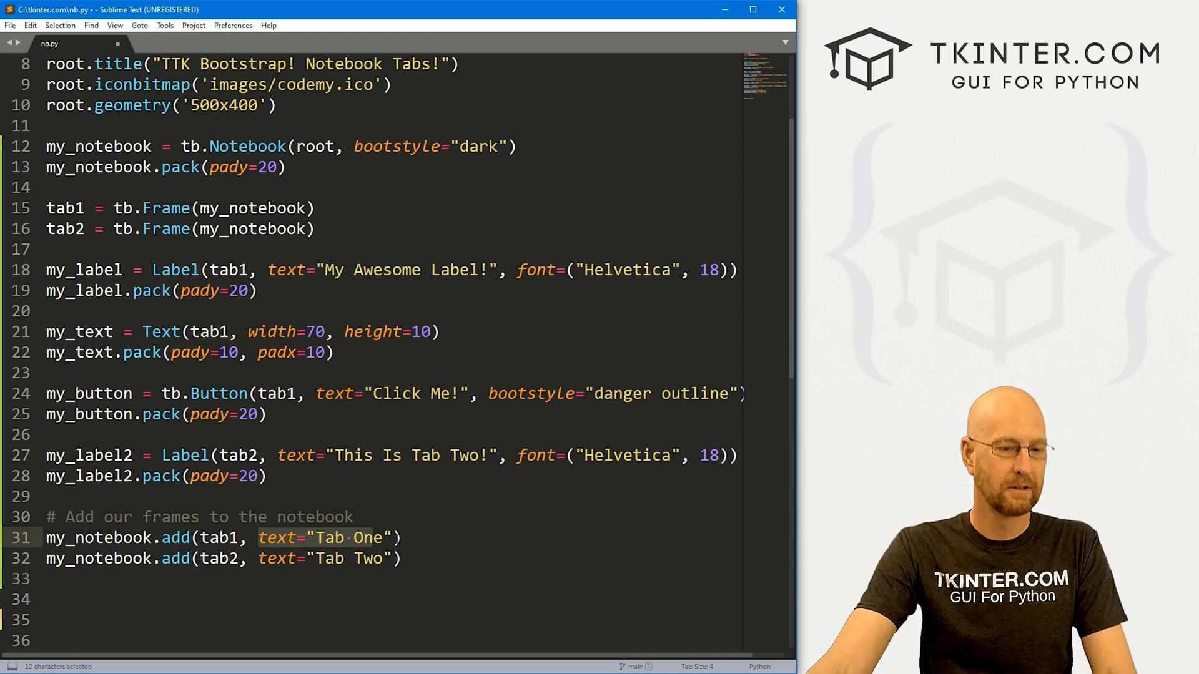
{"action": "left_click", "coordinate": [404, 538]}
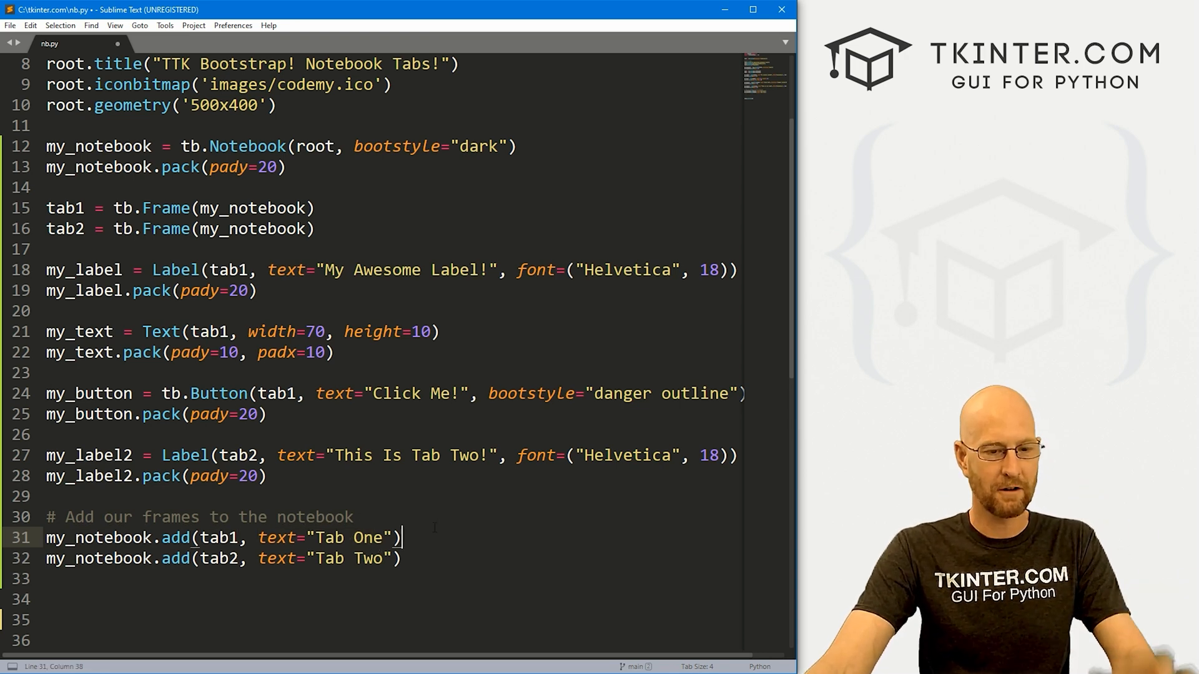
{"action": "key", "text": "ctrl+s"}
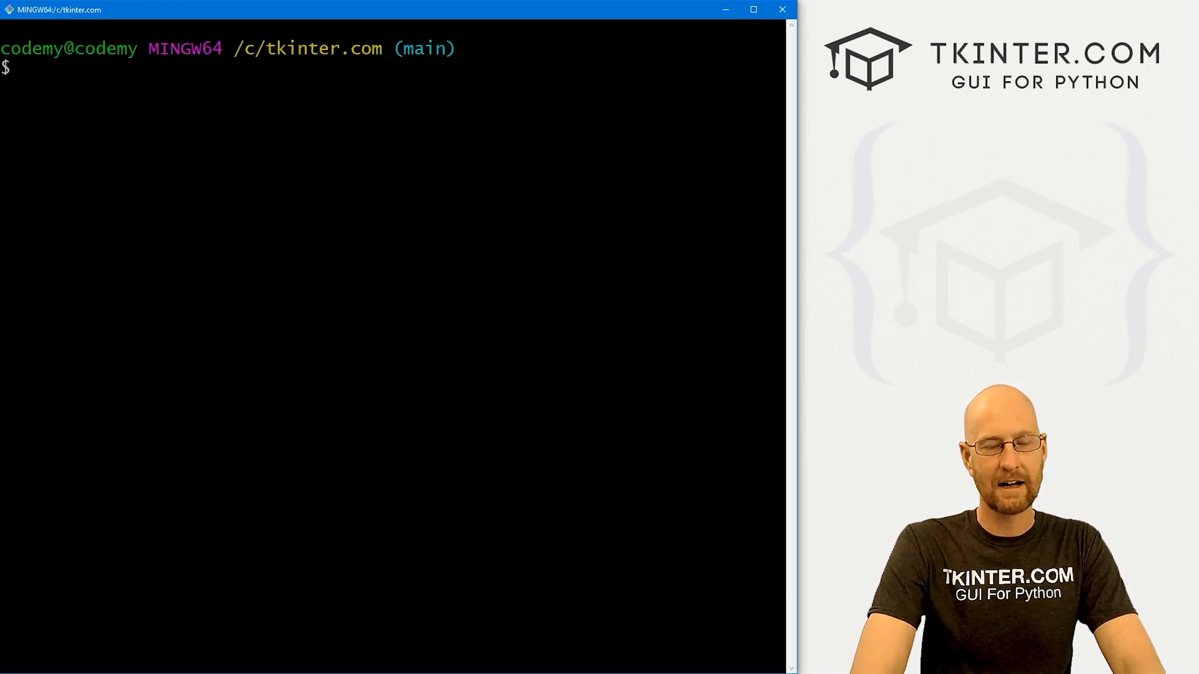
Run 'python nb.py' from Git Bash and switch to Tab Two and back.
{"action": "type", "text": "python"}
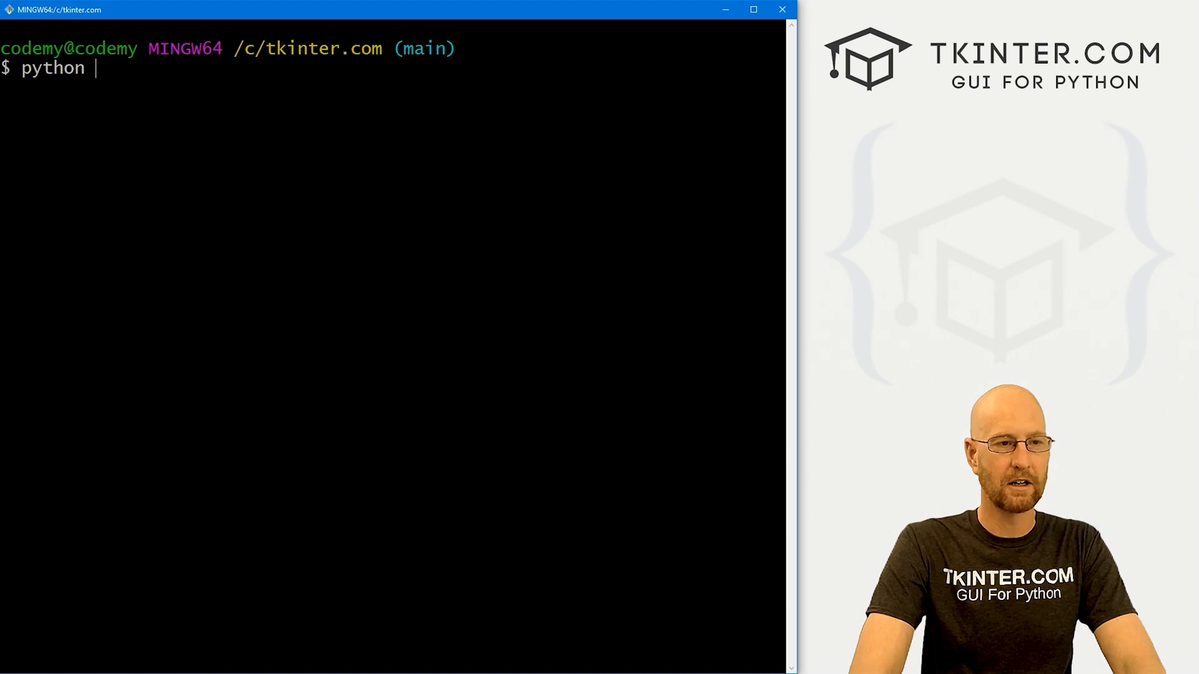
{"action": "type", "text": "nb.py"}
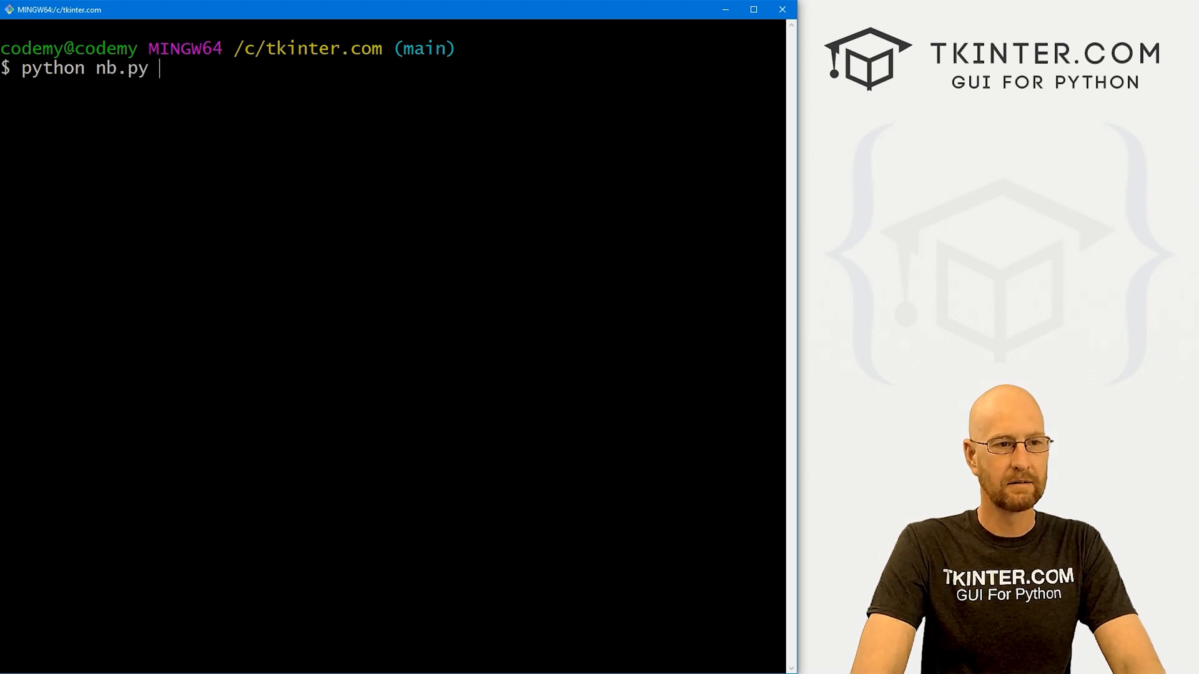
{"action": "key", "text": "Return"}
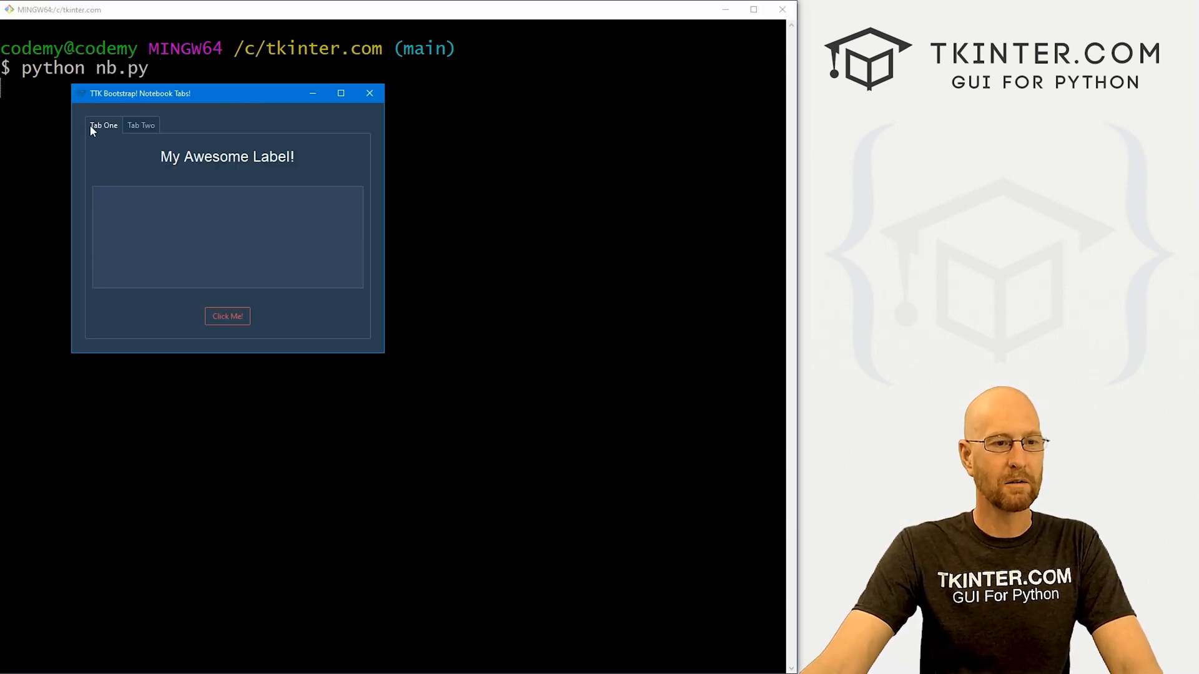
{"action": "left_click", "coordinate": [140, 125]}
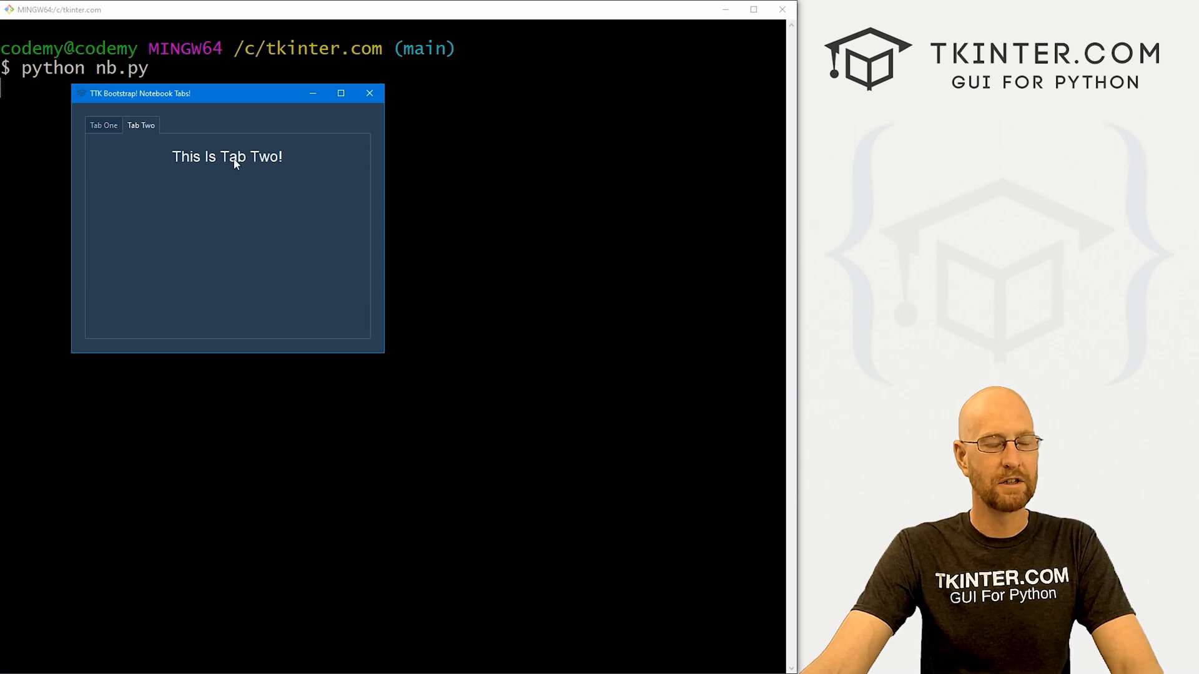
{"action": "left_click", "coordinate": [103, 125]}
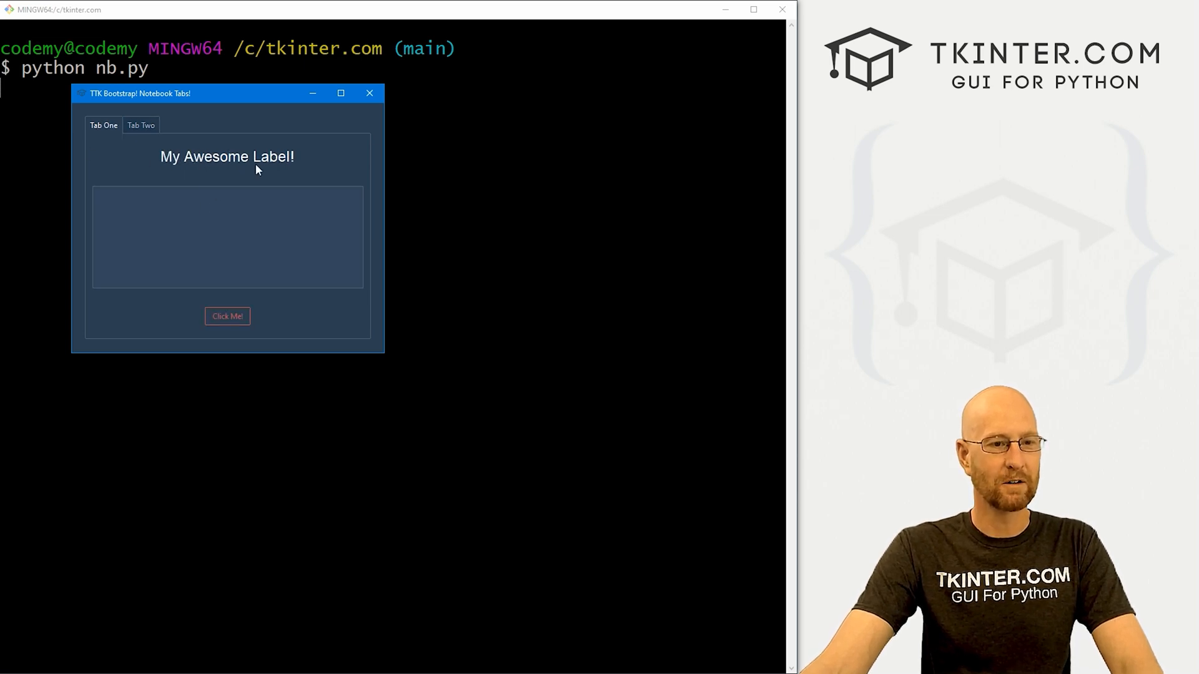
Focus the Tab One text box and switch between Tab One and Tab Two again.
{"action": "left_click", "coordinate": [227, 316]}
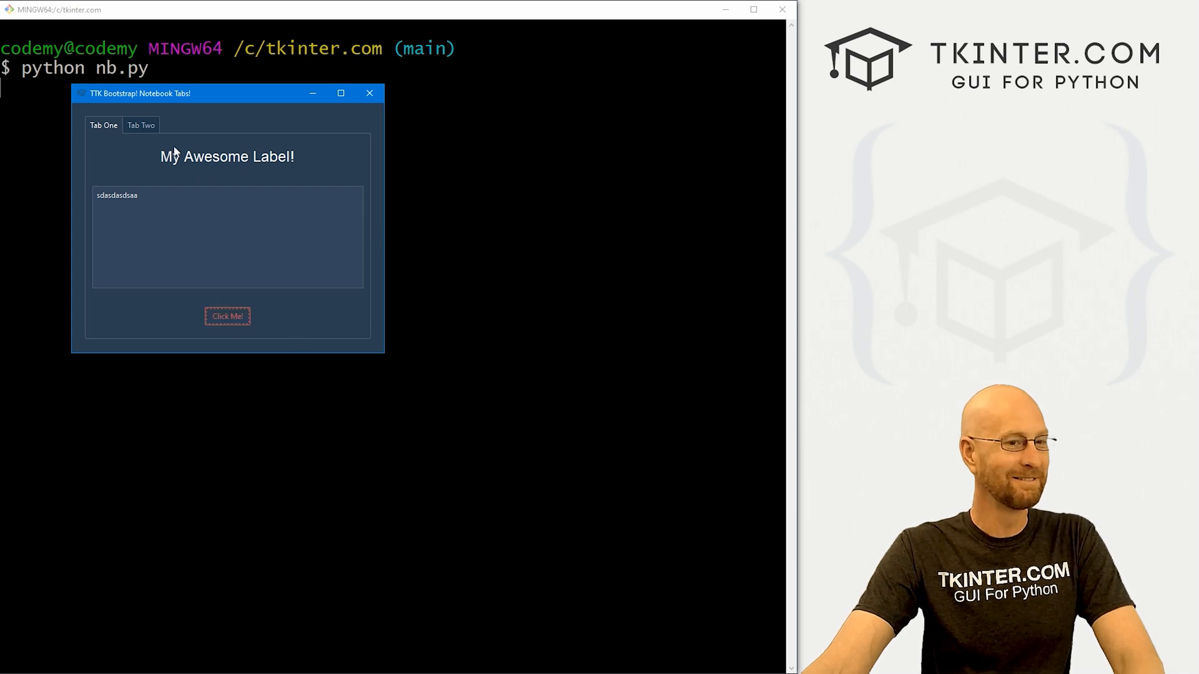
{"action": "left_click", "coordinate": [141, 125]}
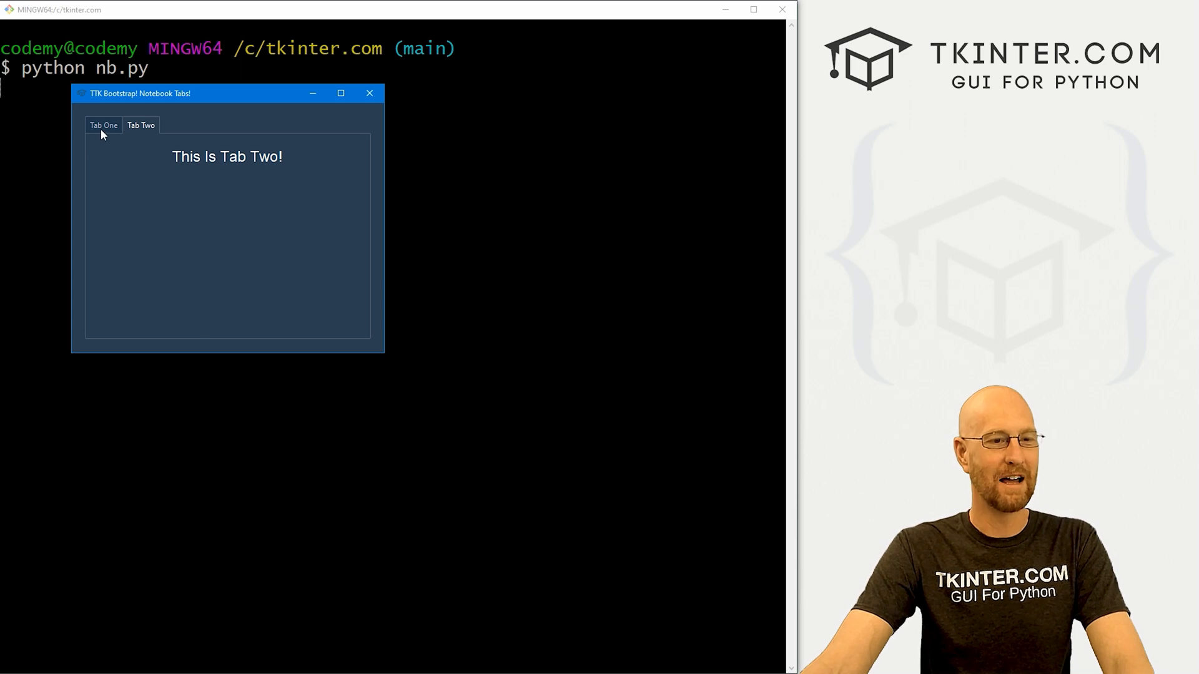
{"action": "left_click", "coordinate": [103, 125]}
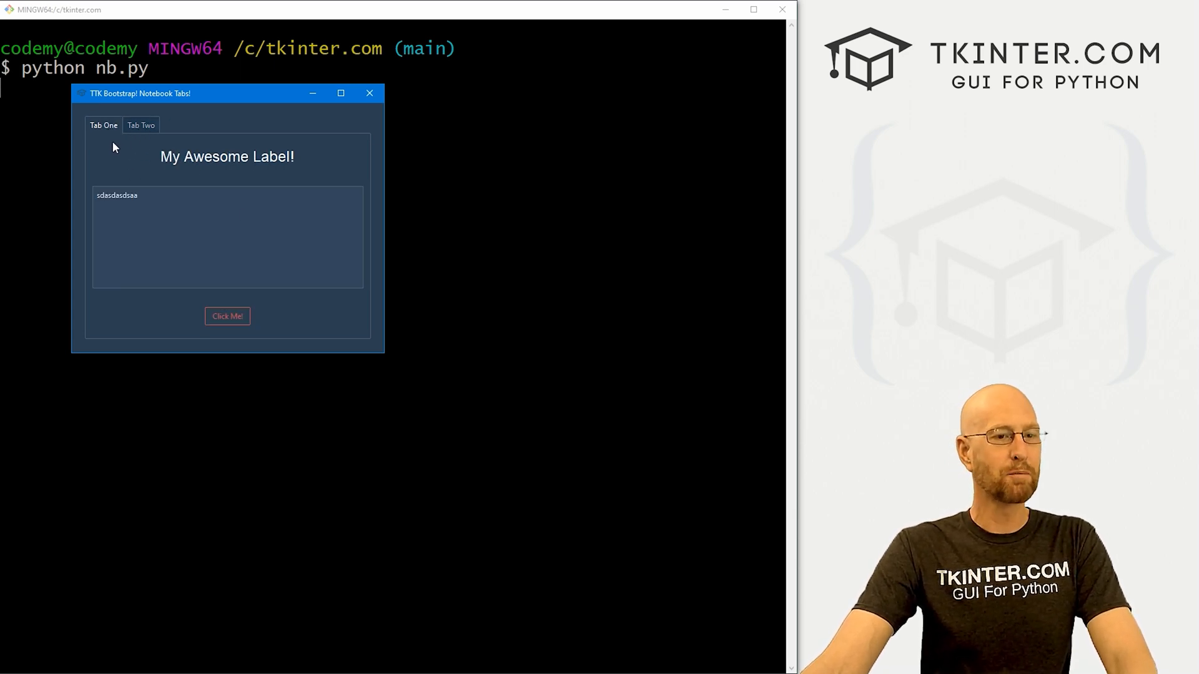
{"action": "left_click", "coordinate": [140, 125]}
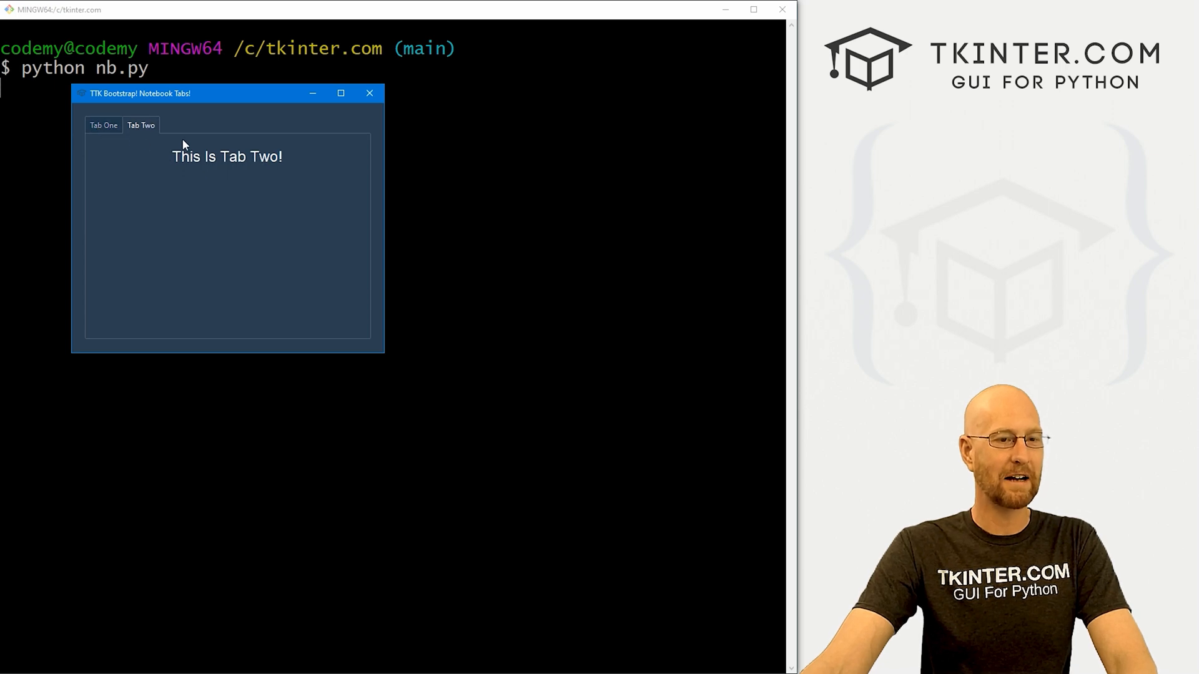
{"action": "mouse_move", "coordinate": [107, 131]}
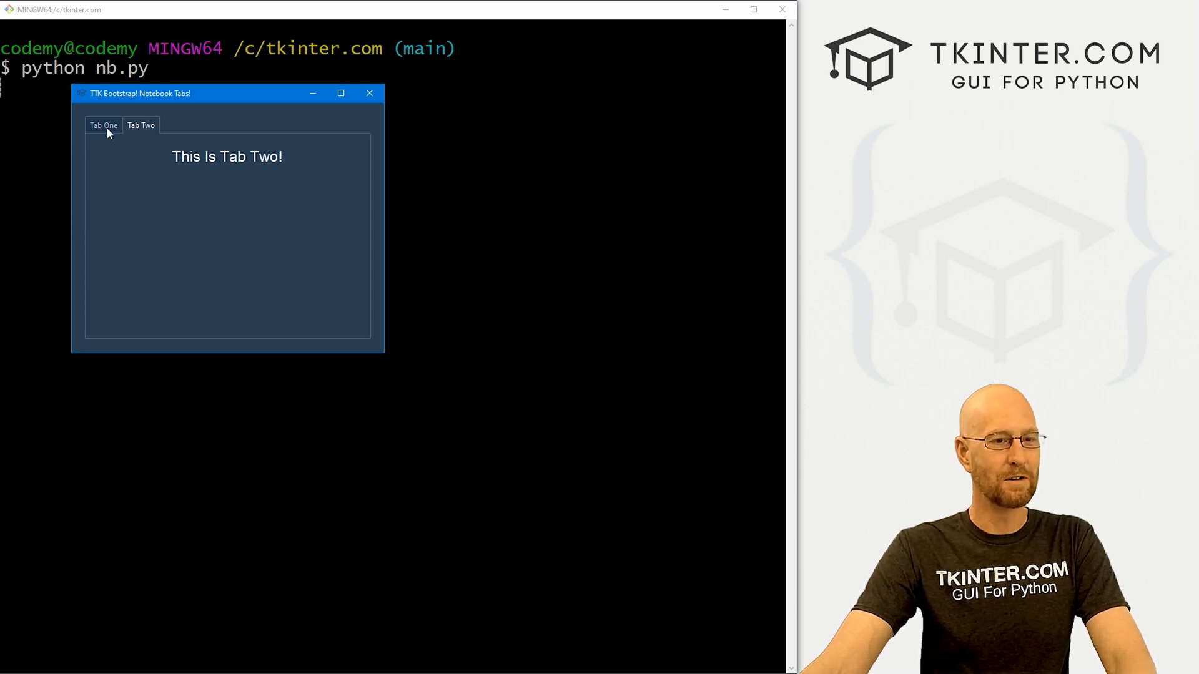
{"action": "left_click", "coordinate": [370, 92]}
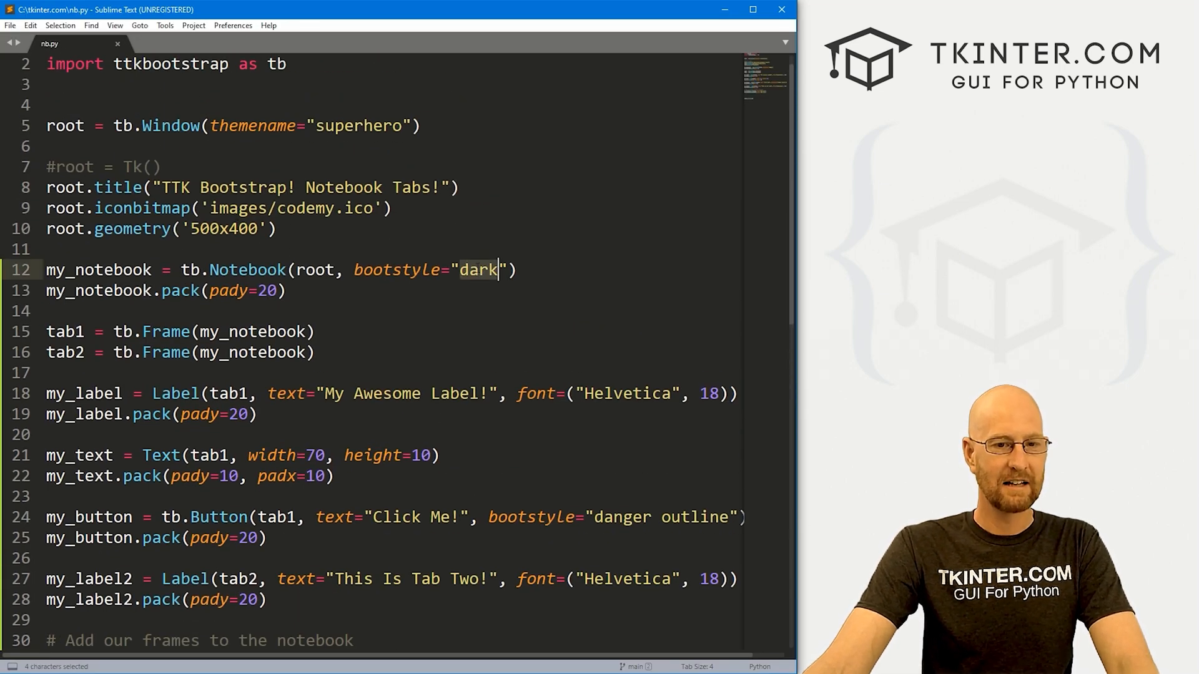
Save bootstyle "info" in nb.py, then view Tab Two in the relaunched app.
{"action": "type", "text": "info"}
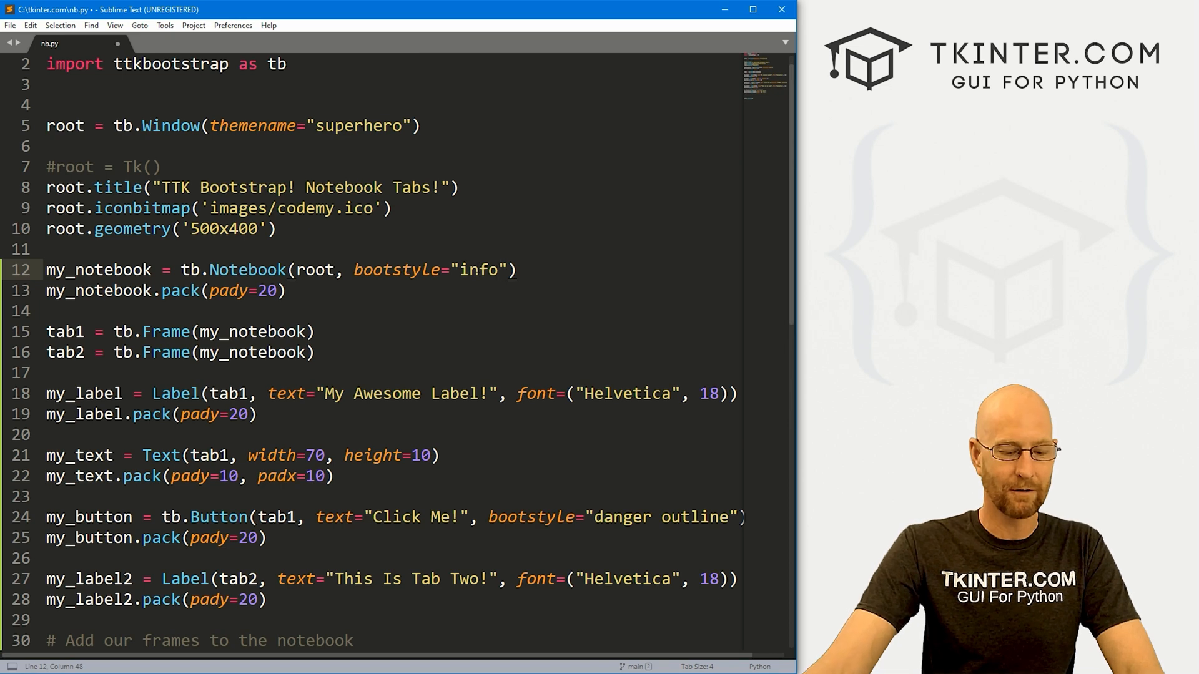
{"action": "key", "text": "ctrl+s"}
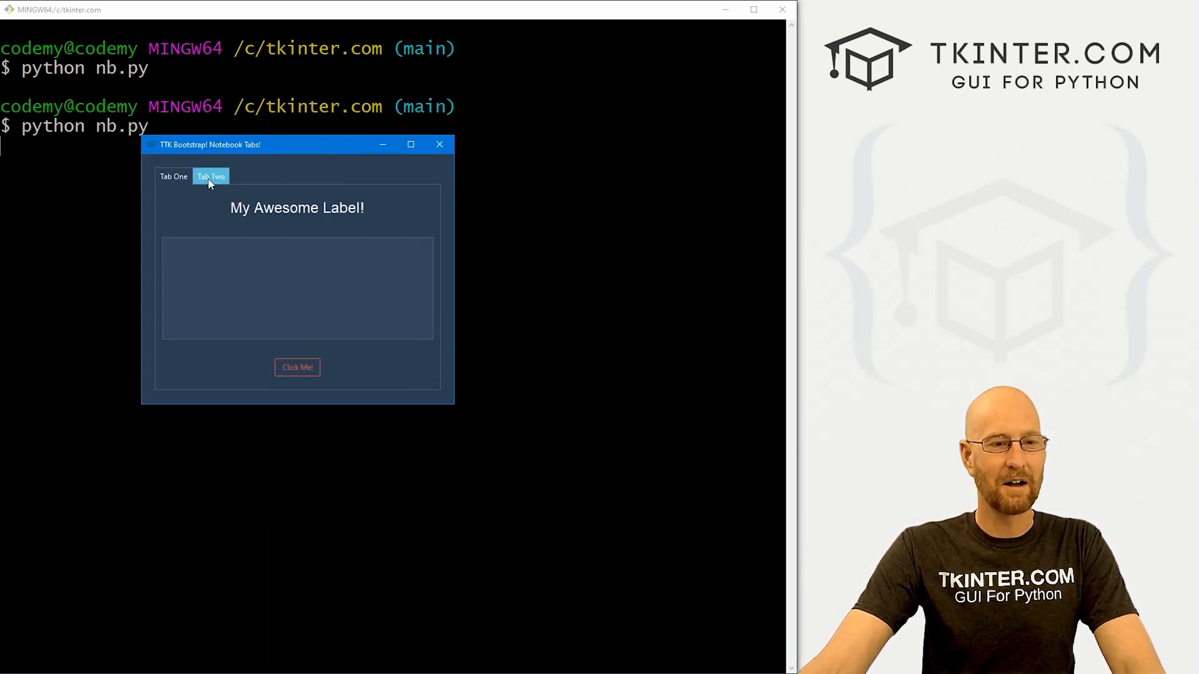
{"action": "mouse_move", "coordinate": [272, 202]}
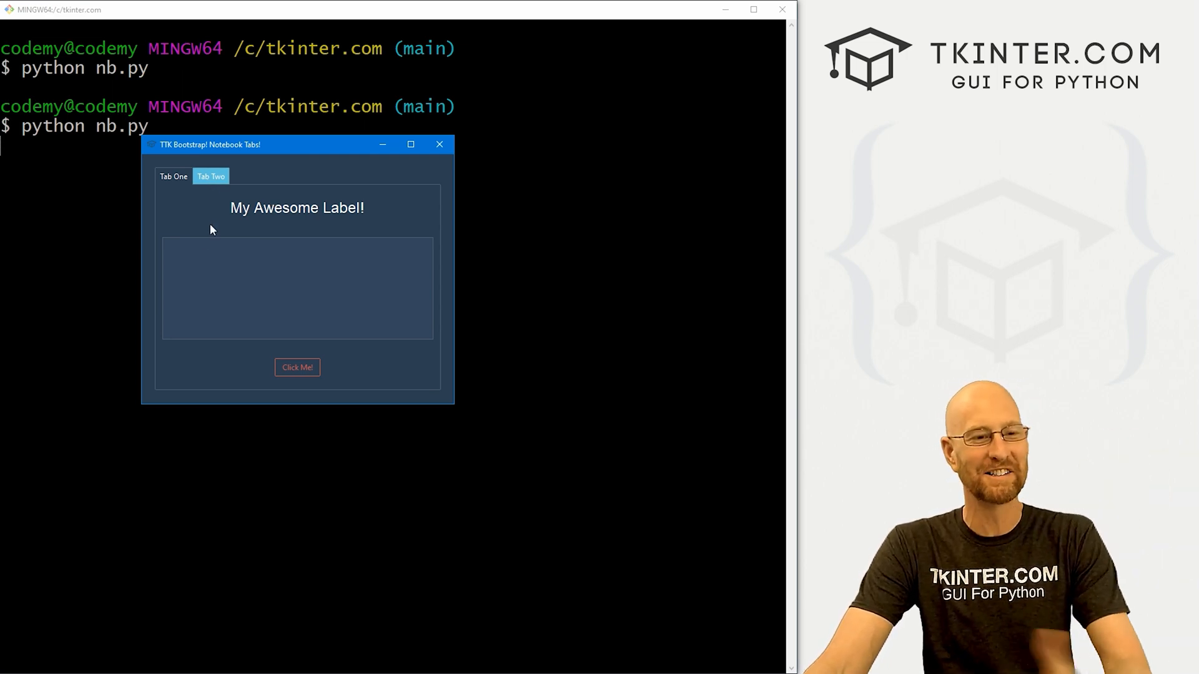
{"action": "mouse_move", "coordinate": [191, 217]}
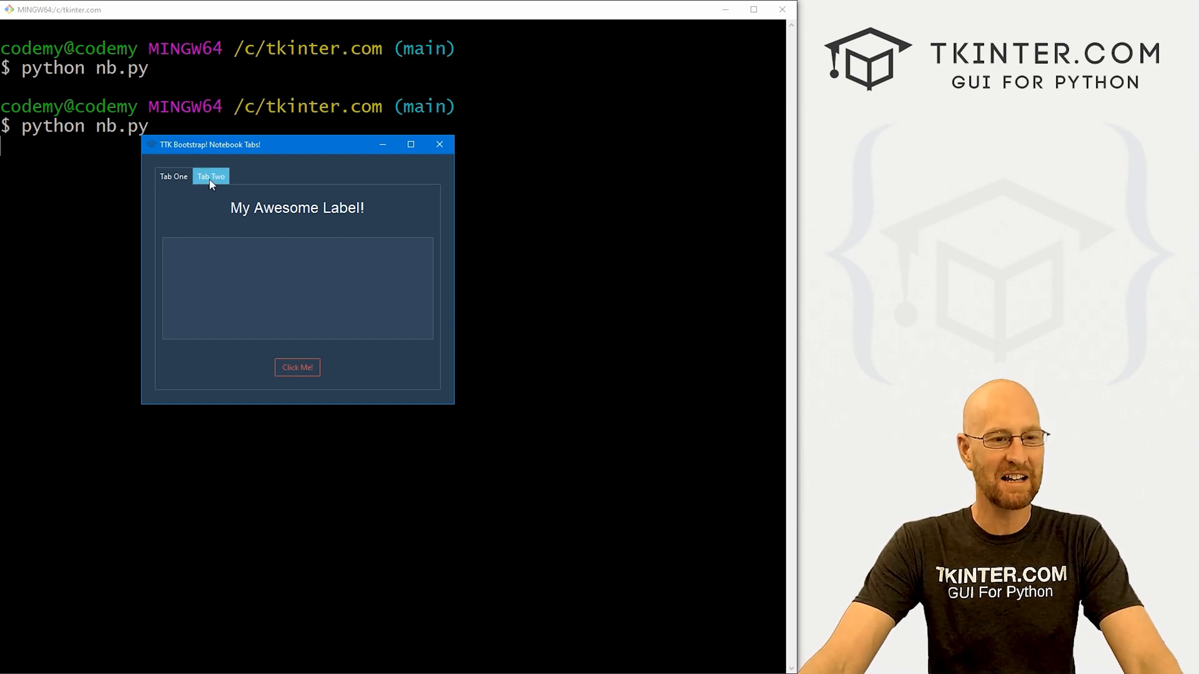
{"action": "left_click", "coordinate": [174, 177]}
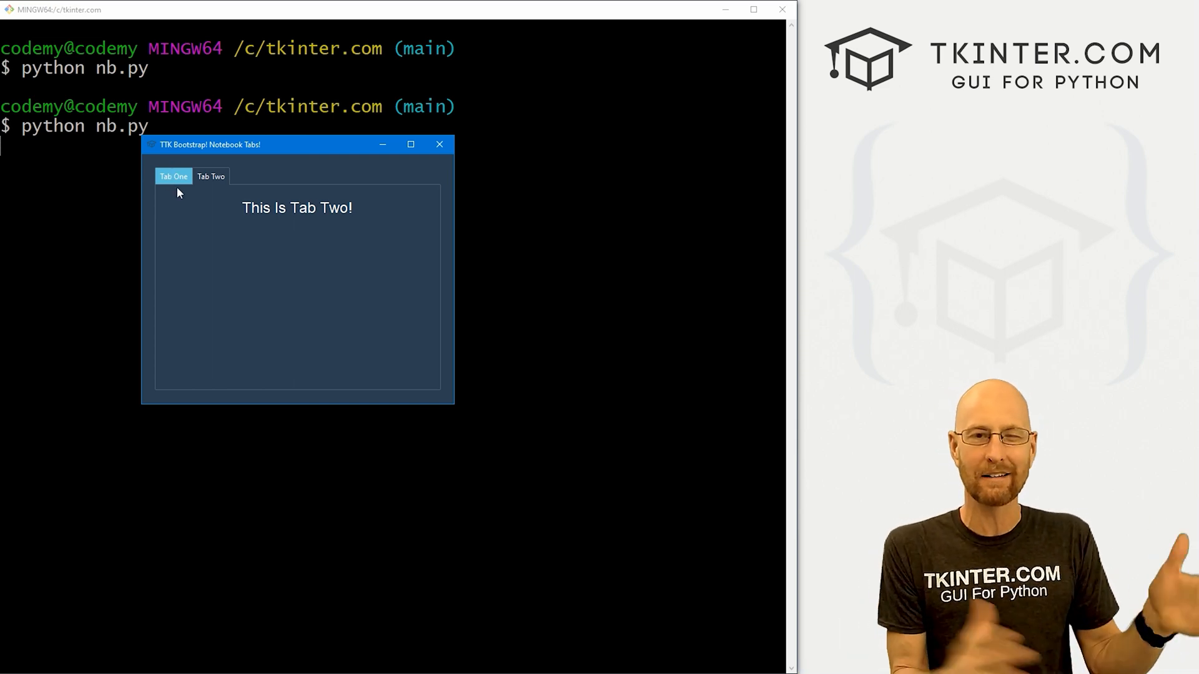
{"action": "mouse_move", "coordinate": [457, 144]}
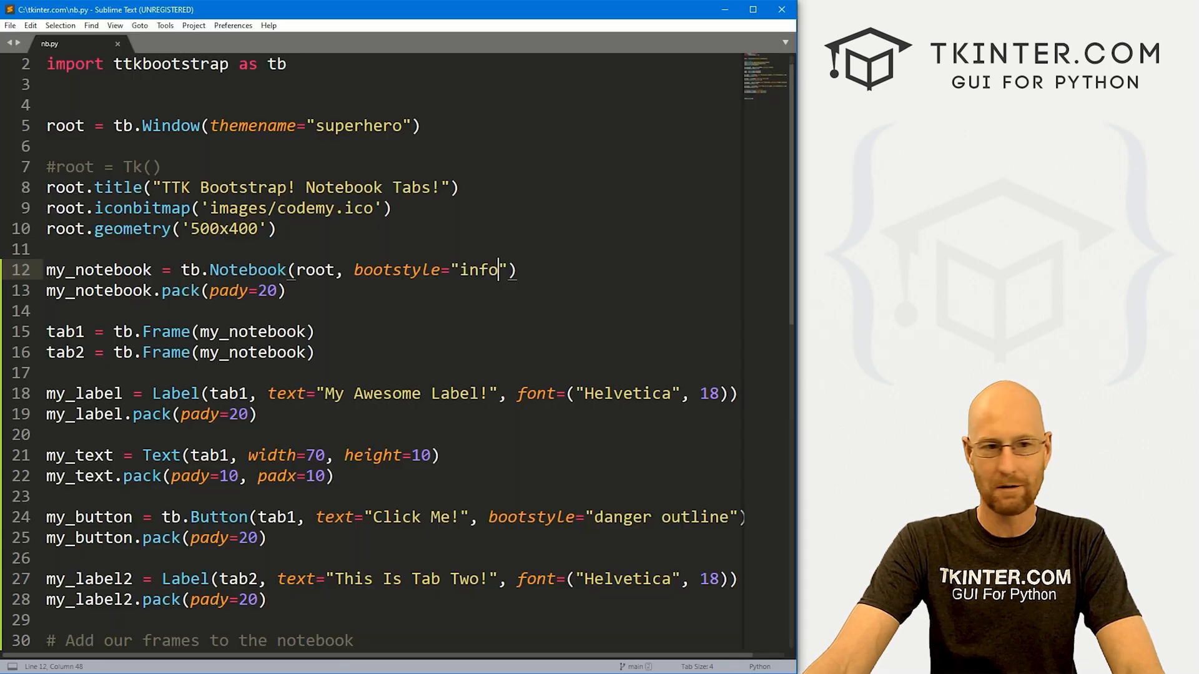
Run nb.py with bootstyle "danger" and check Tab One.
{"action": "type", "text": "da"}
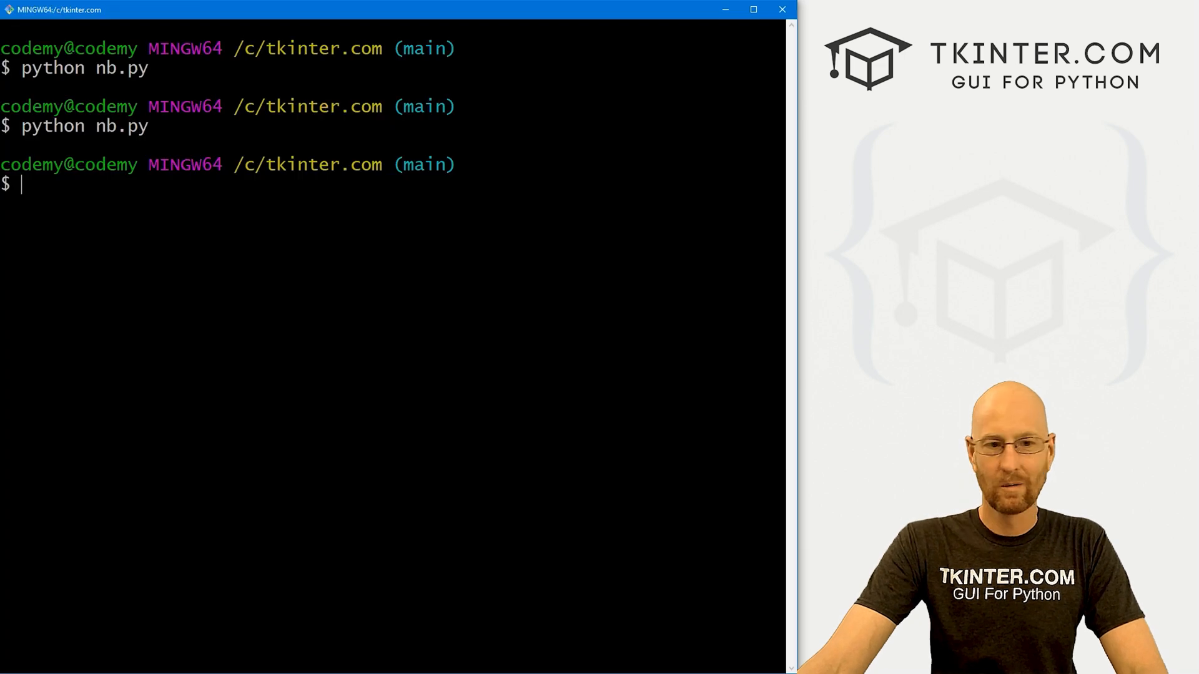
{"action": "type", "text": "python nb.py"}
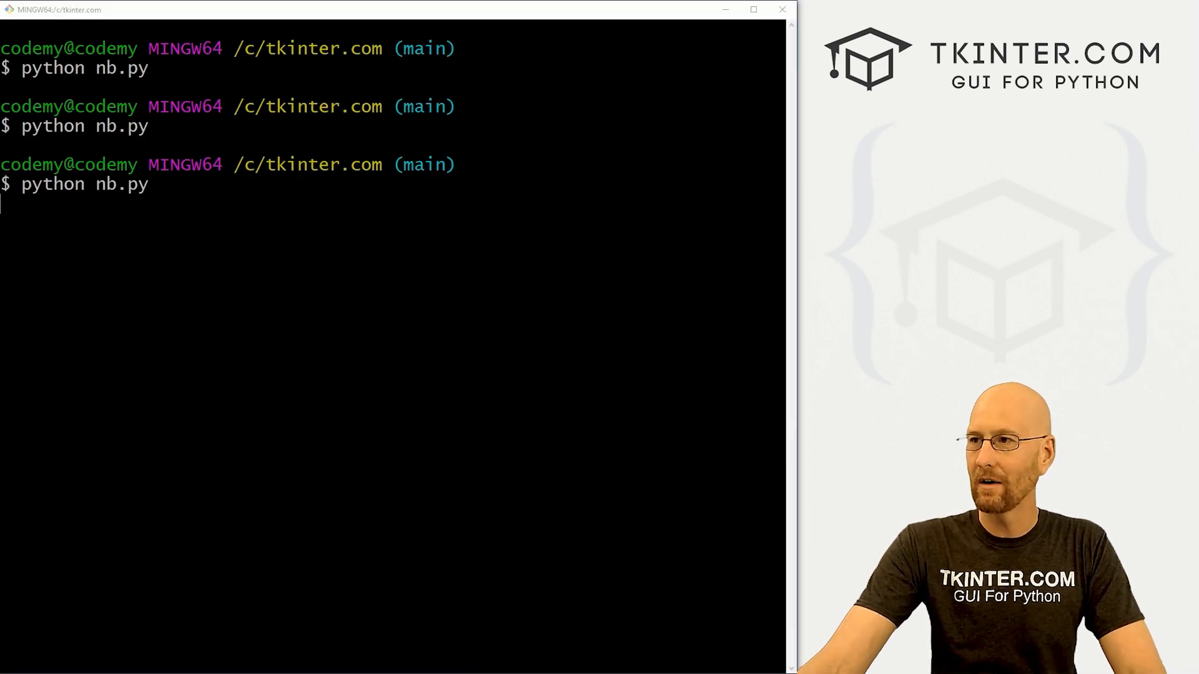
{"action": "key", "text": "Return"}
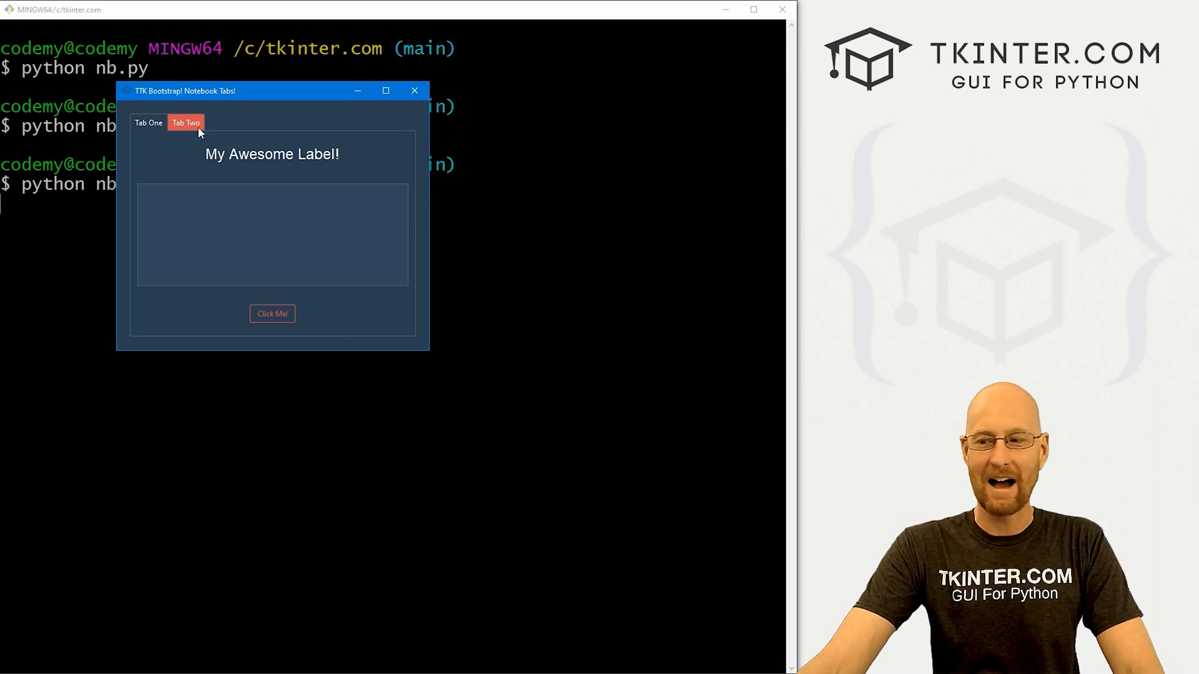
{"action": "mouse_move", "coordinate": [204, 118]}
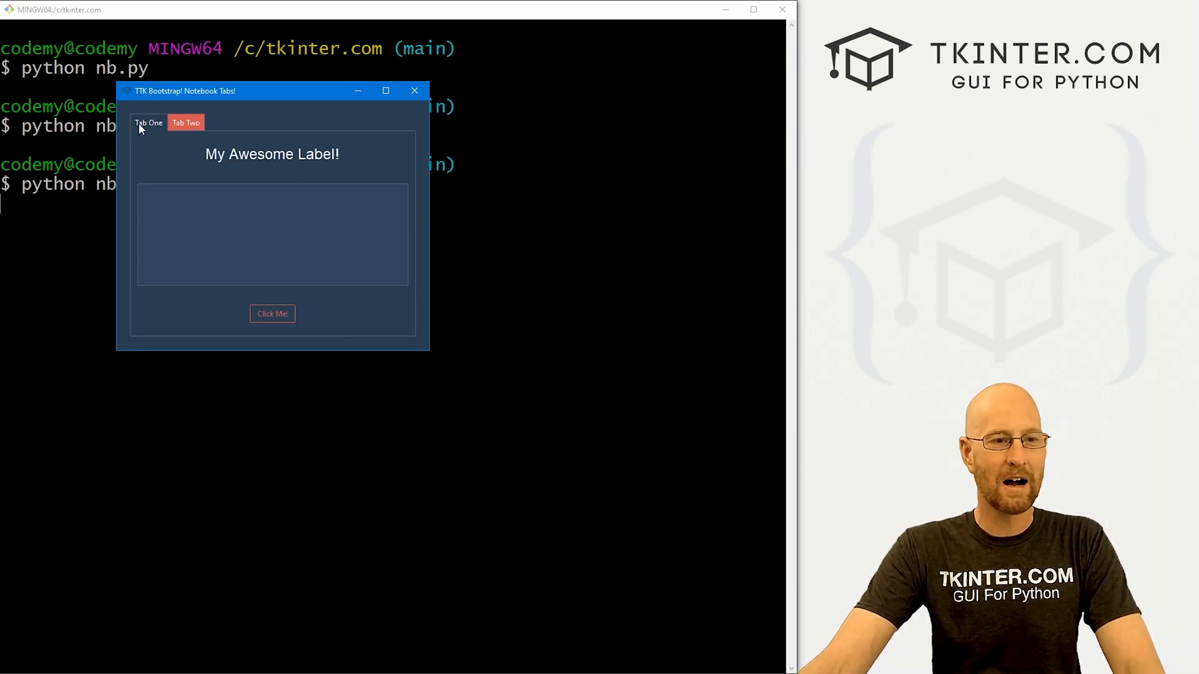
{"action": "left_click", "coordinate": [414, 90]}
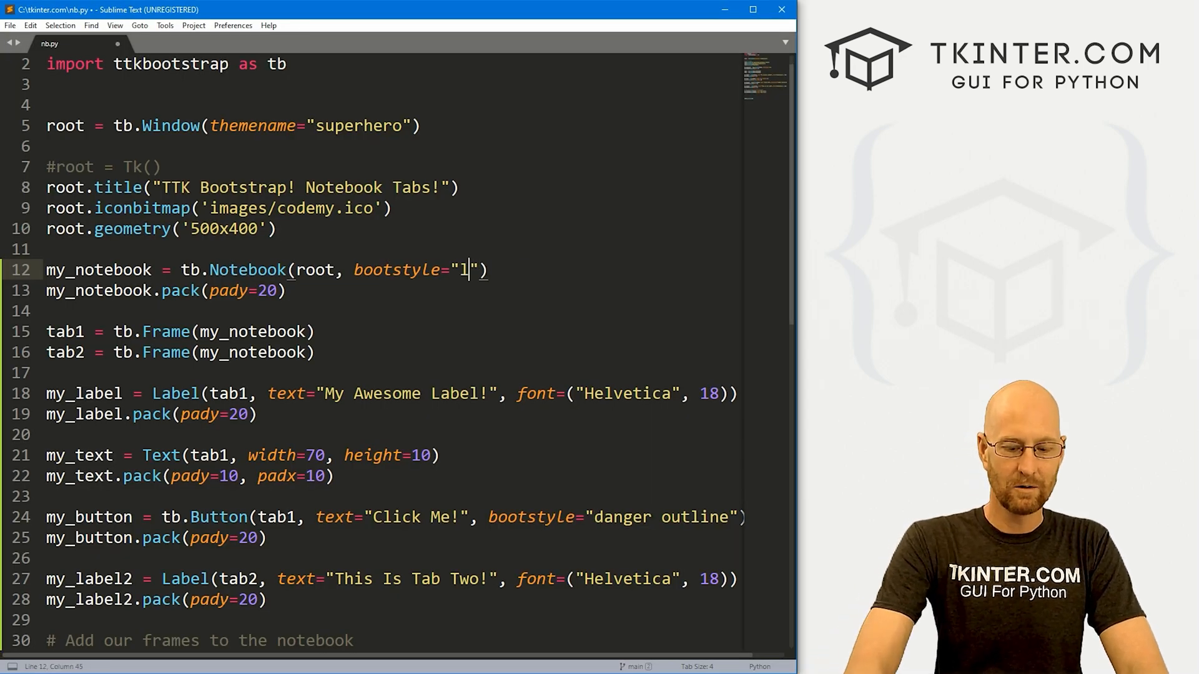
Rerun nb.py with bootstyle "light" and view Tab Two, then Tab One.
{"action": "type", "text": "ight"}
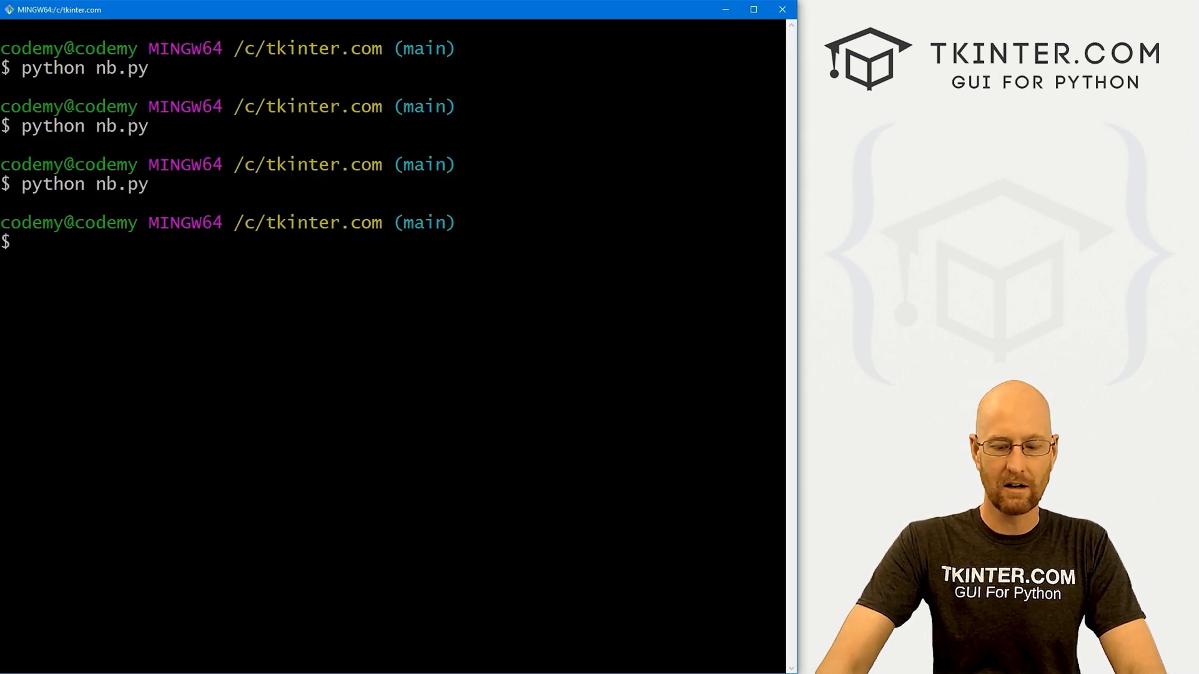
{"action": "key", "text": "Return"}
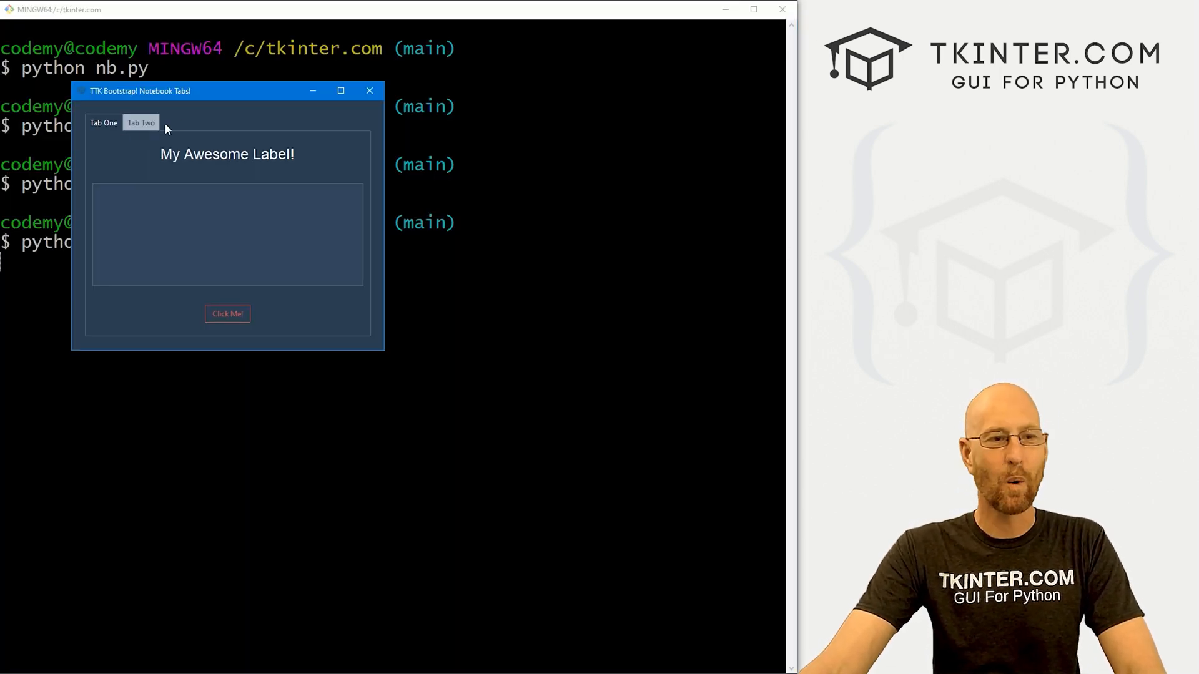
{"action": "left_click", "coordinate": [140, 123]}
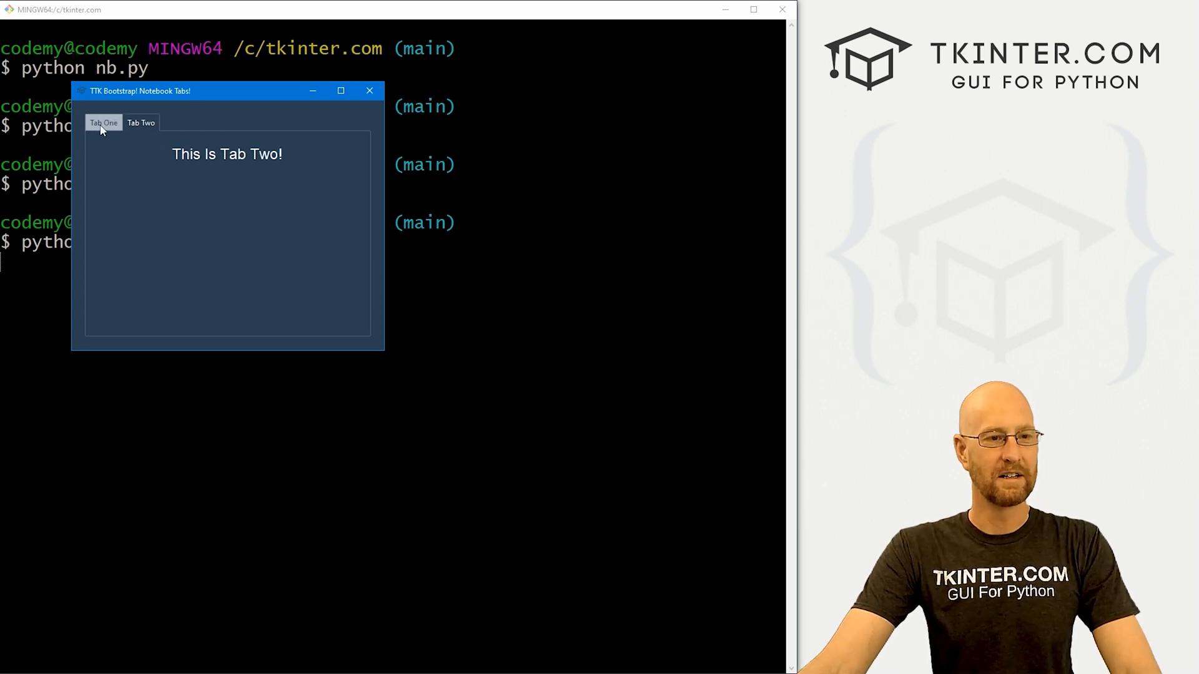
{"action": "left_click", "coordinate": [103, 123]}
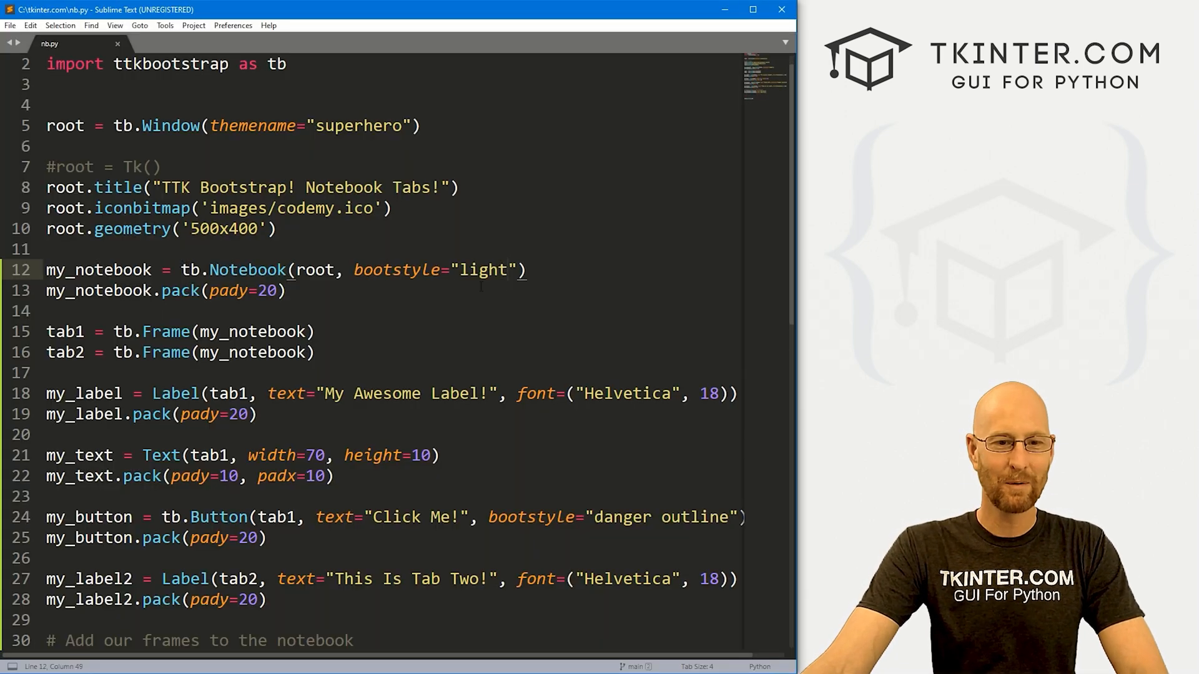
Replace the failing "danger outline" style with "dark", save, and view Tab One.
{"action": "type", "text": "danger outline"}
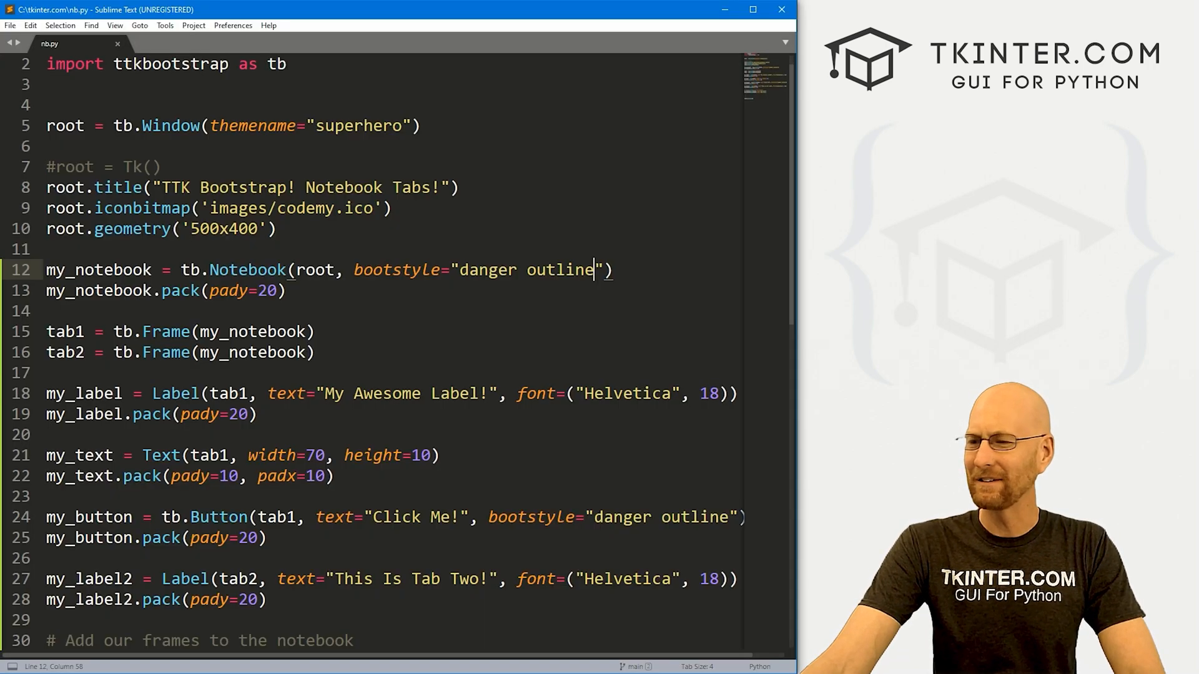
{"action": "key", "text": "backspace"}
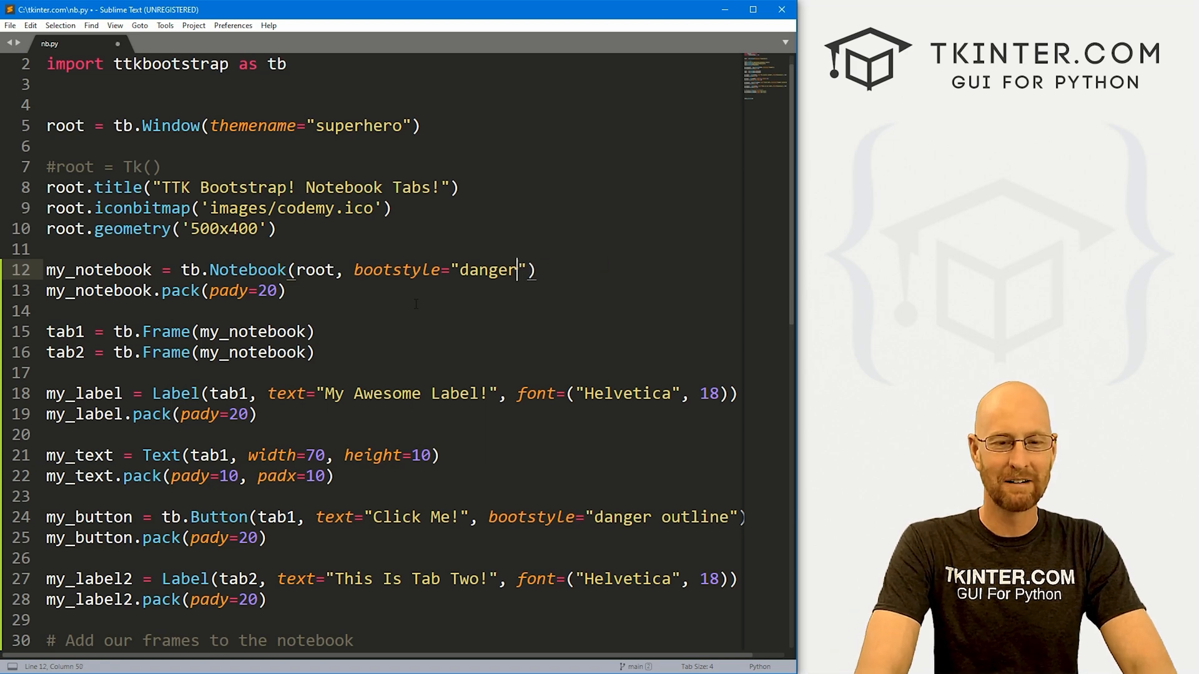
{"action": "type", "text": "dark"}
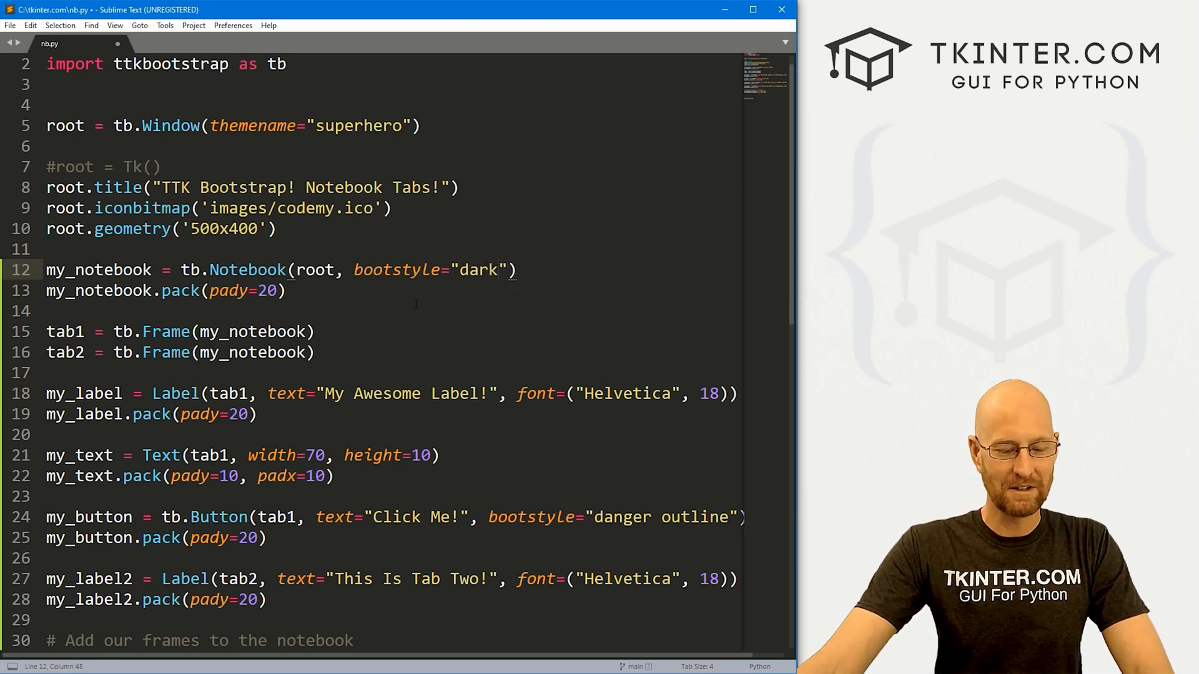
{"action": "key", "text": "ctrl+s"}
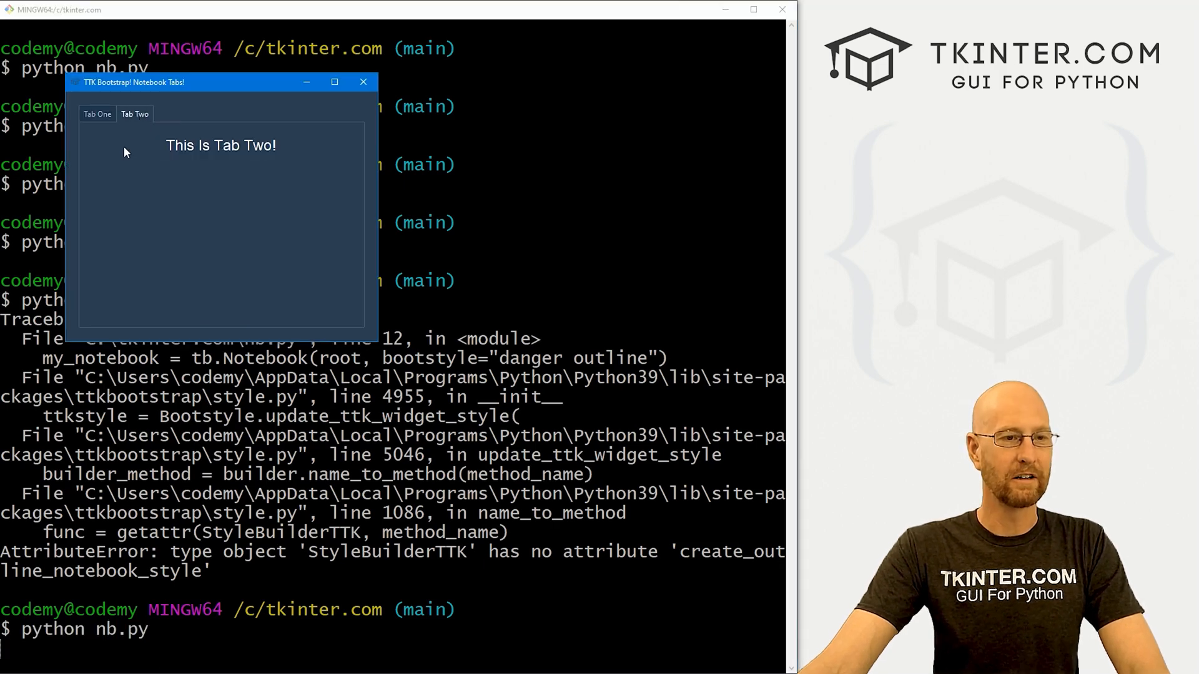
{"action": "left_click", "coordinate": [97, 113]}
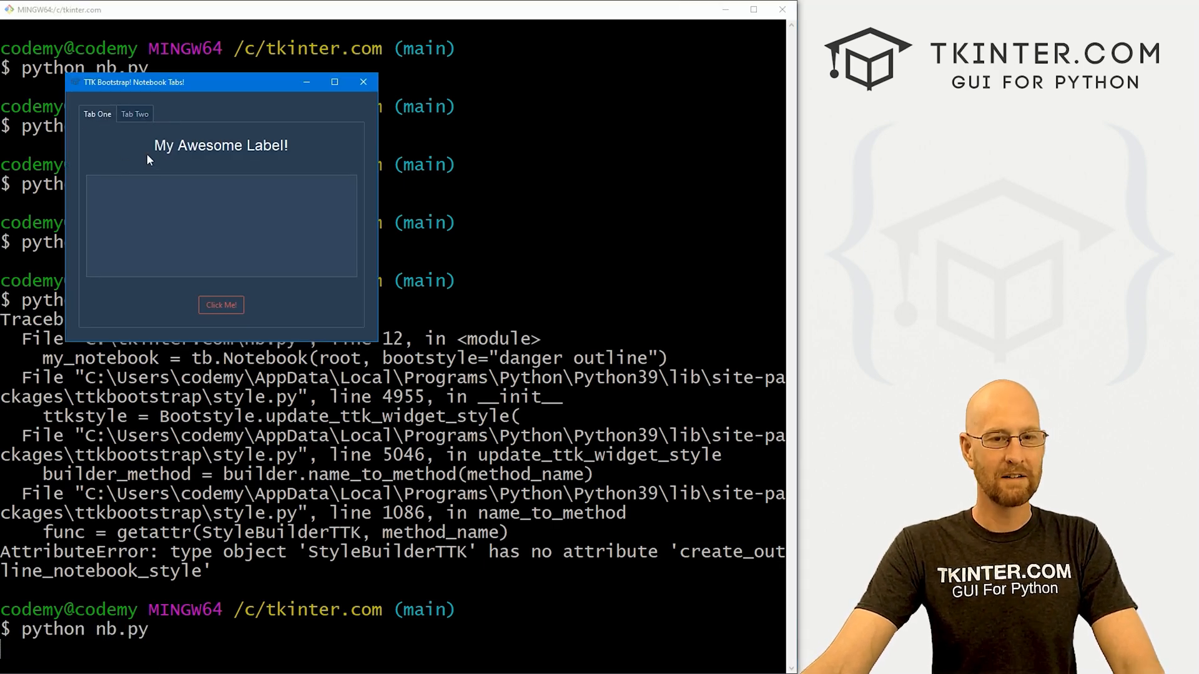